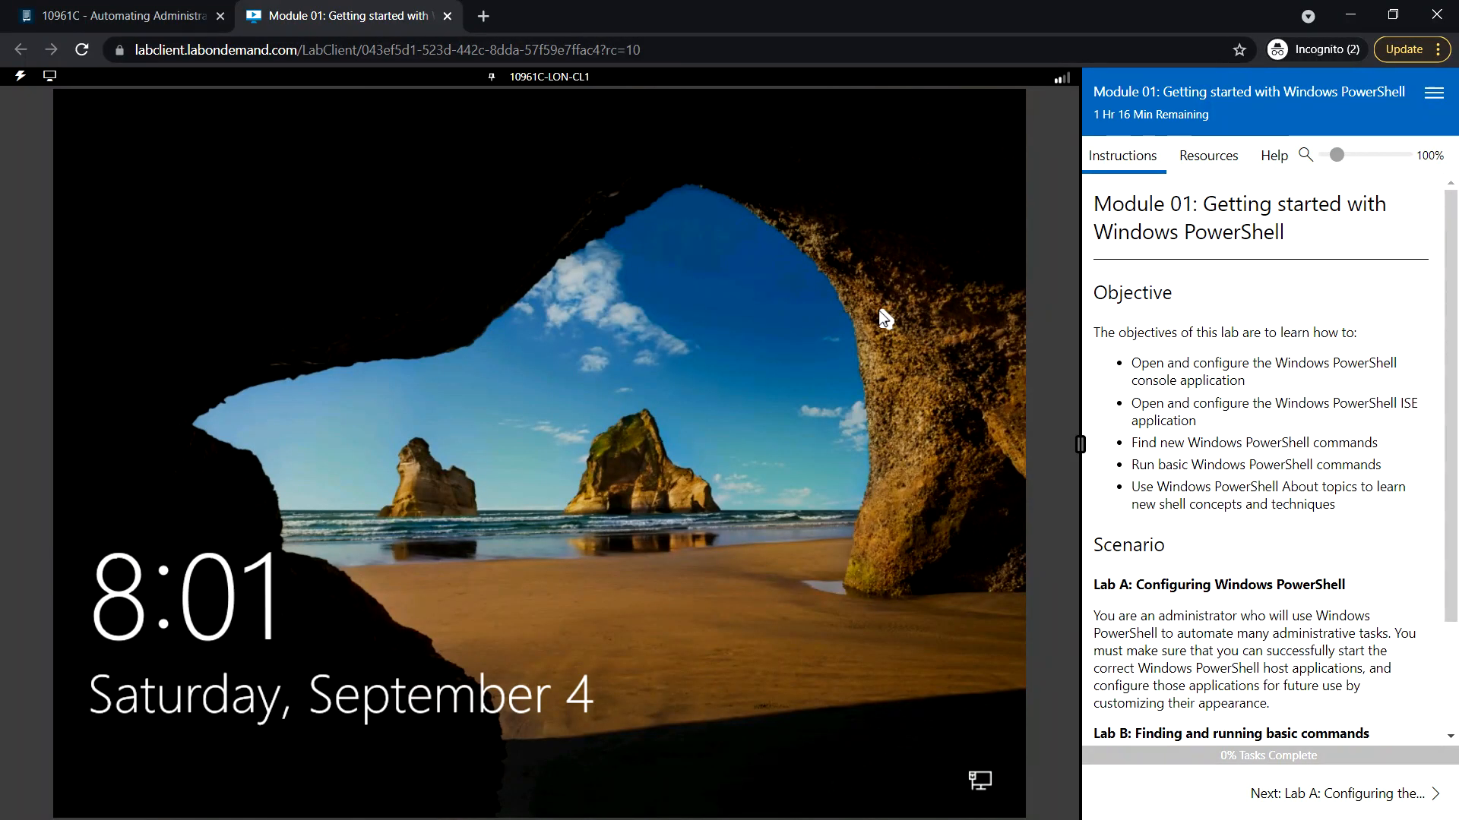
pyautogui.moveTo(765, 331)
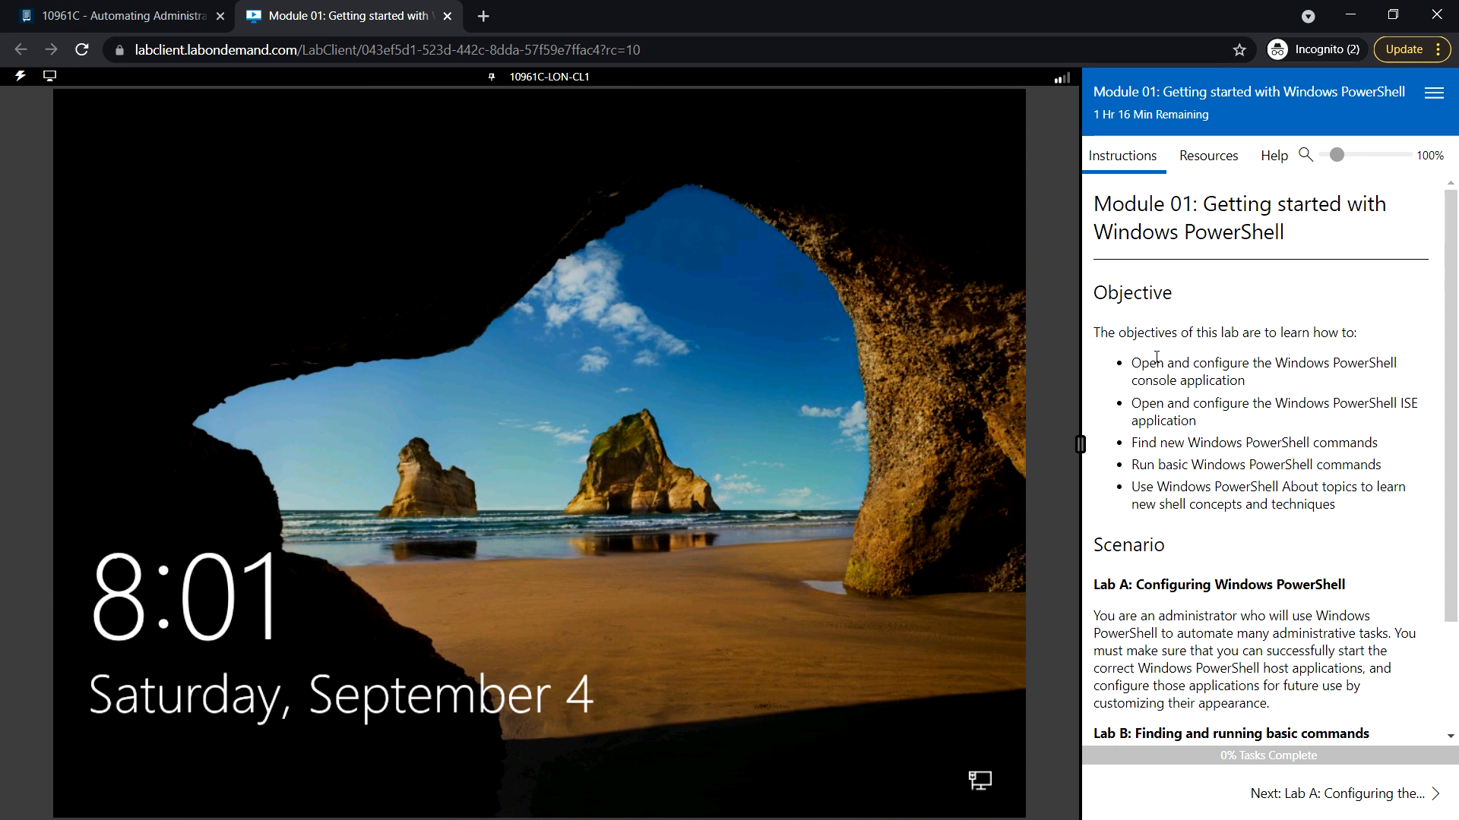
pyautogui.moveTo(1244, 521)
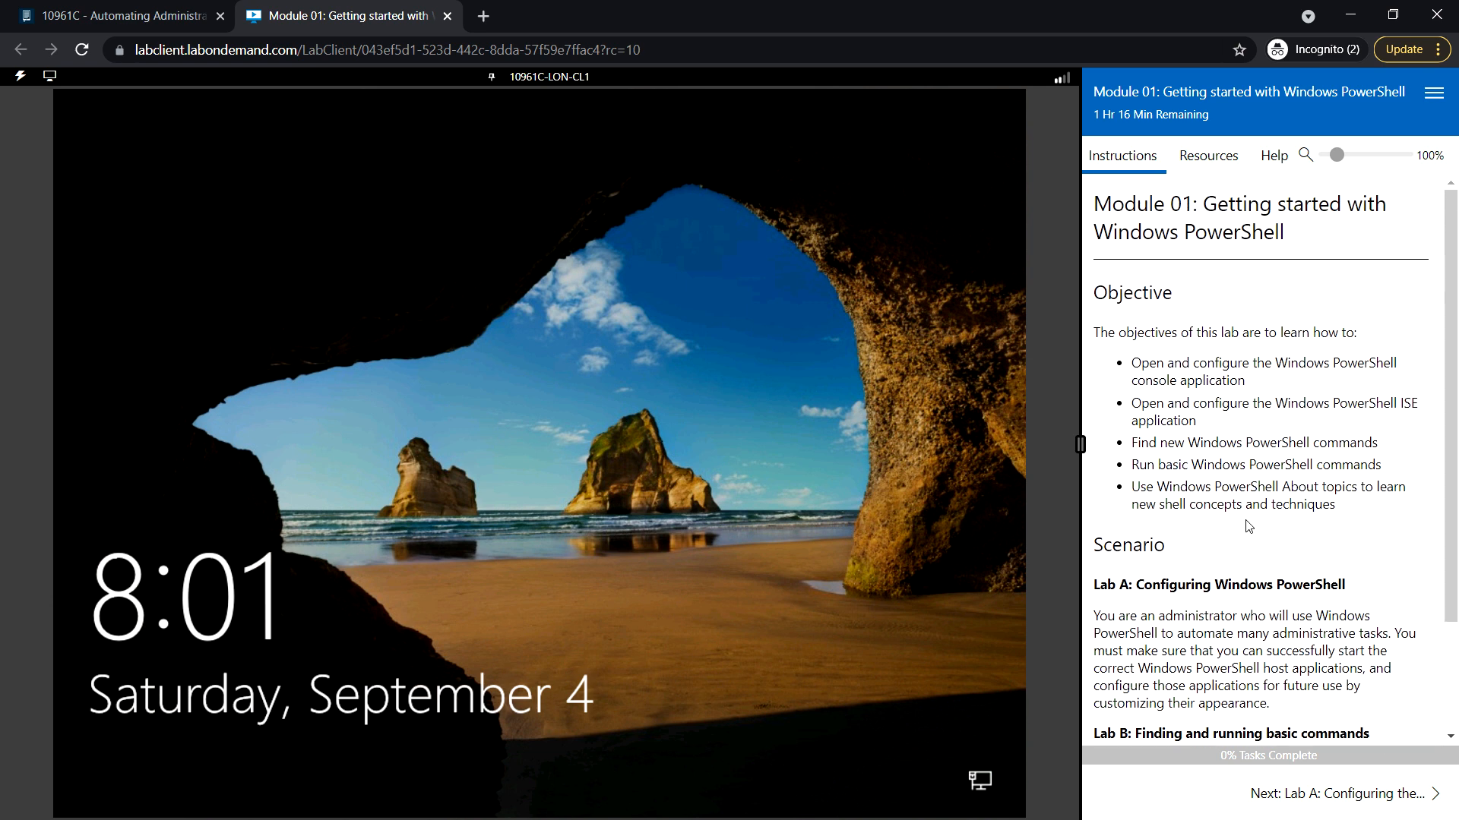
pyautogui.moveTo(1140, 600)
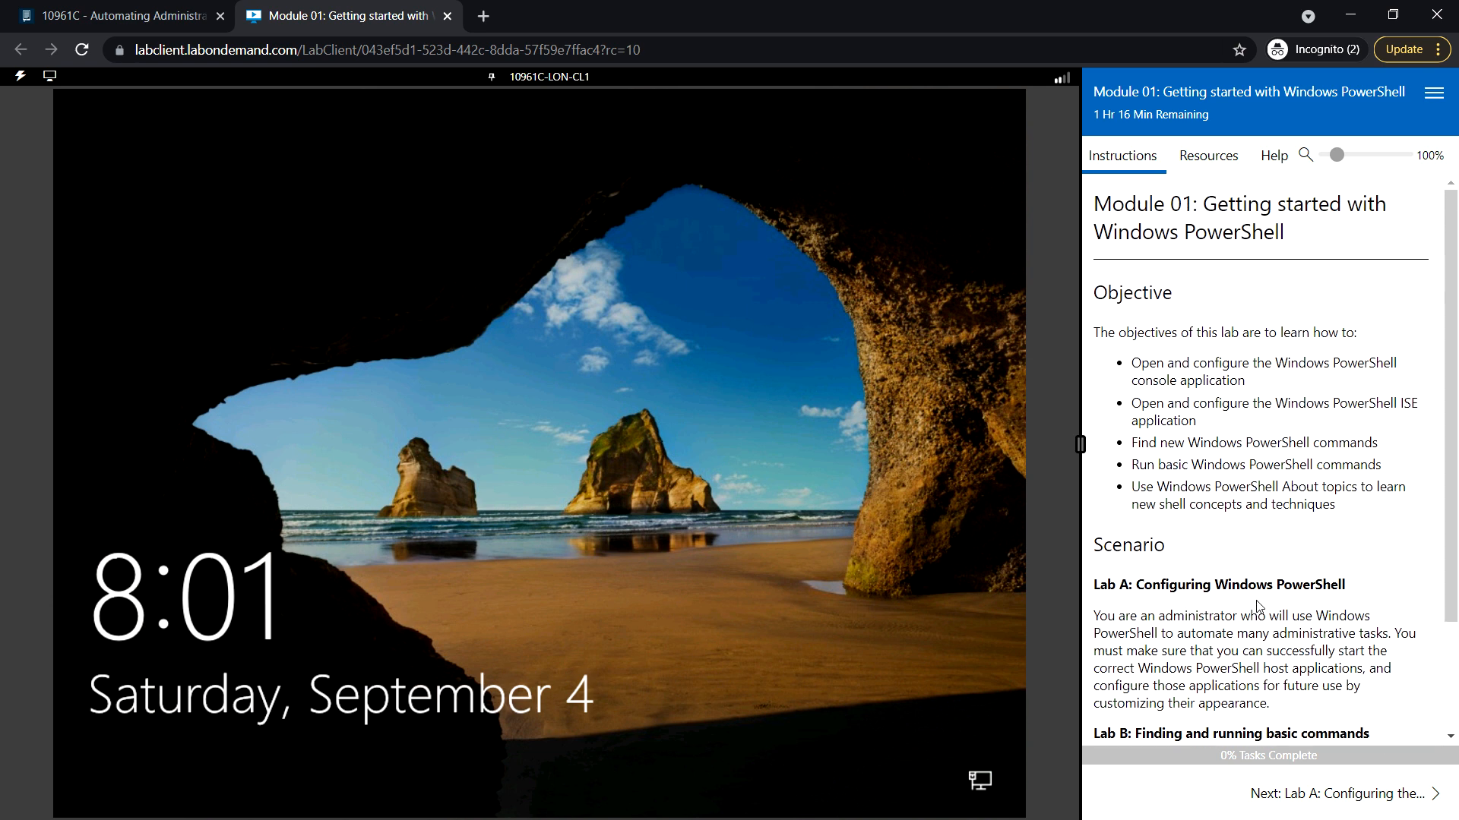
# Advance the lab instructions to Lab A and scroll to its scenario and first step.
pyautogui.scroll(-3)
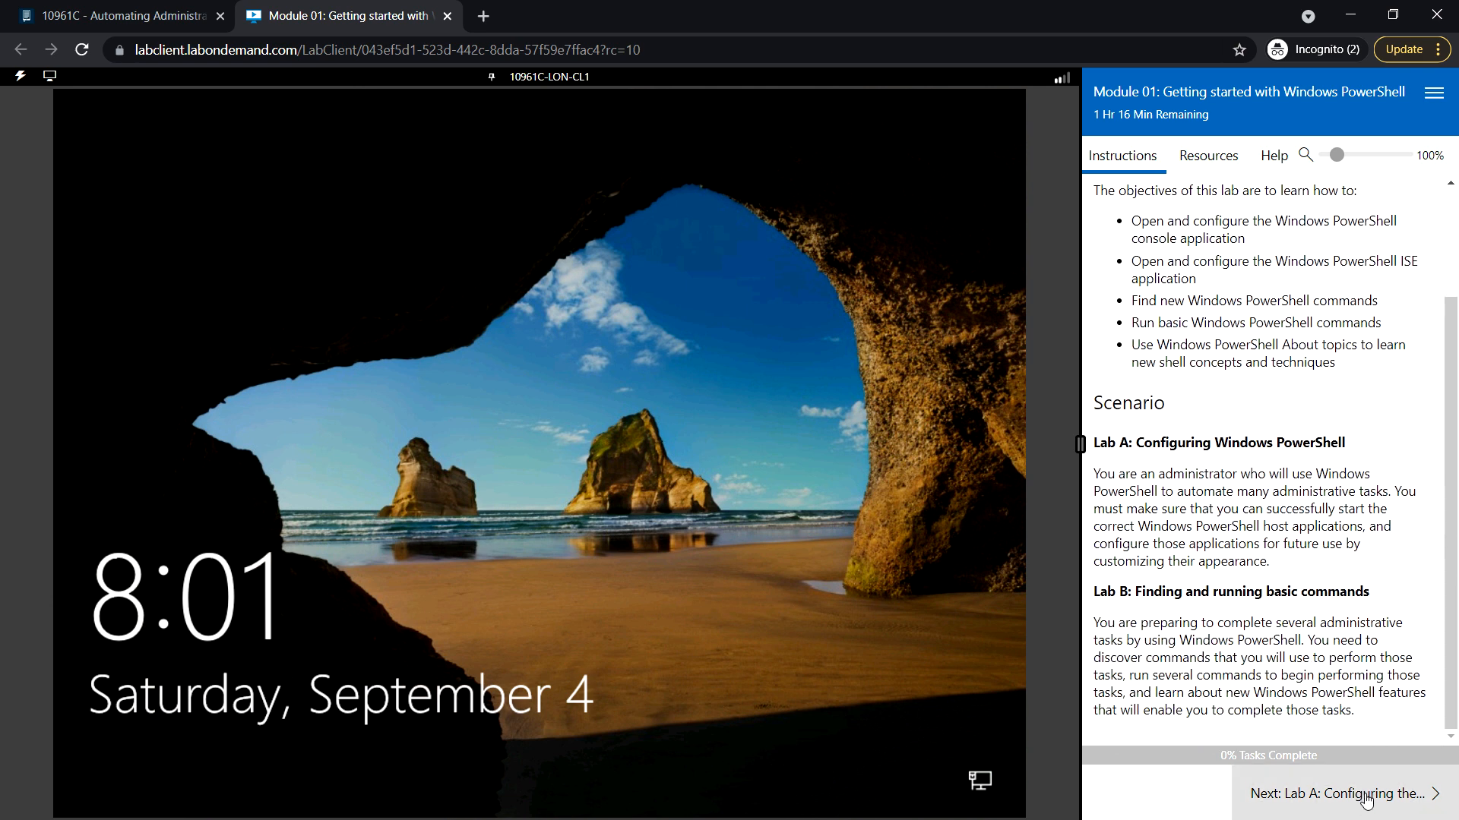
pyautogui.click(1337, 793)
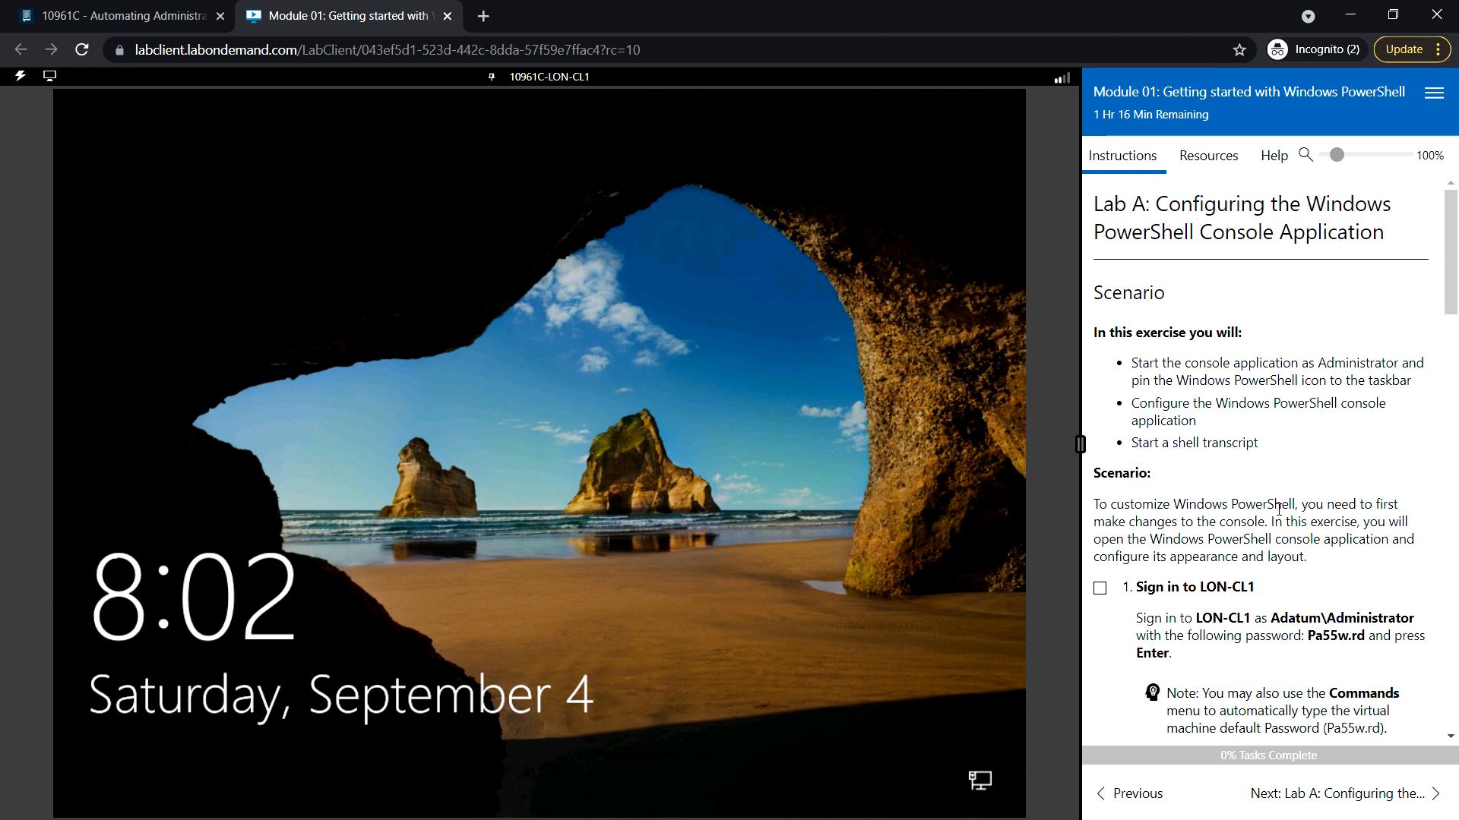
pyautogui.scroll(-3)
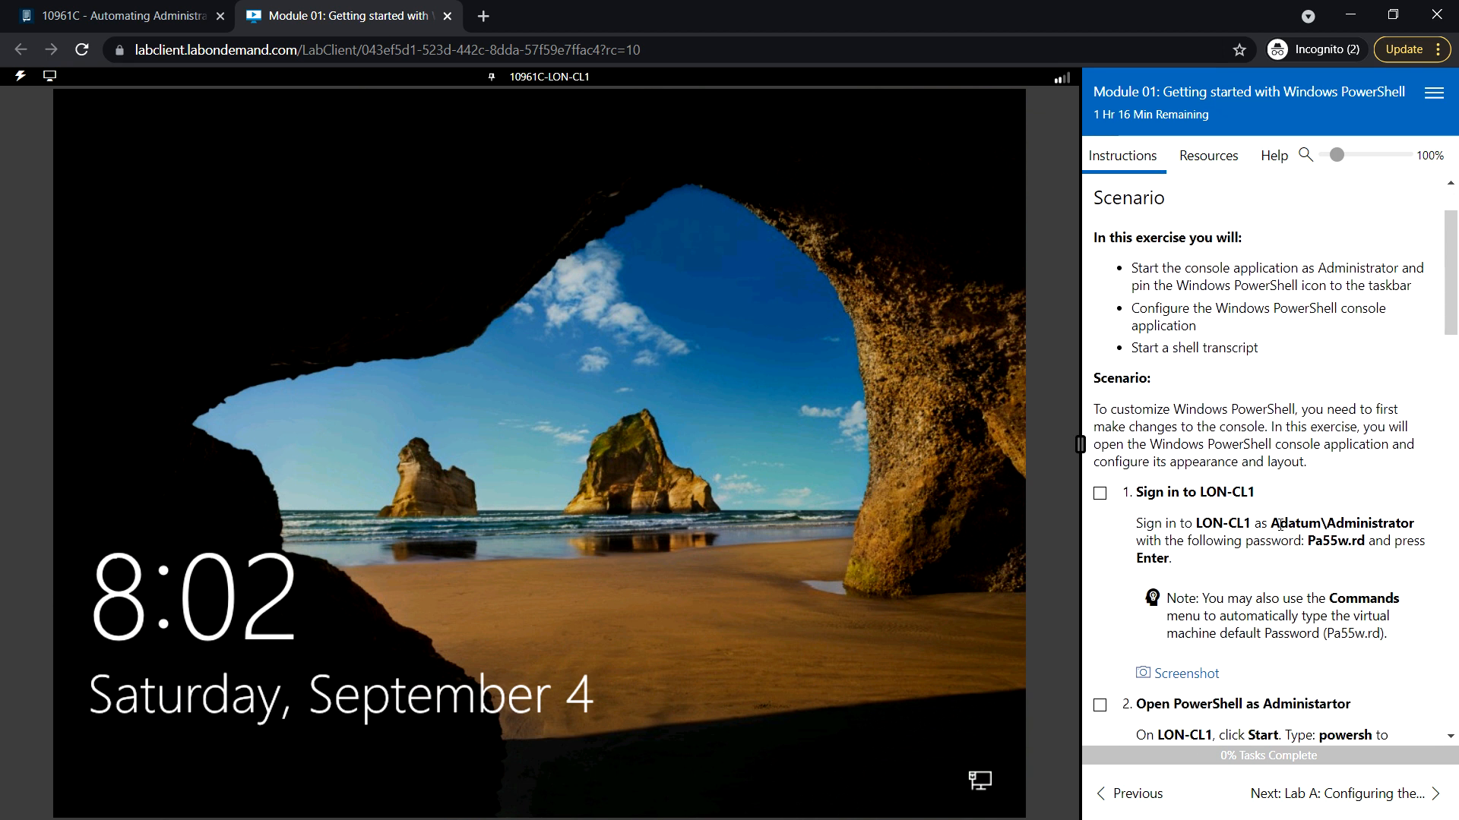
pyautogui.moveTo(1300, 356)
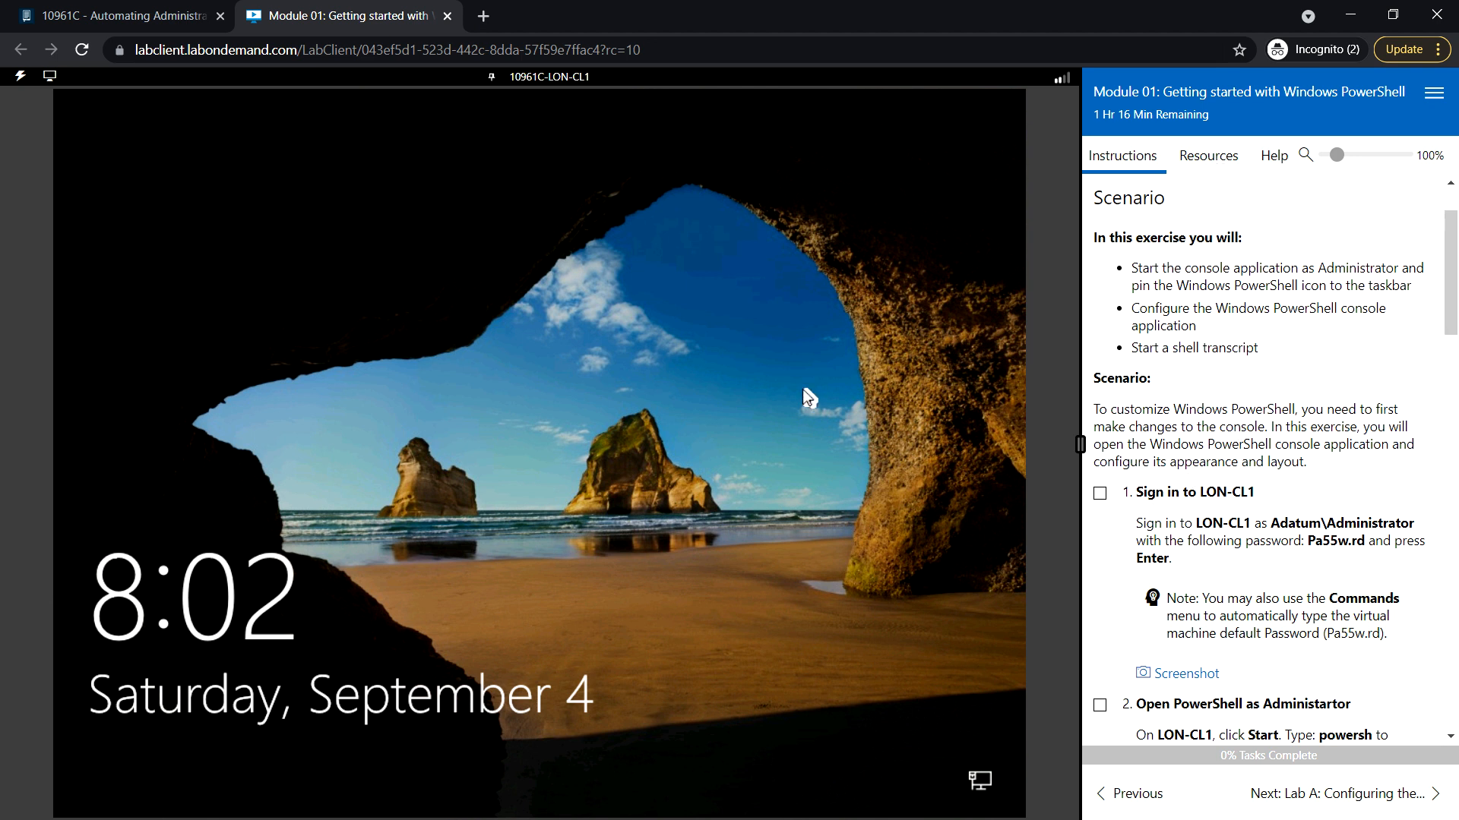
# Sign in to LON-CL1 as Adatum\Administrator via the Resources pane's Ctrl+Alt+Delete and password entry.
pyautogui.click(1209, 155)
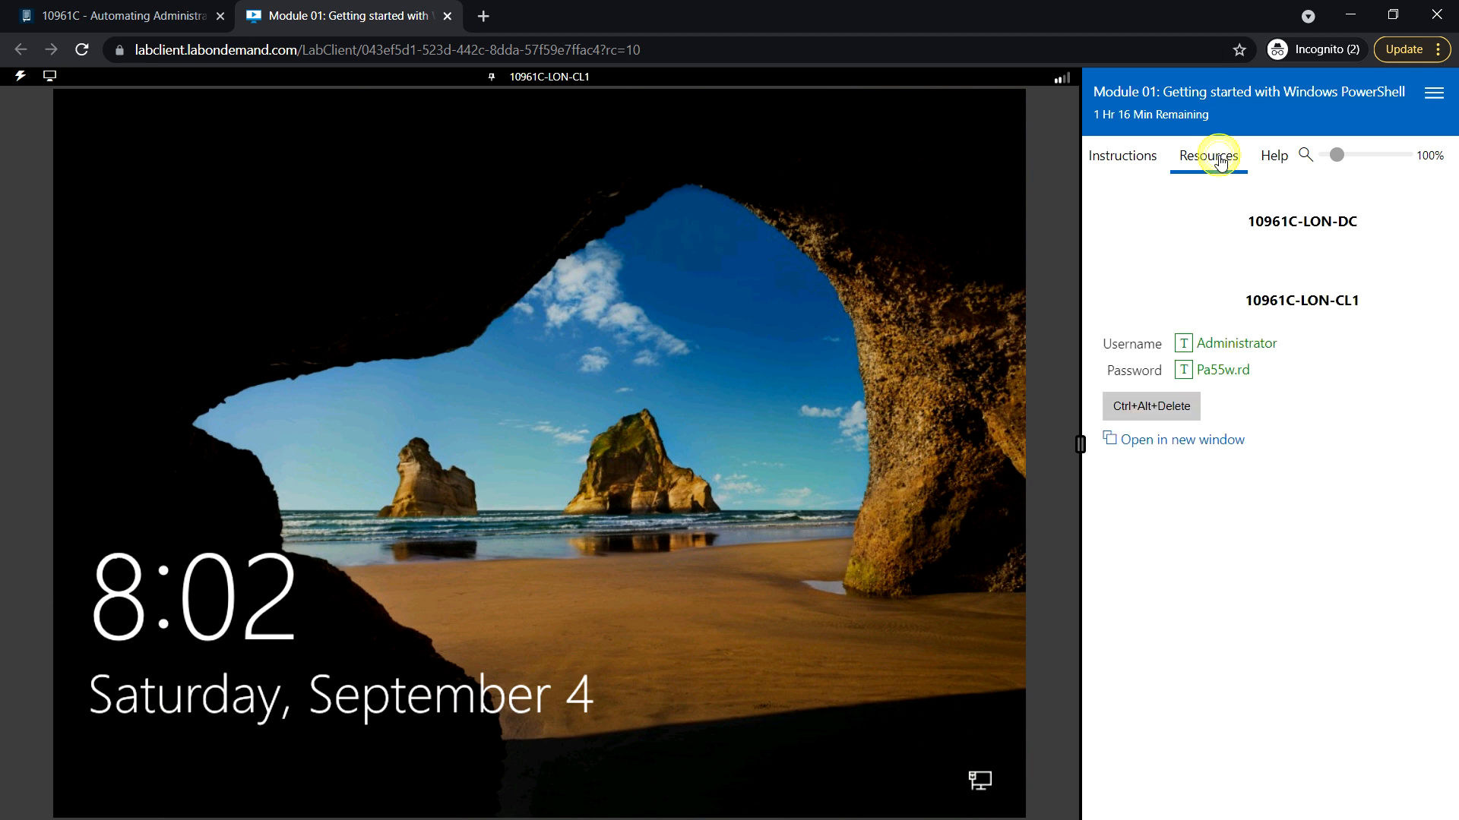
pyautogui.click(1209, 155)
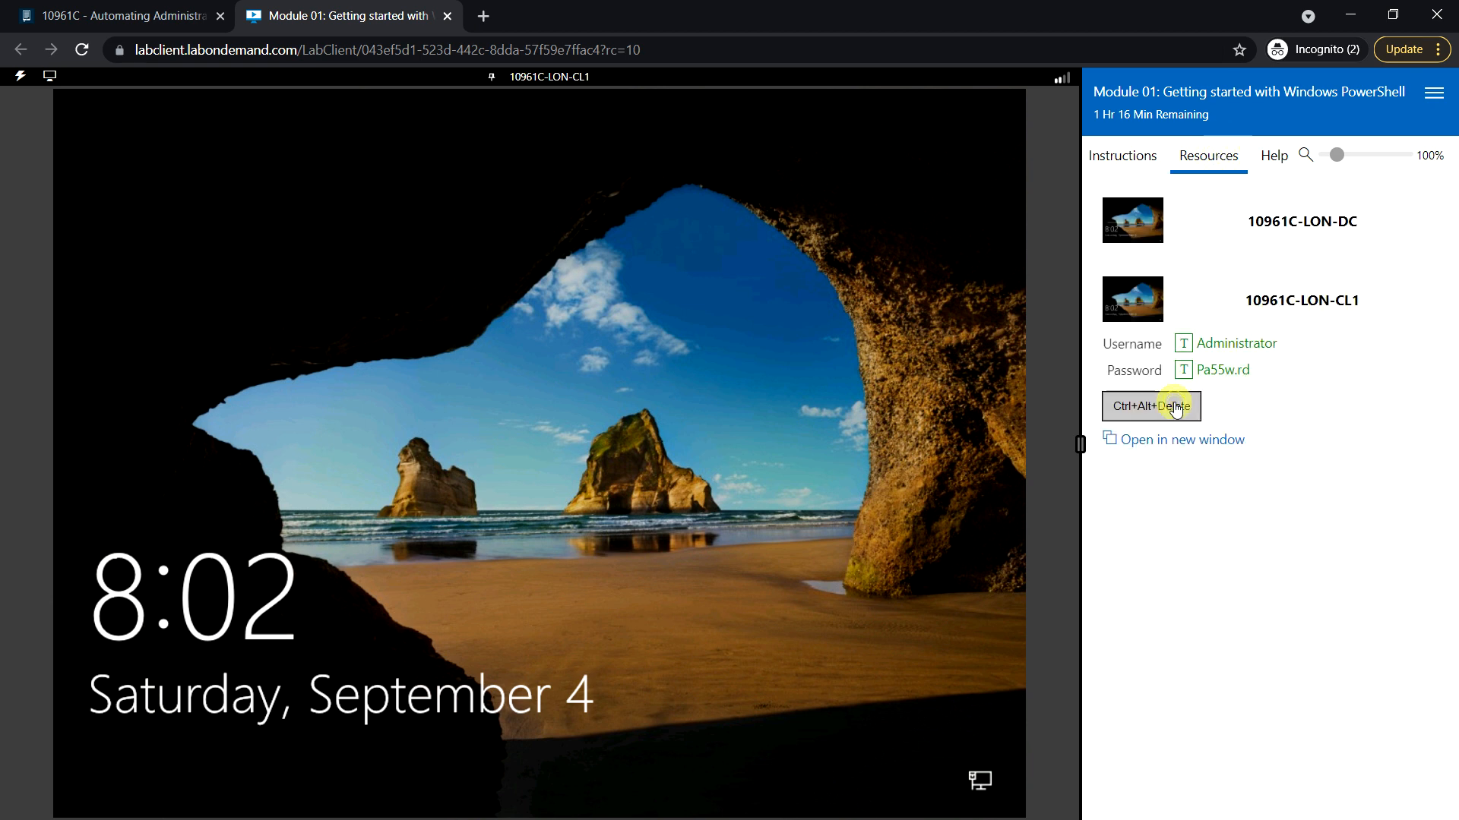
pyautogui.click(1151, 407)
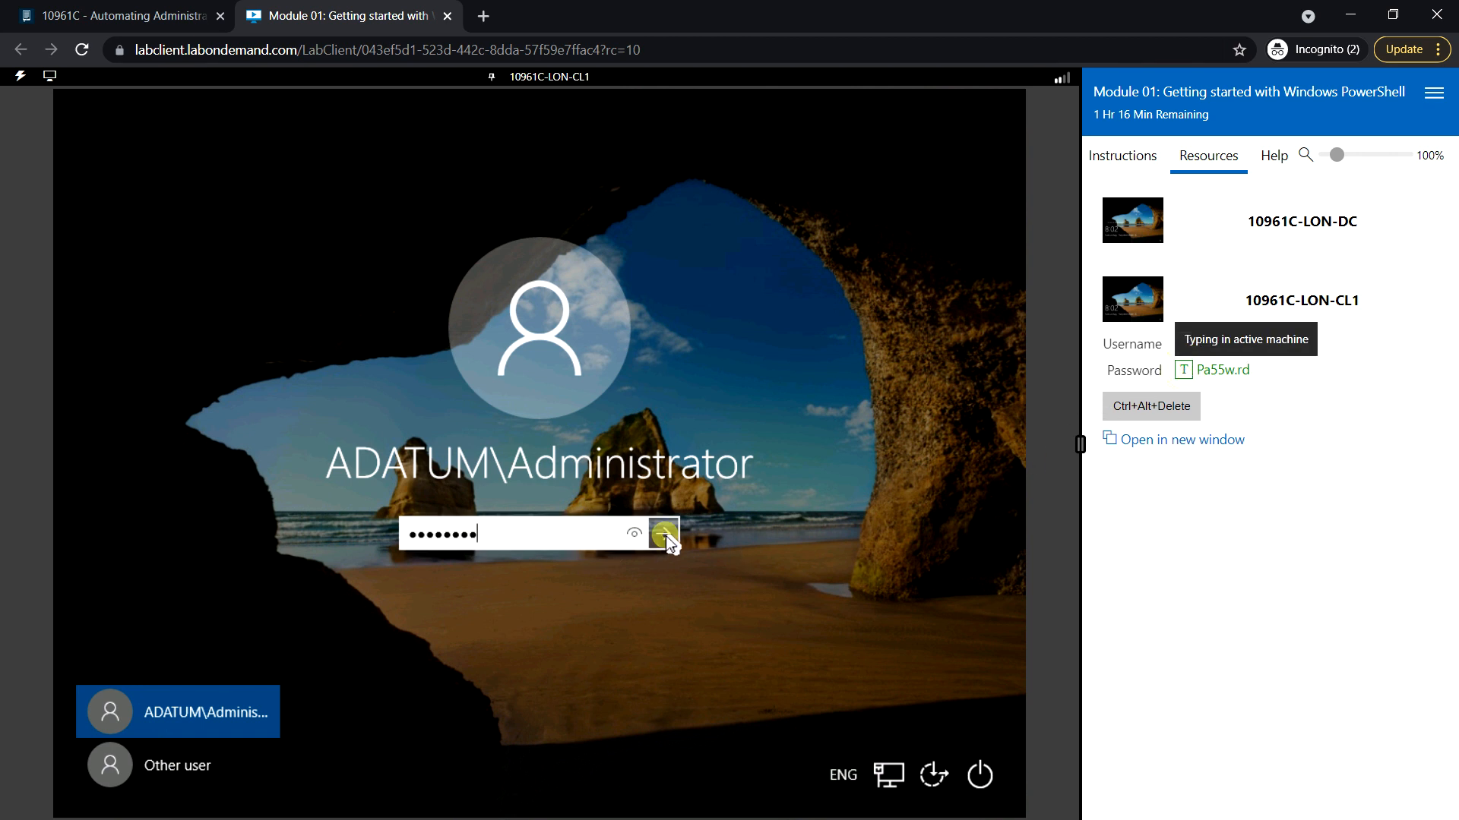
pyautogui.click(664, 534)
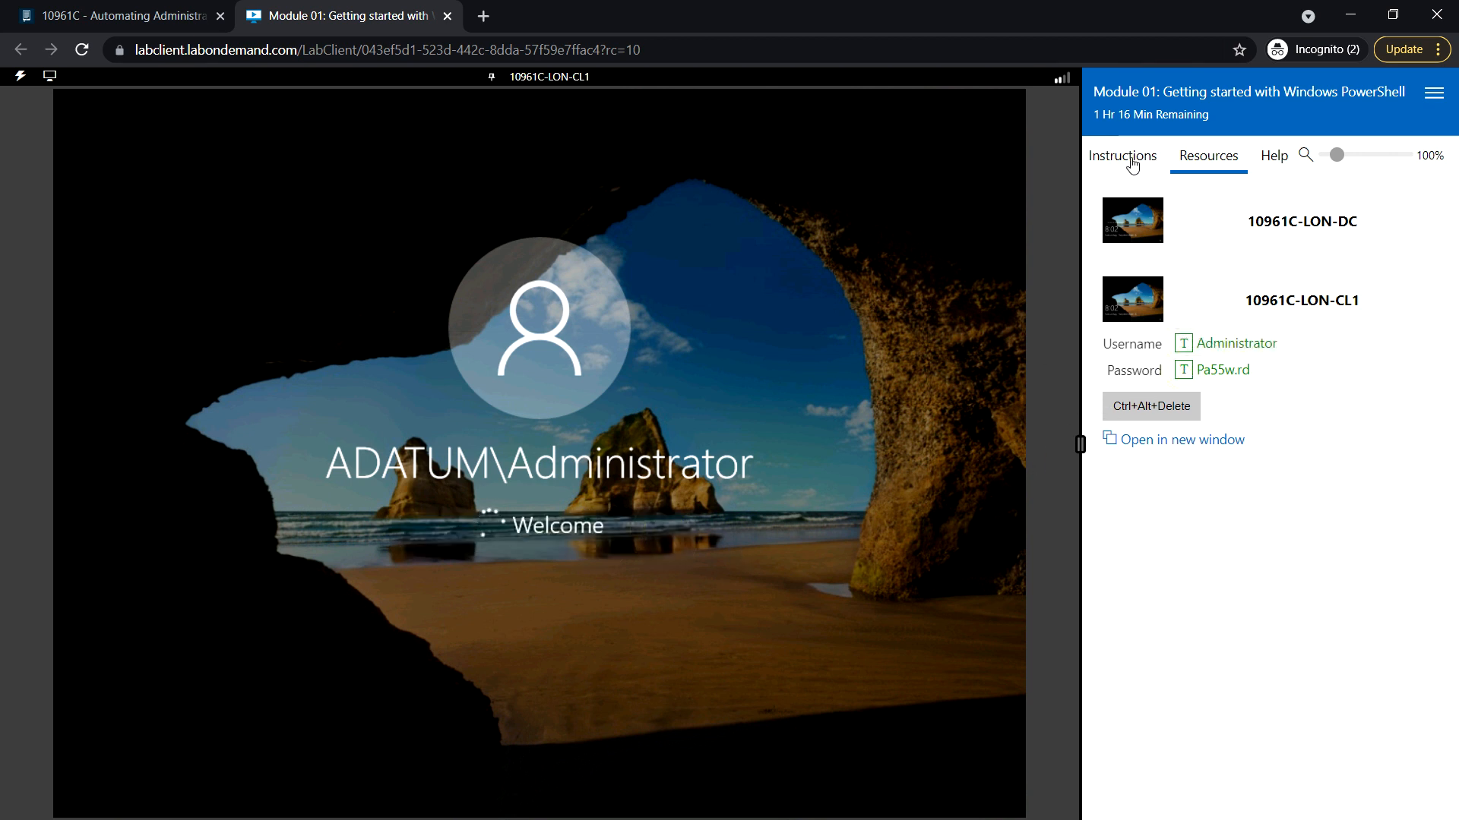
# Return to the lab instructions and check off the sign-in step.
pyautogui.click(1122, 155)
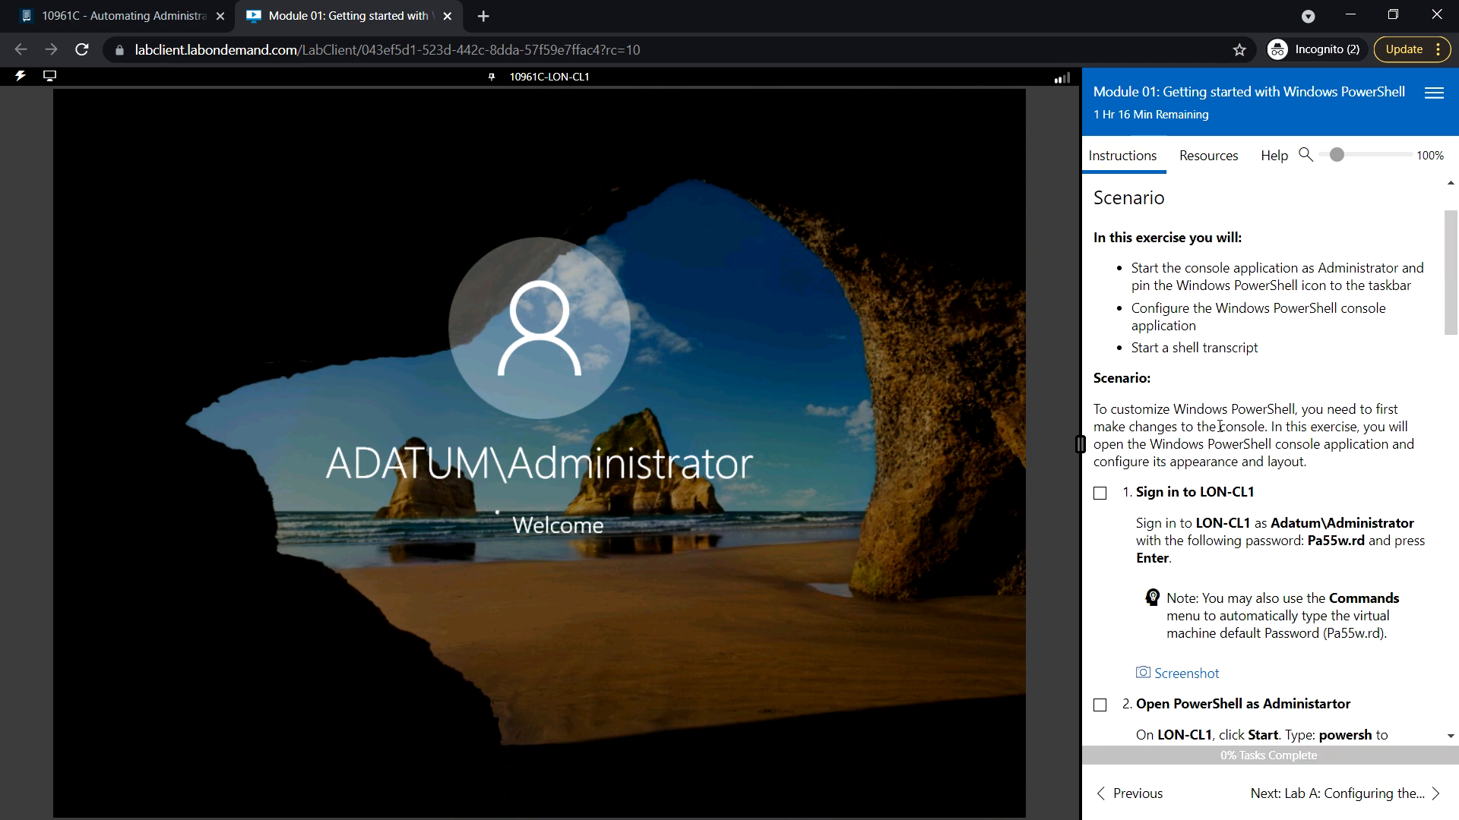
pyautogui.click(1099, 492)
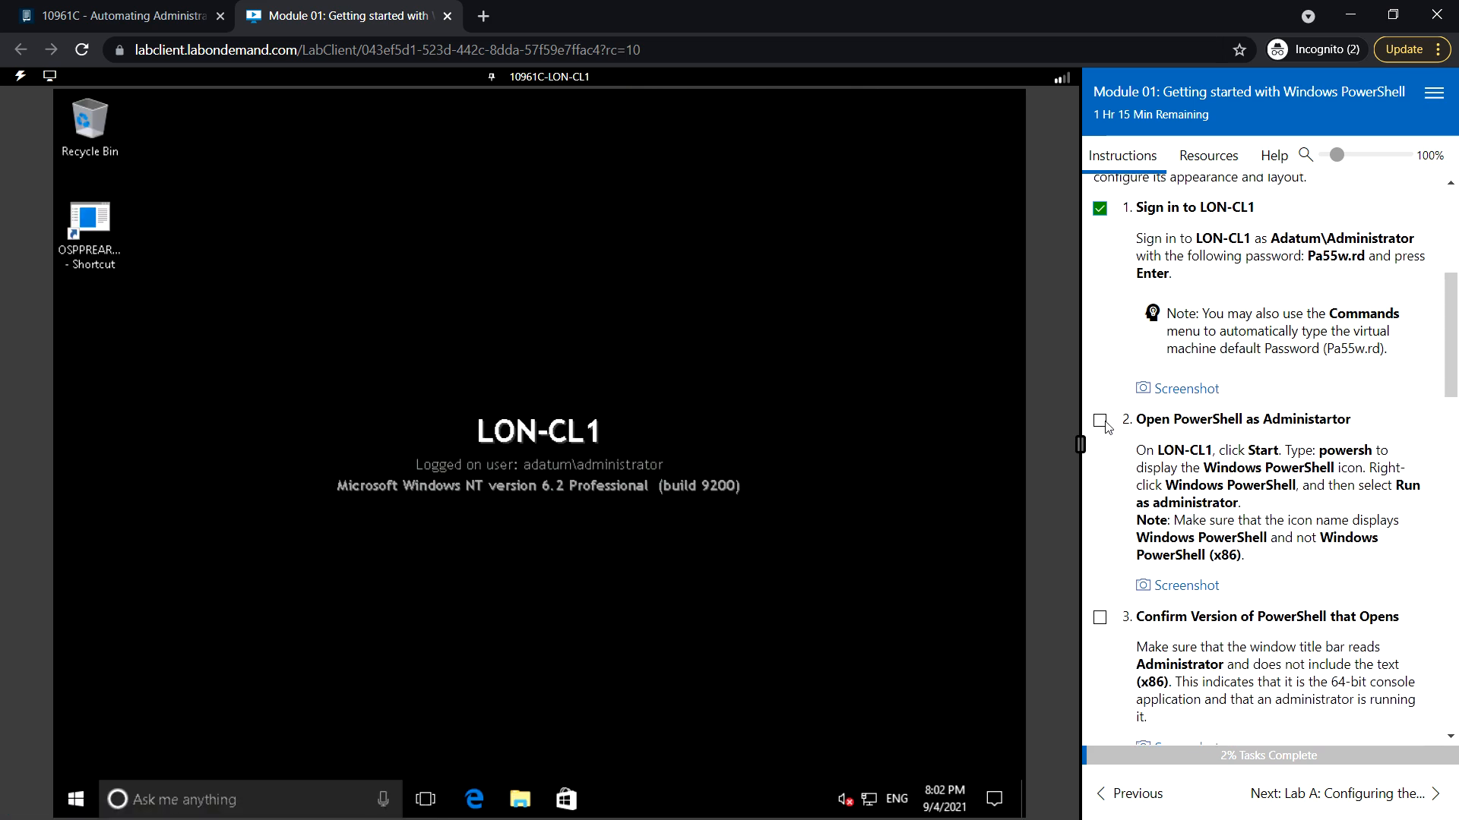
# Tick the open-PowerShell step, search Start for 'powersh' and run Windows PowerShell as administrator.
pyautogui.click(1098, 421)
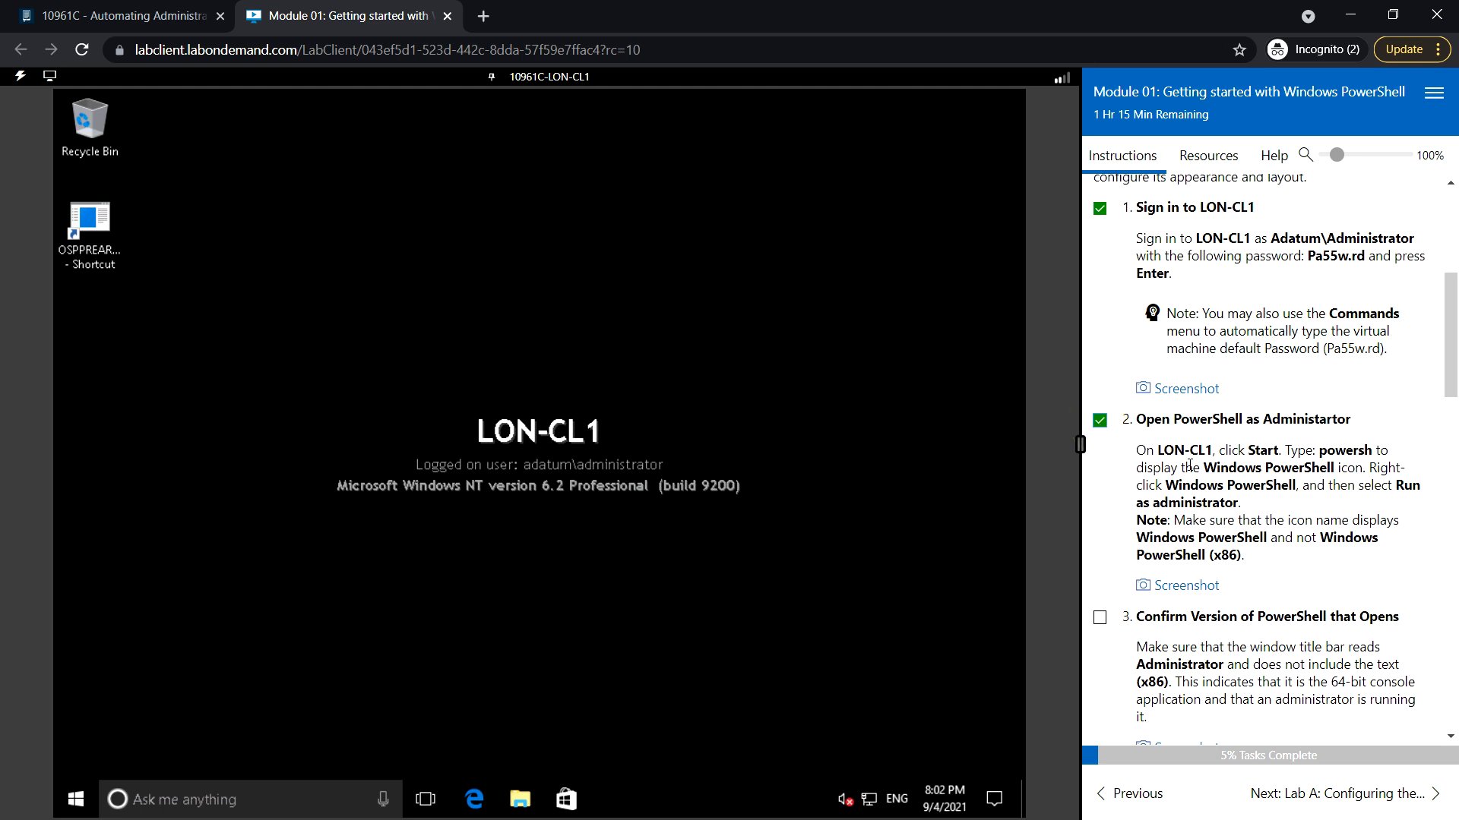
pyautogui.moveTo(1255, 446)
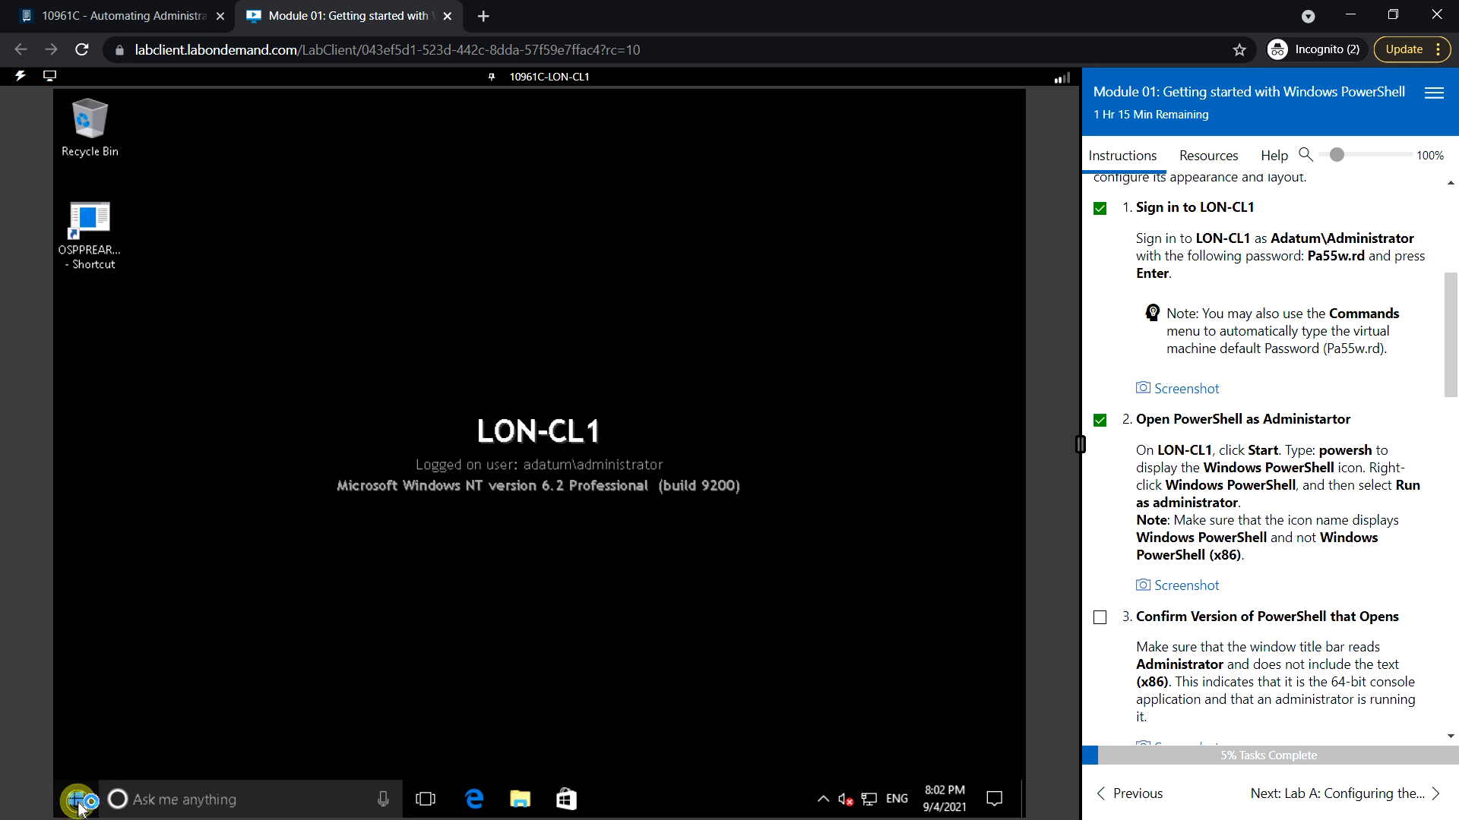
pyautogui.click(81, 799)
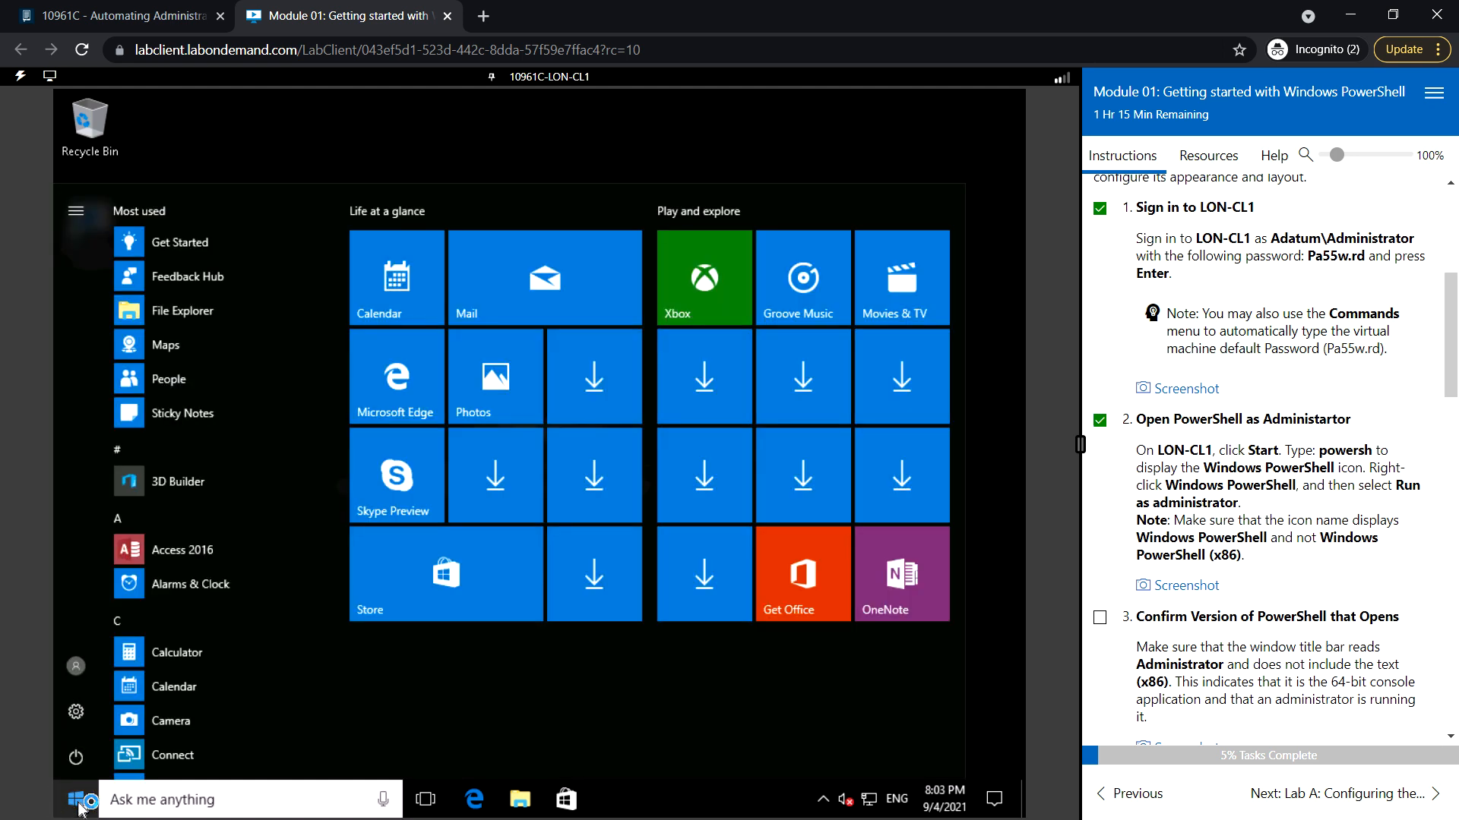
pyautogui.write('powersh')
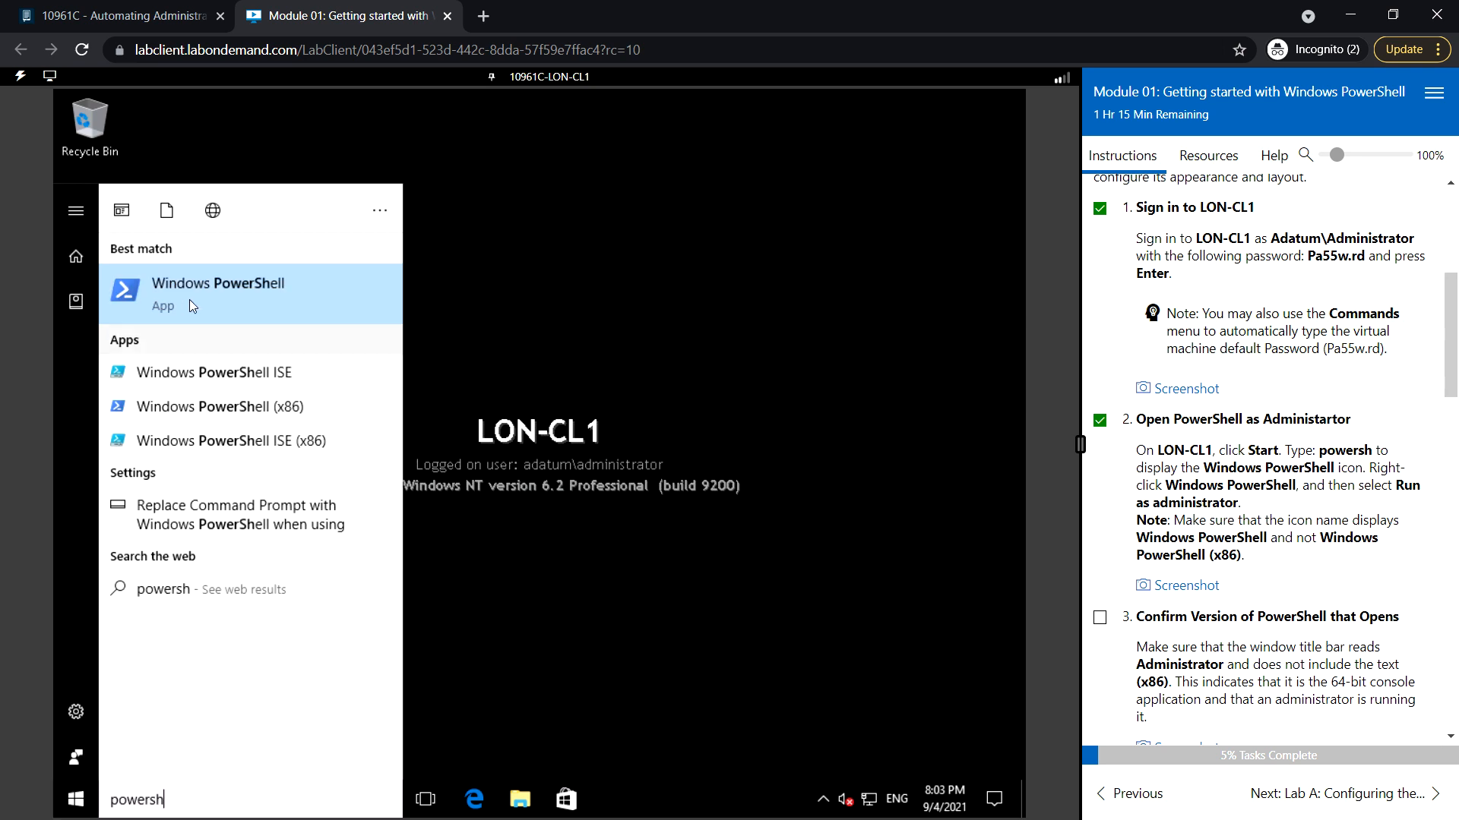
pyautogui.moveTo(215, 301)
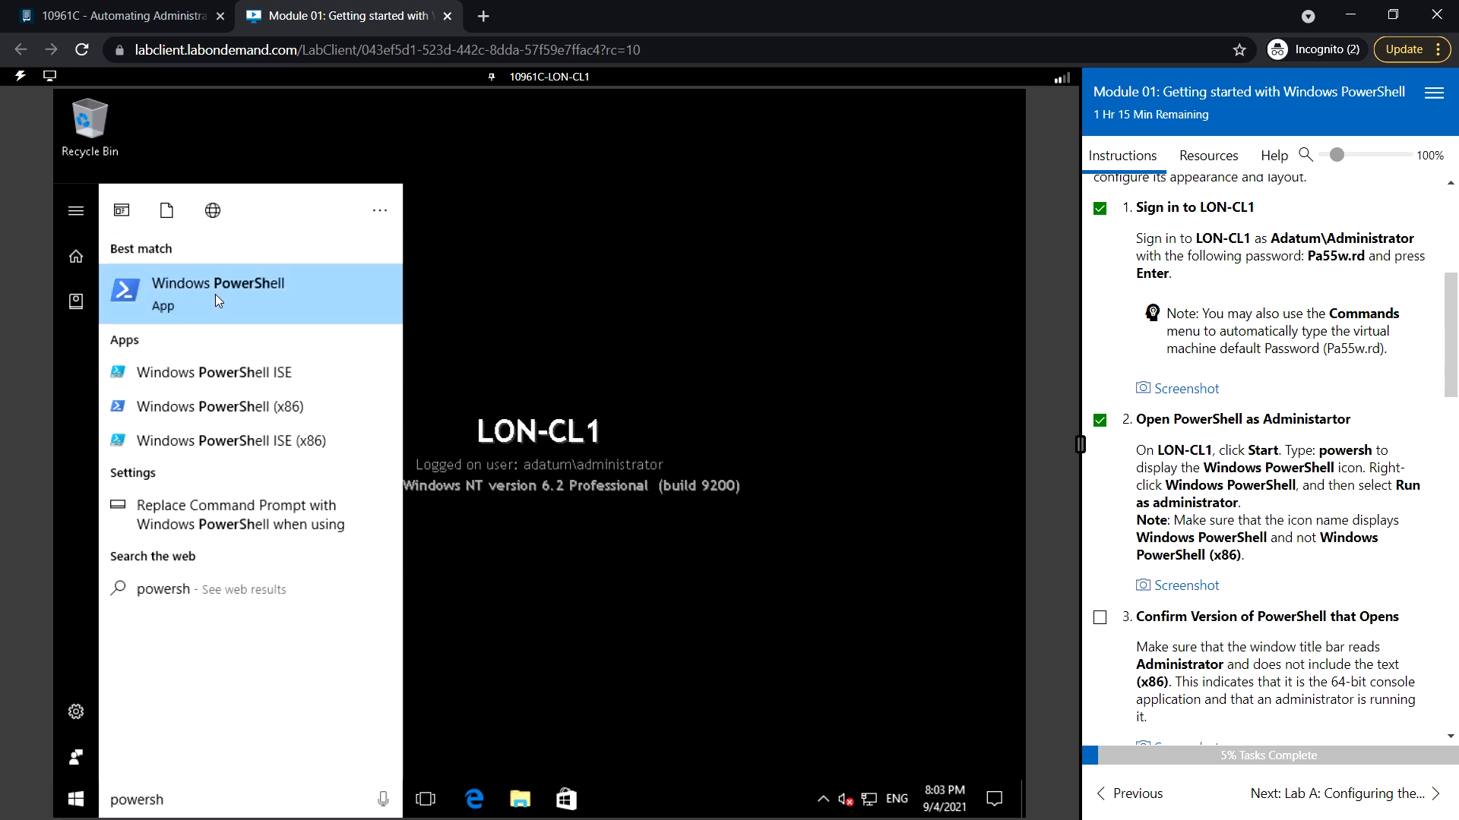
pyautogui.rightClick(218, 283)
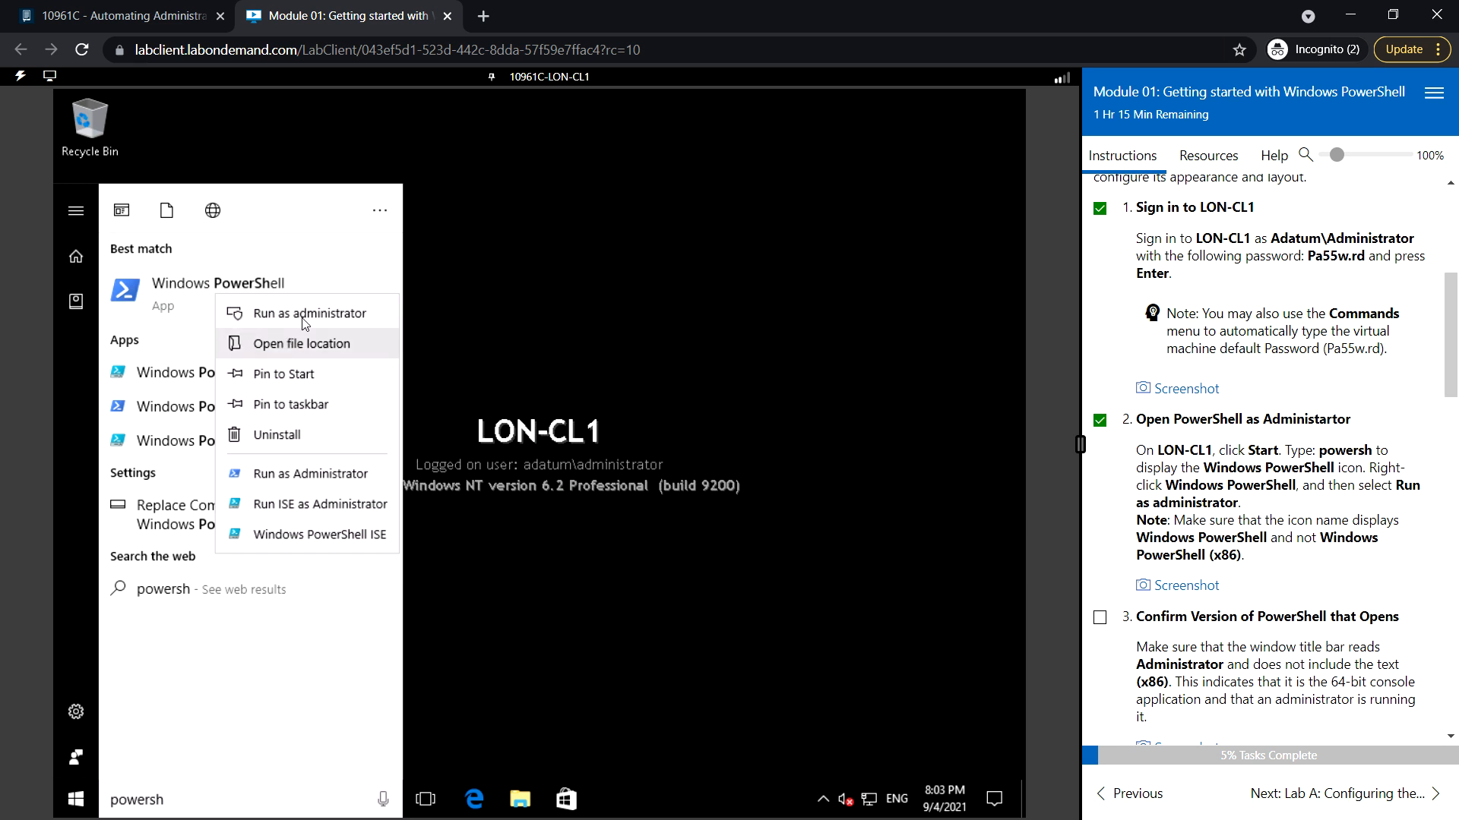
pyautogui.click(305, 313)
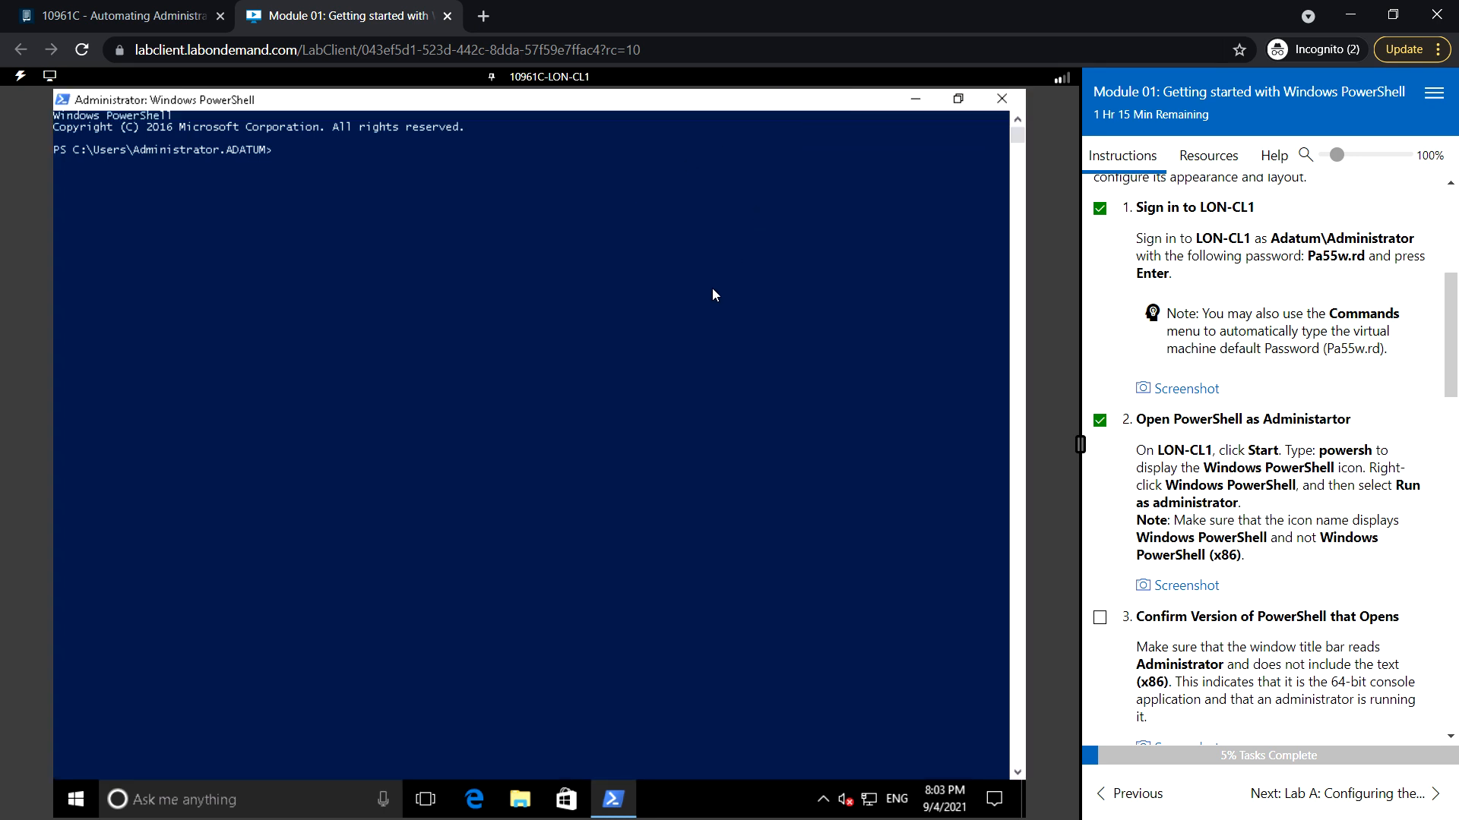
pyautogui.moveTo(75, 108)
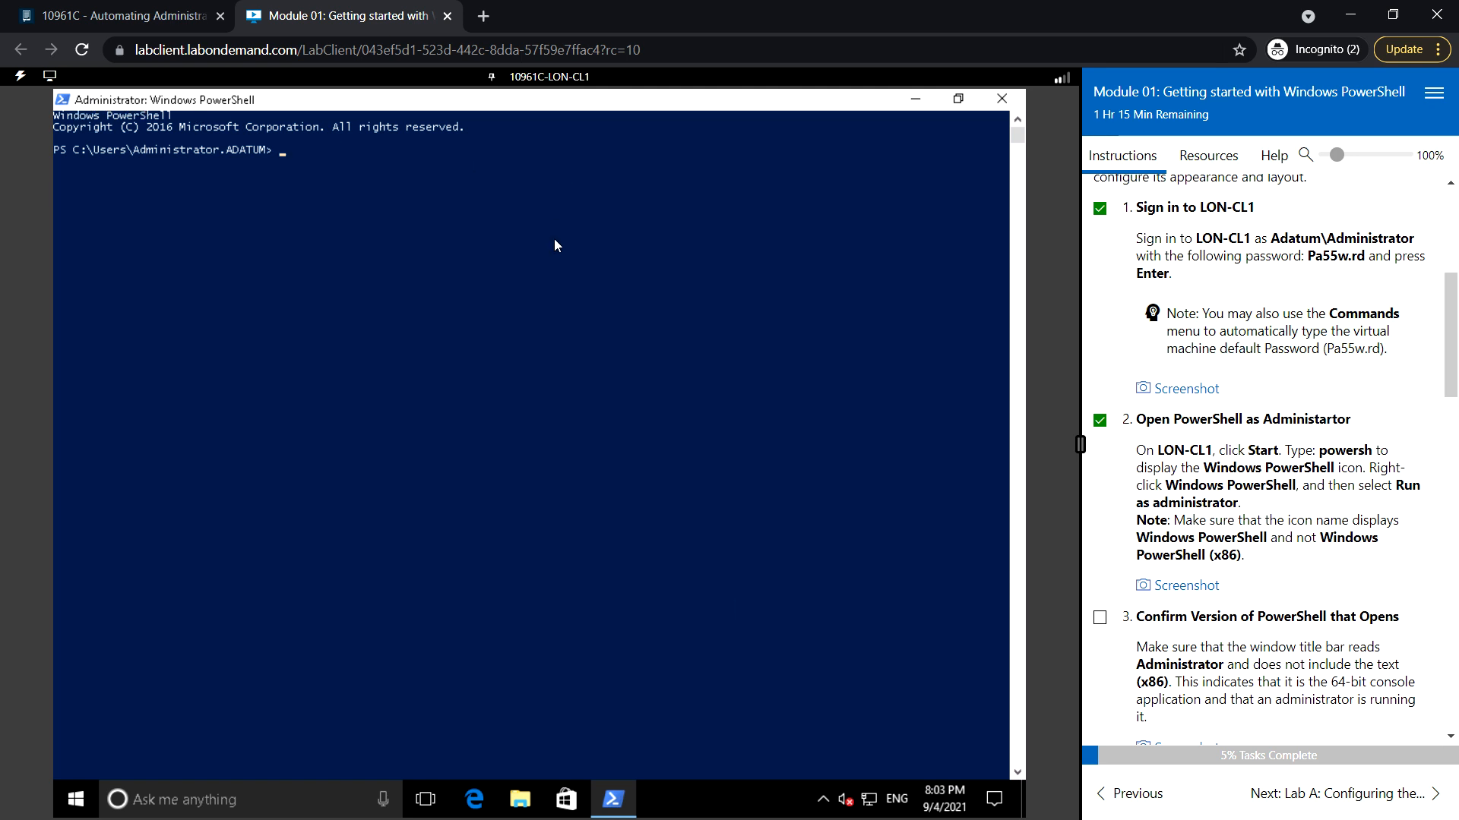
pyautogui.moveTo(1249, 638)
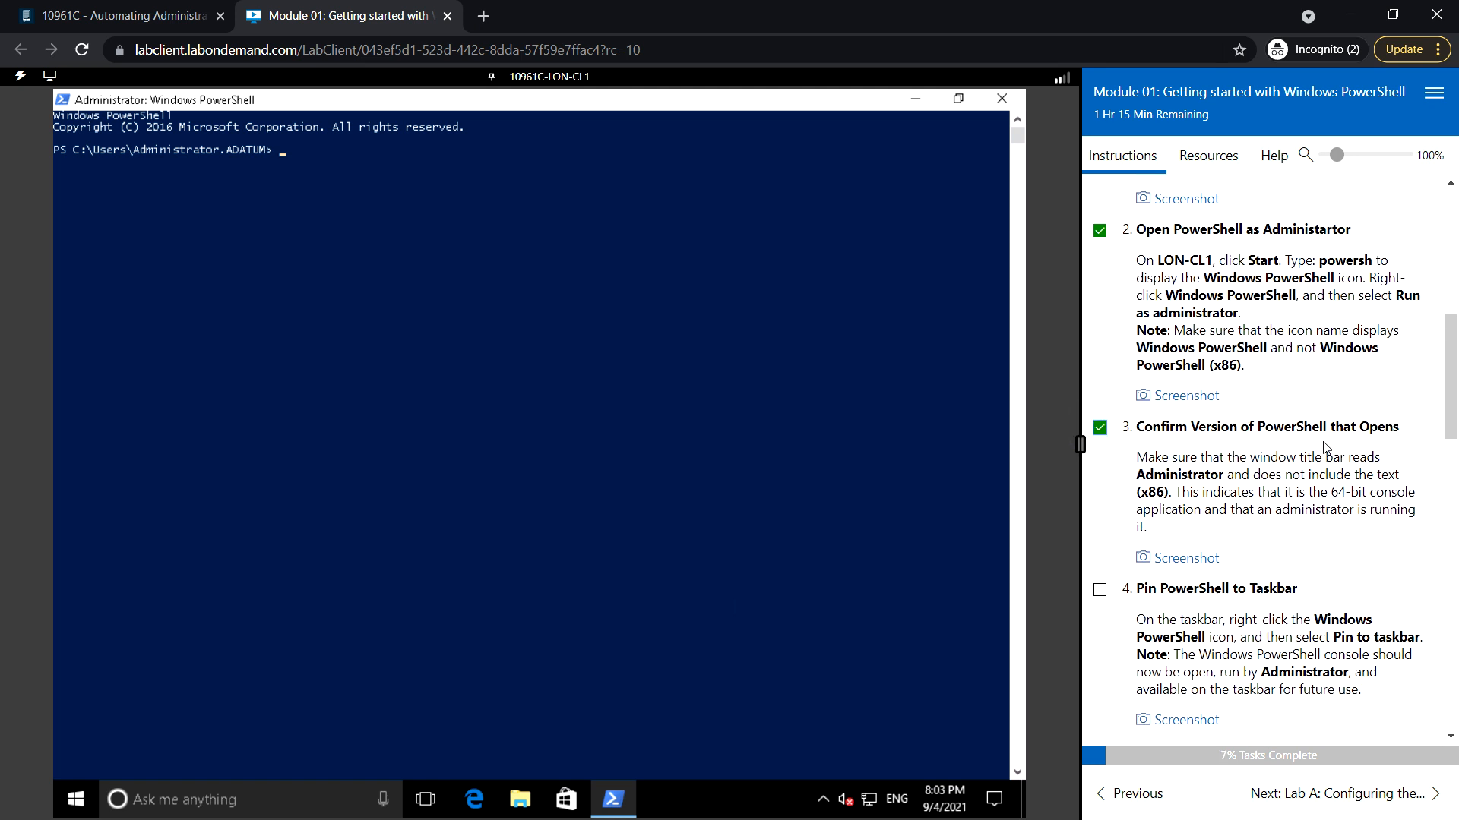
pyautogui.moveTo(1337, 529)
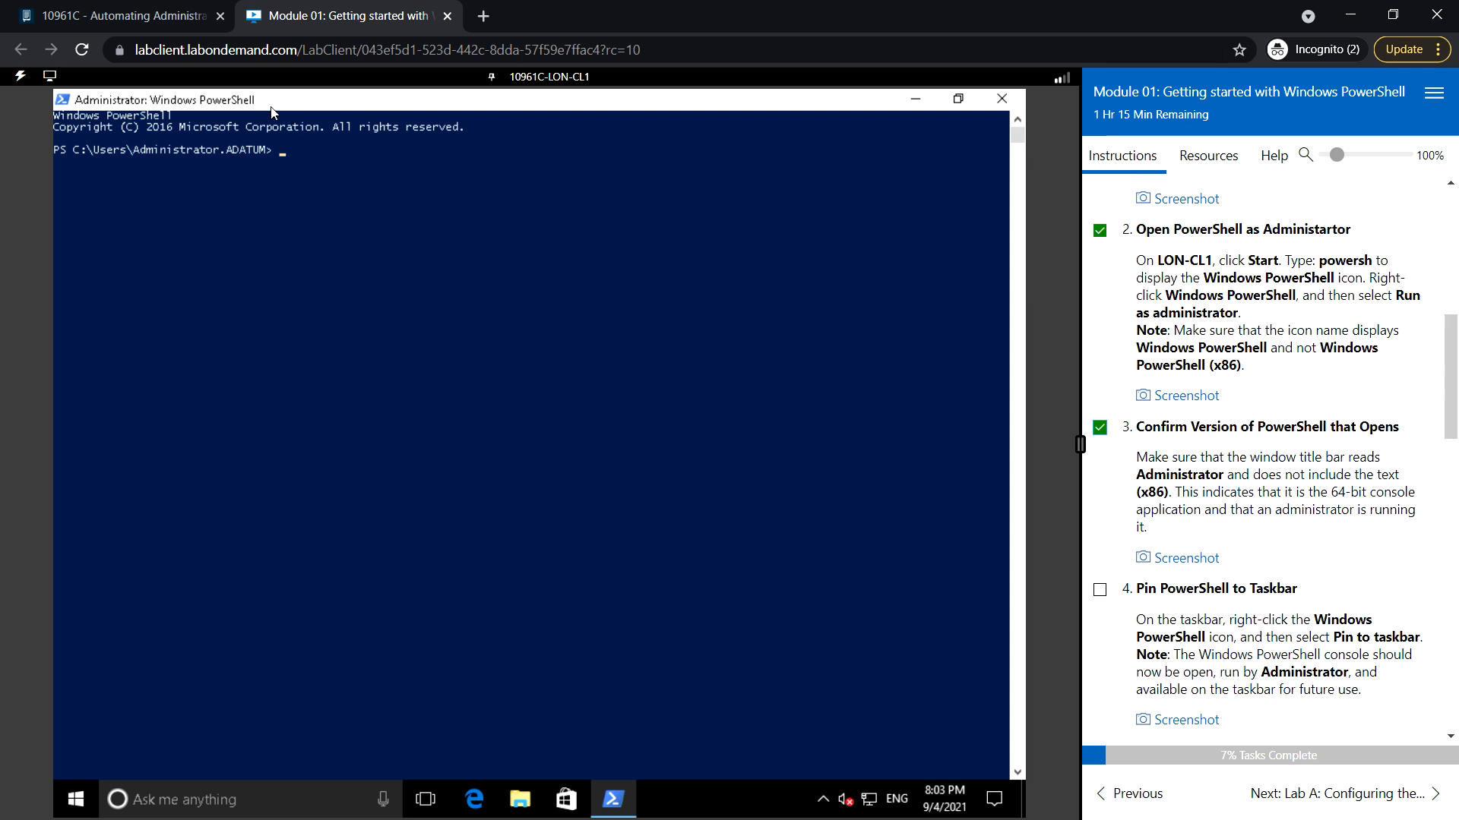
pyautogui.moveTo(611, 439)
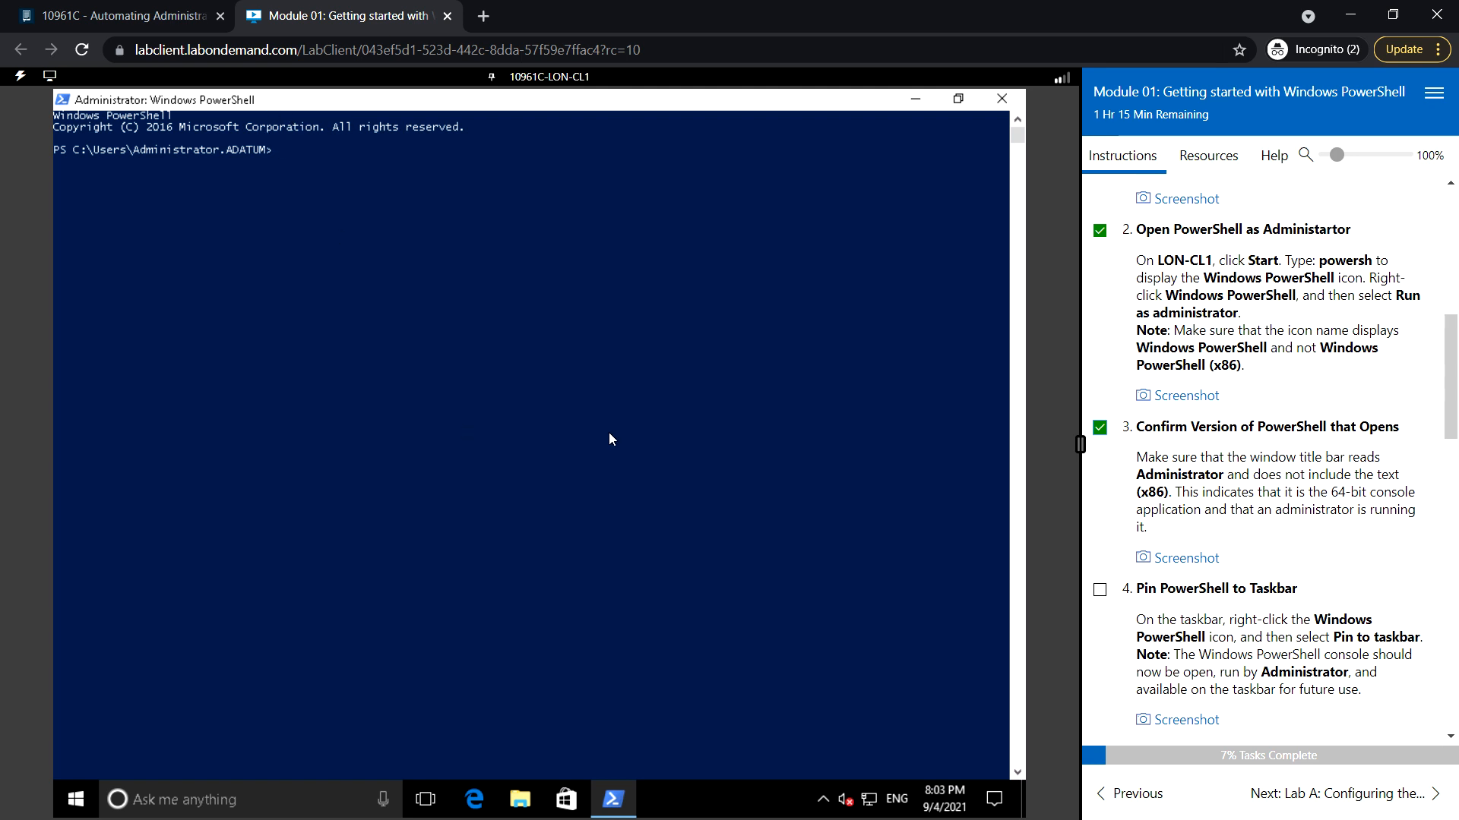
# Scroll the lab guide down to the version-check and pin-to-taskbar steps.
pyautogui.scroll(-3)
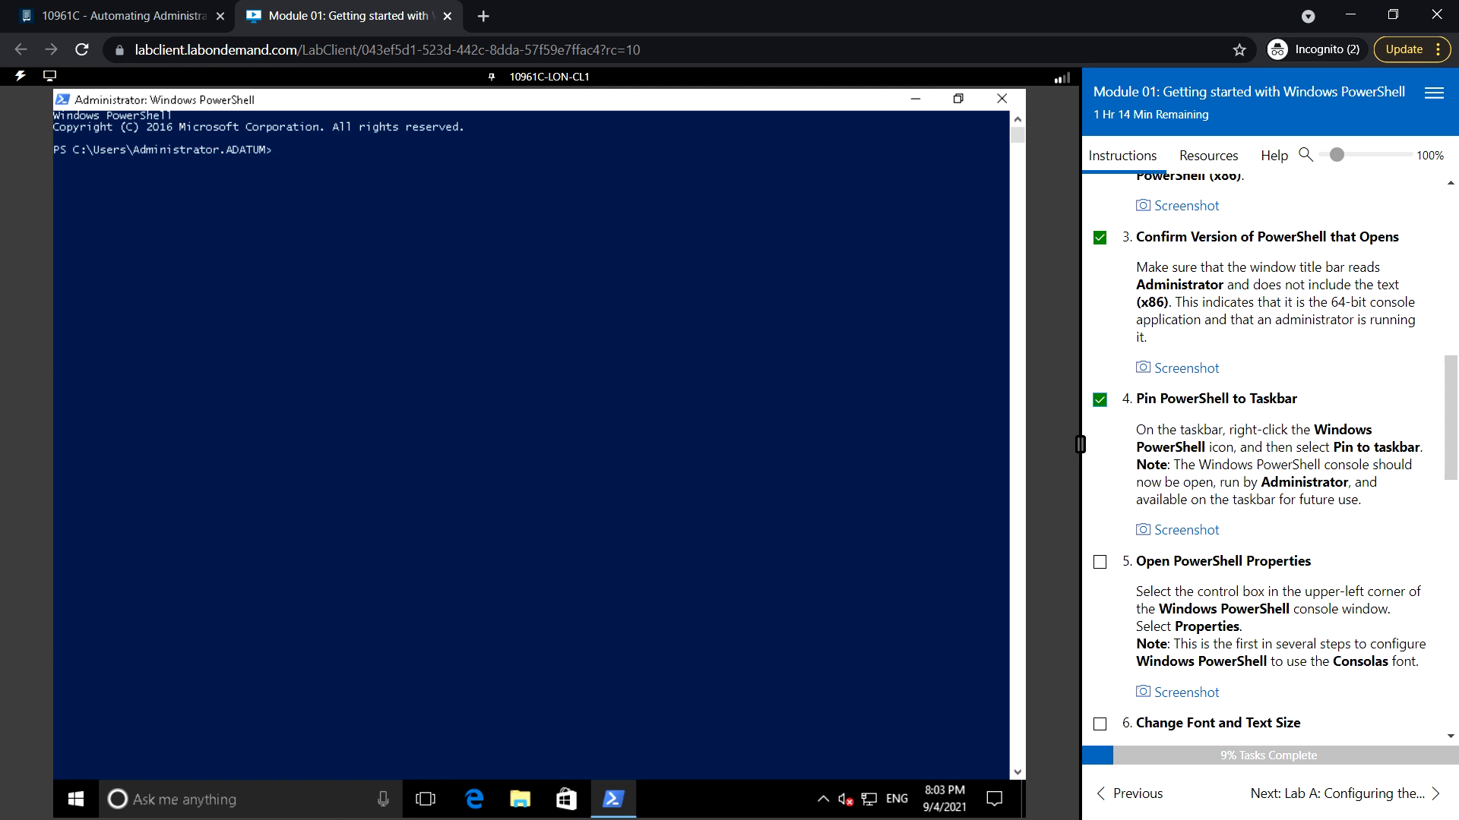
# Pin PowerShell to the taskbar, tick the open-properties step, and bring up the console's window menu.
pyautogui.rightClick(610, 799)
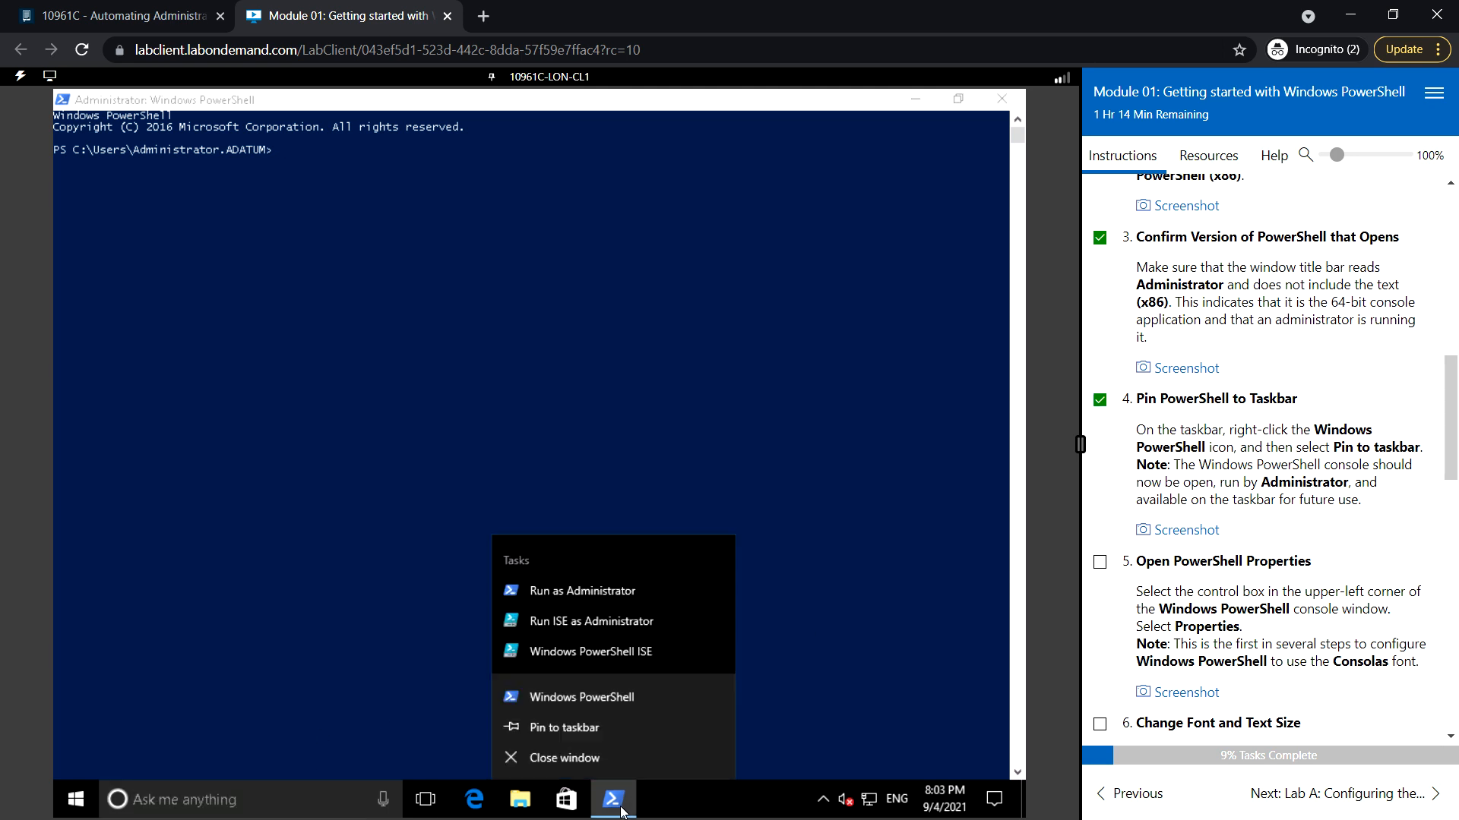
pyautogui.moveTo(566, 728)
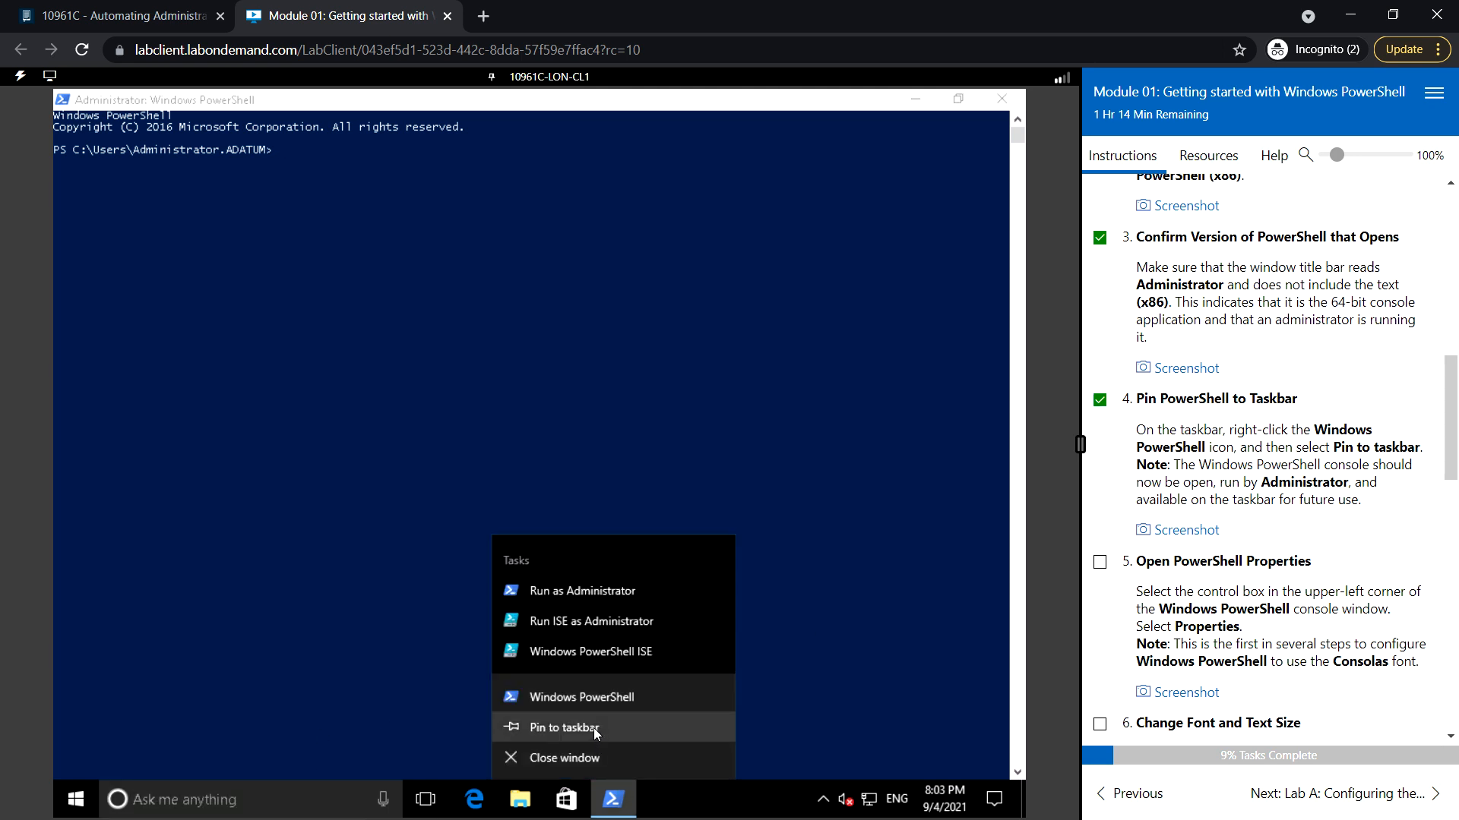
pyautogui.click(563, 728)
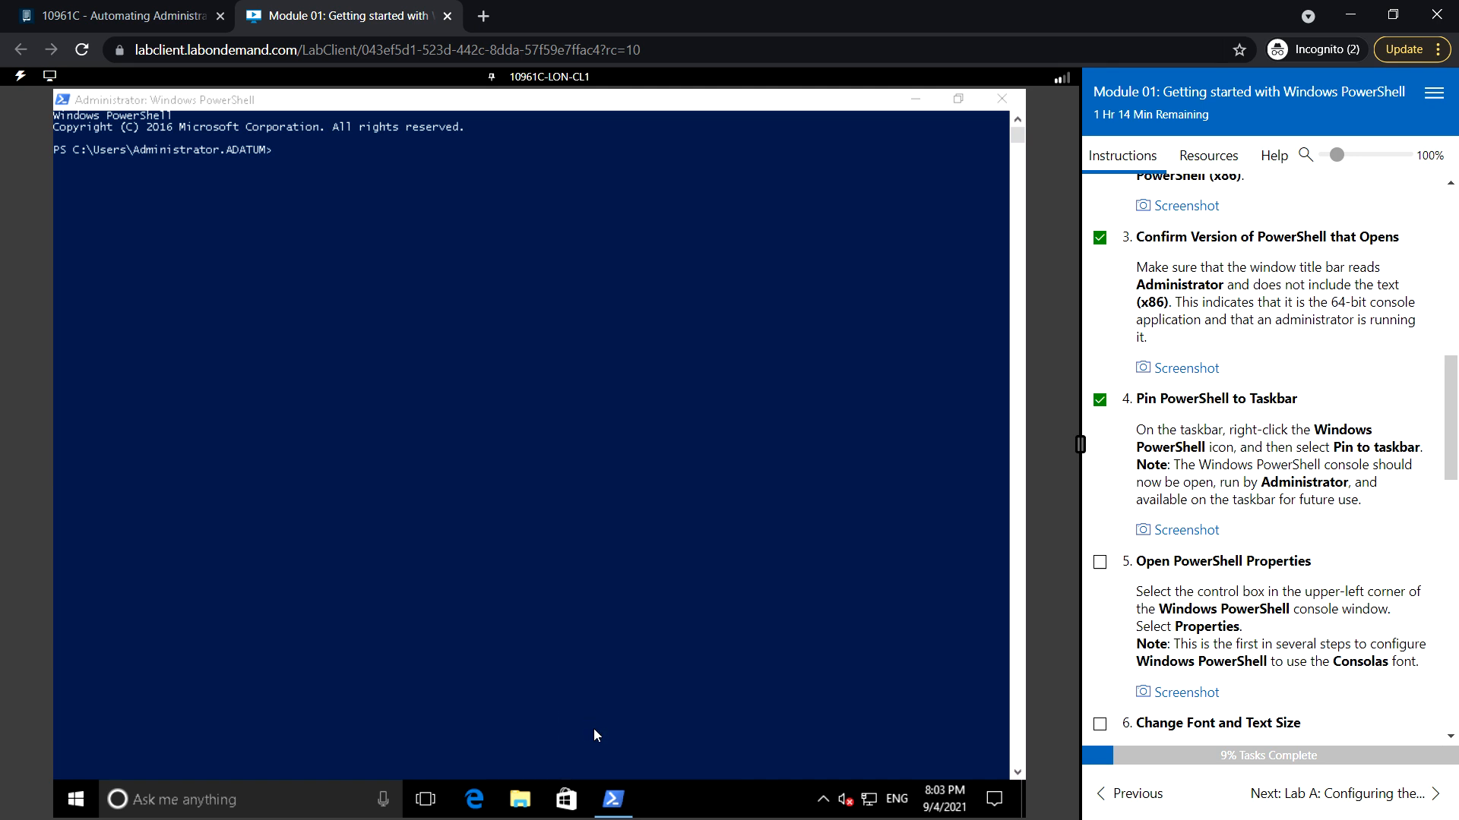
pyautogui.scroll(-3)
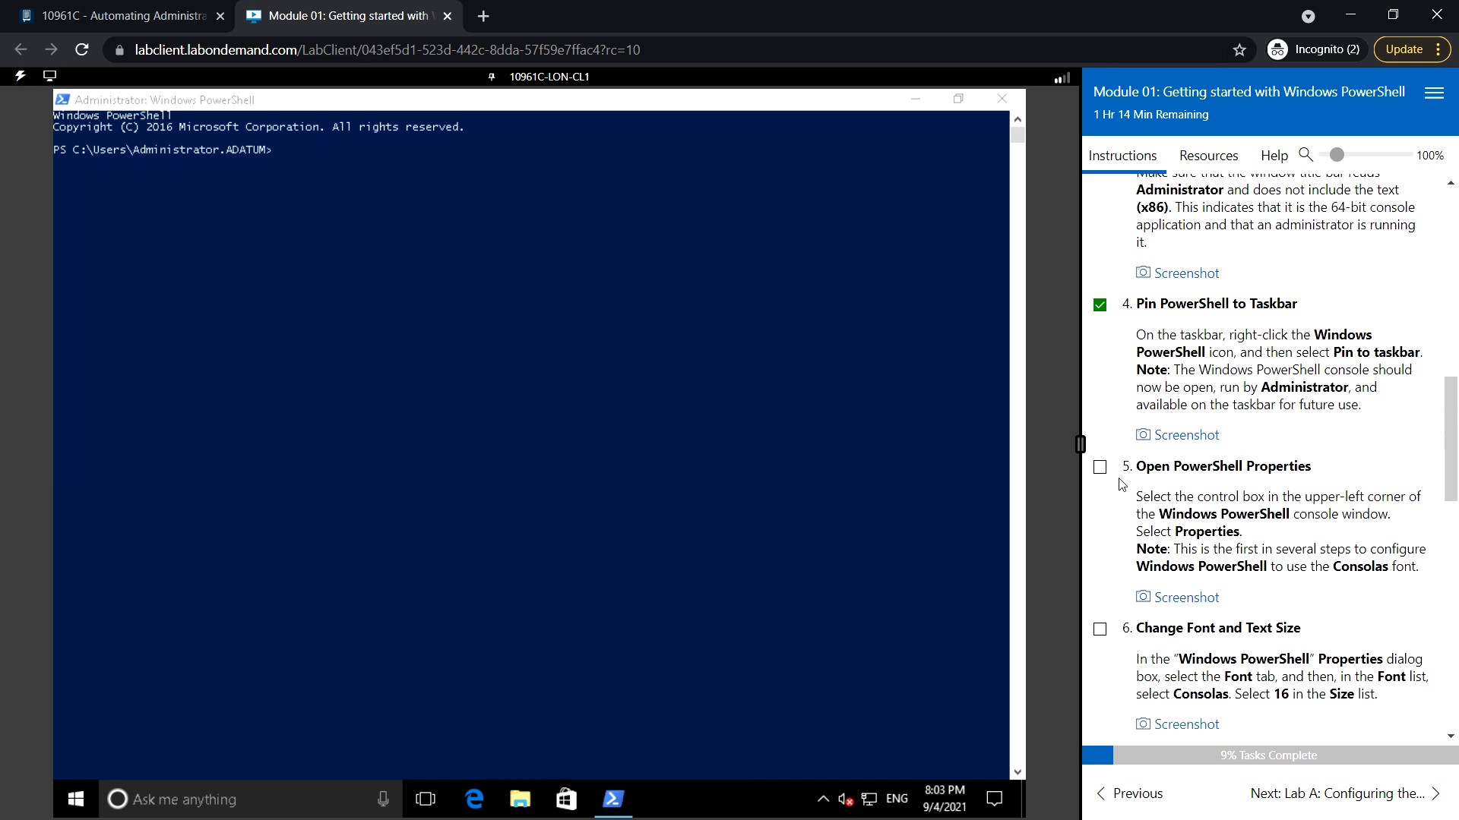
pyautogui.click(1098, 467)
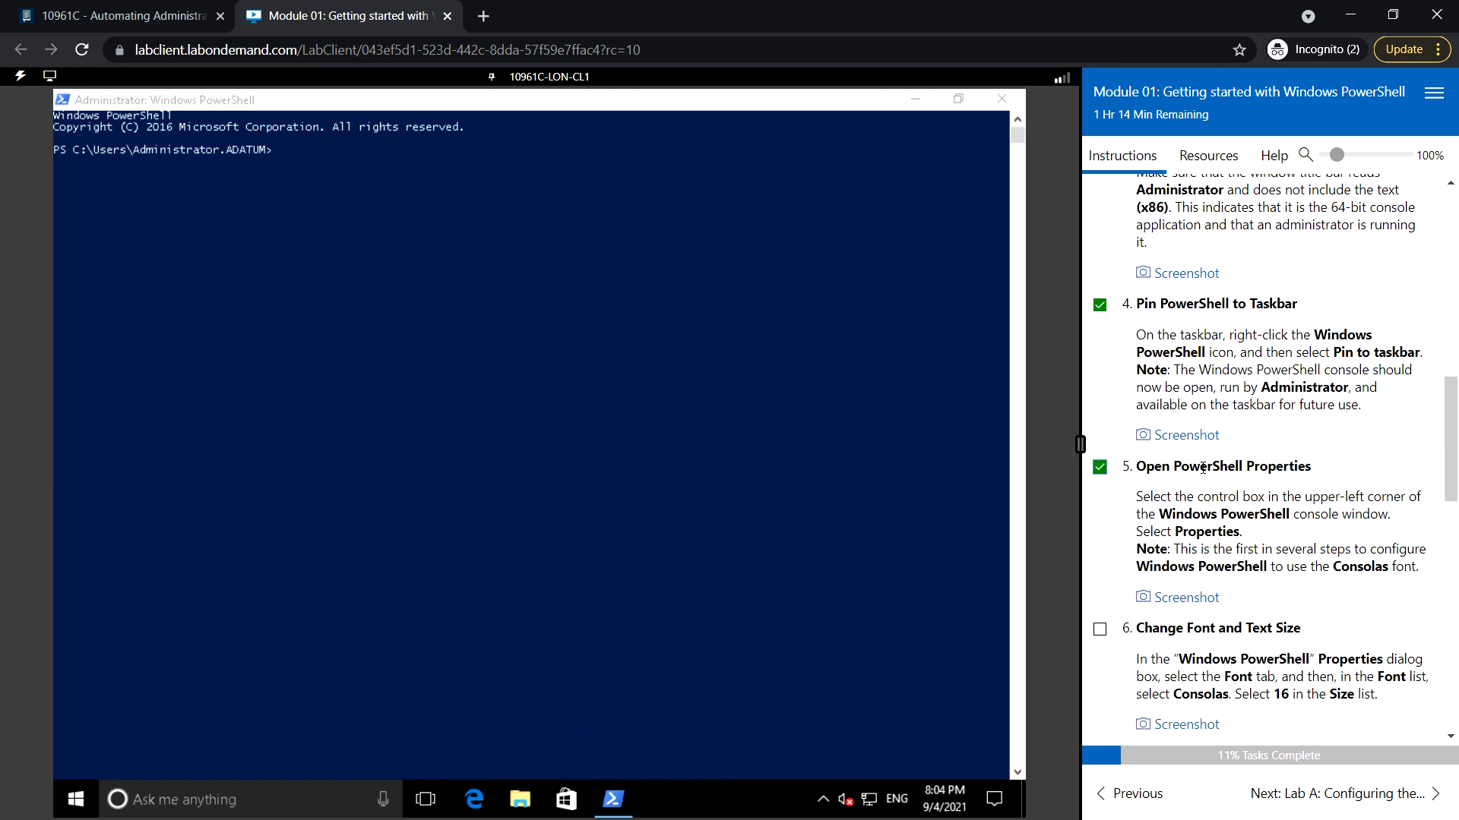
pyautogui.scroll(-3)
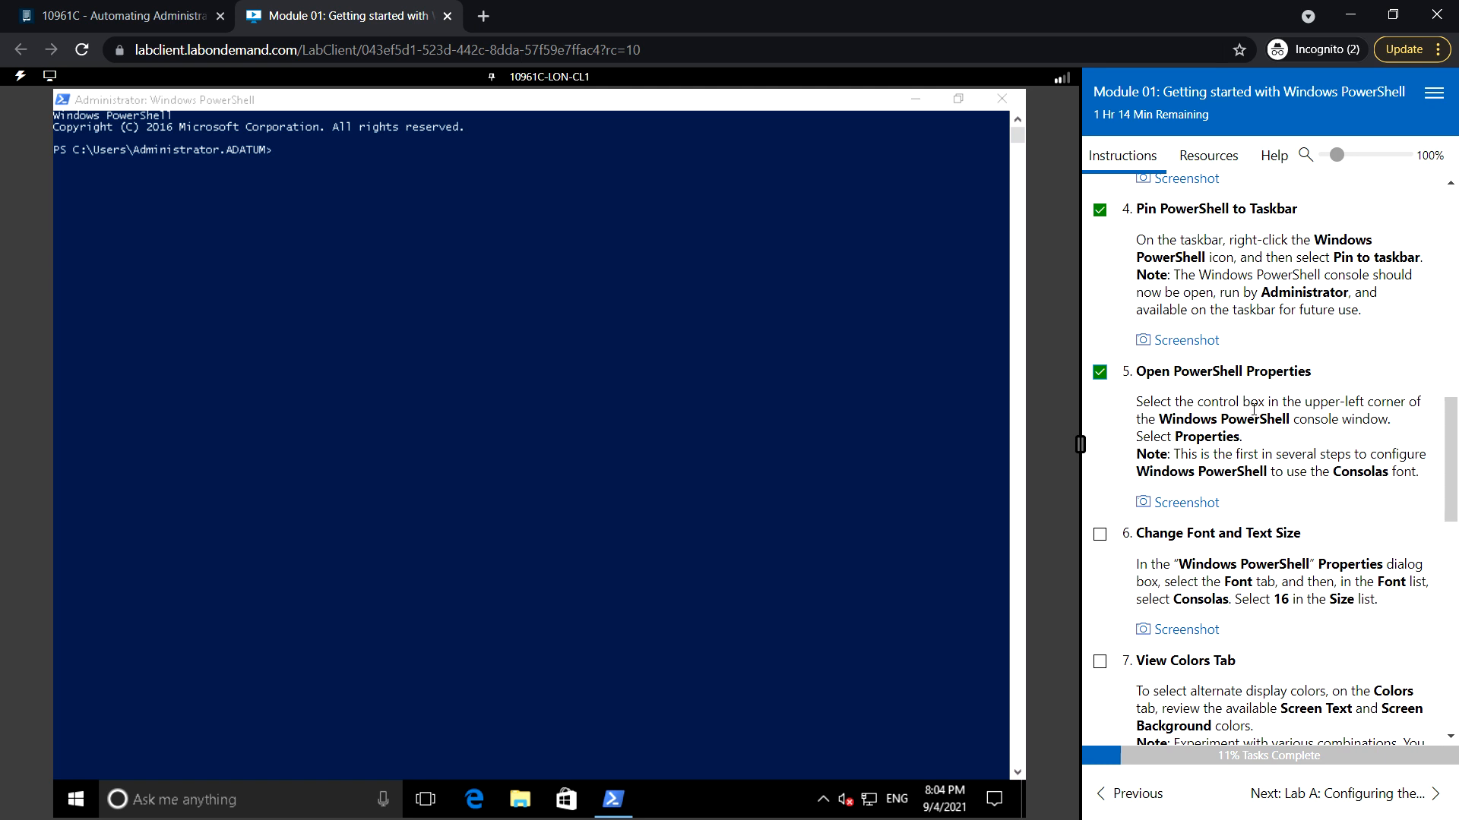
pyautogui.moveTo(53, 115)
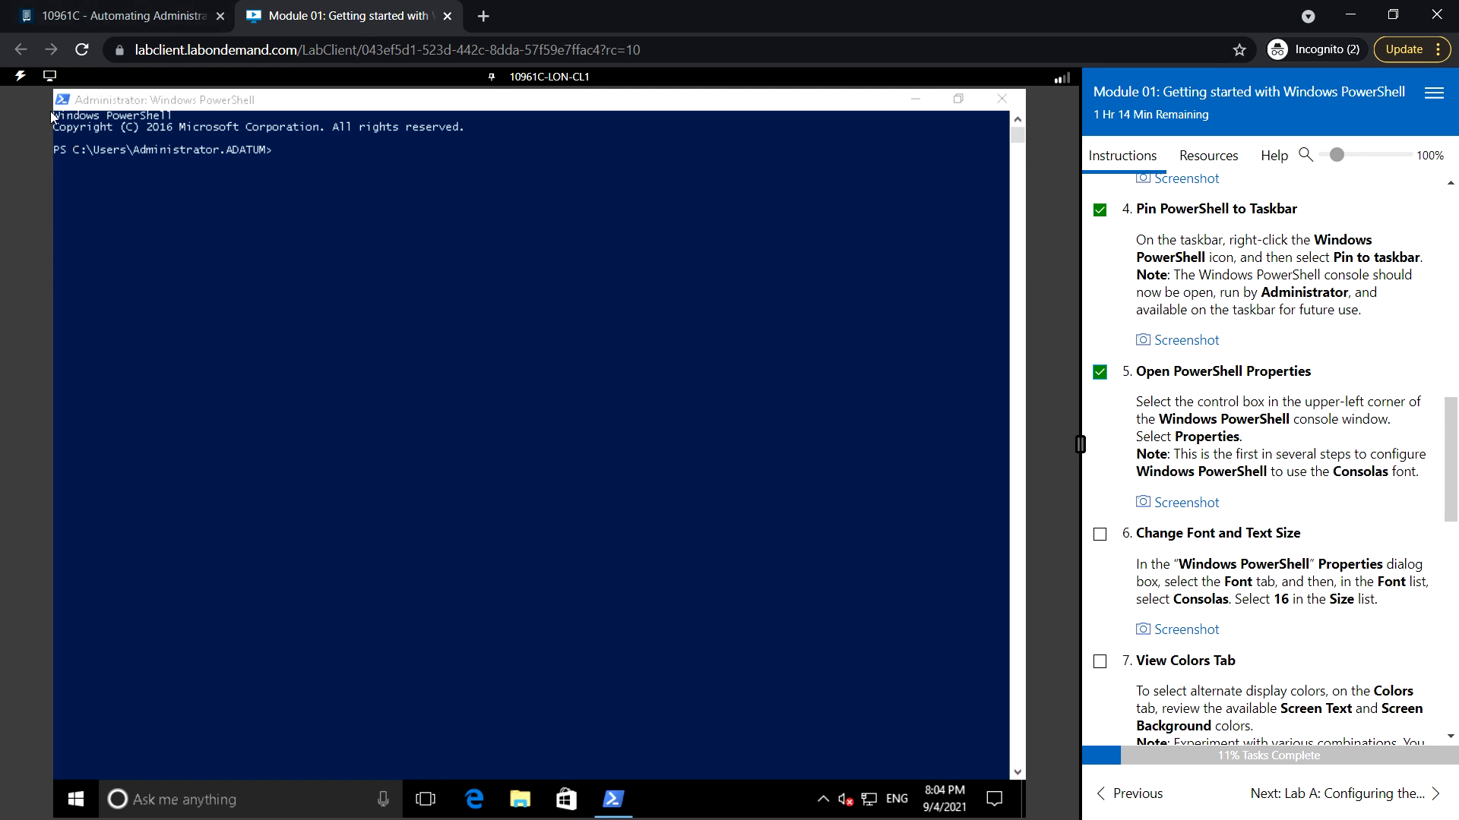
pyautogui.click(62, 99)
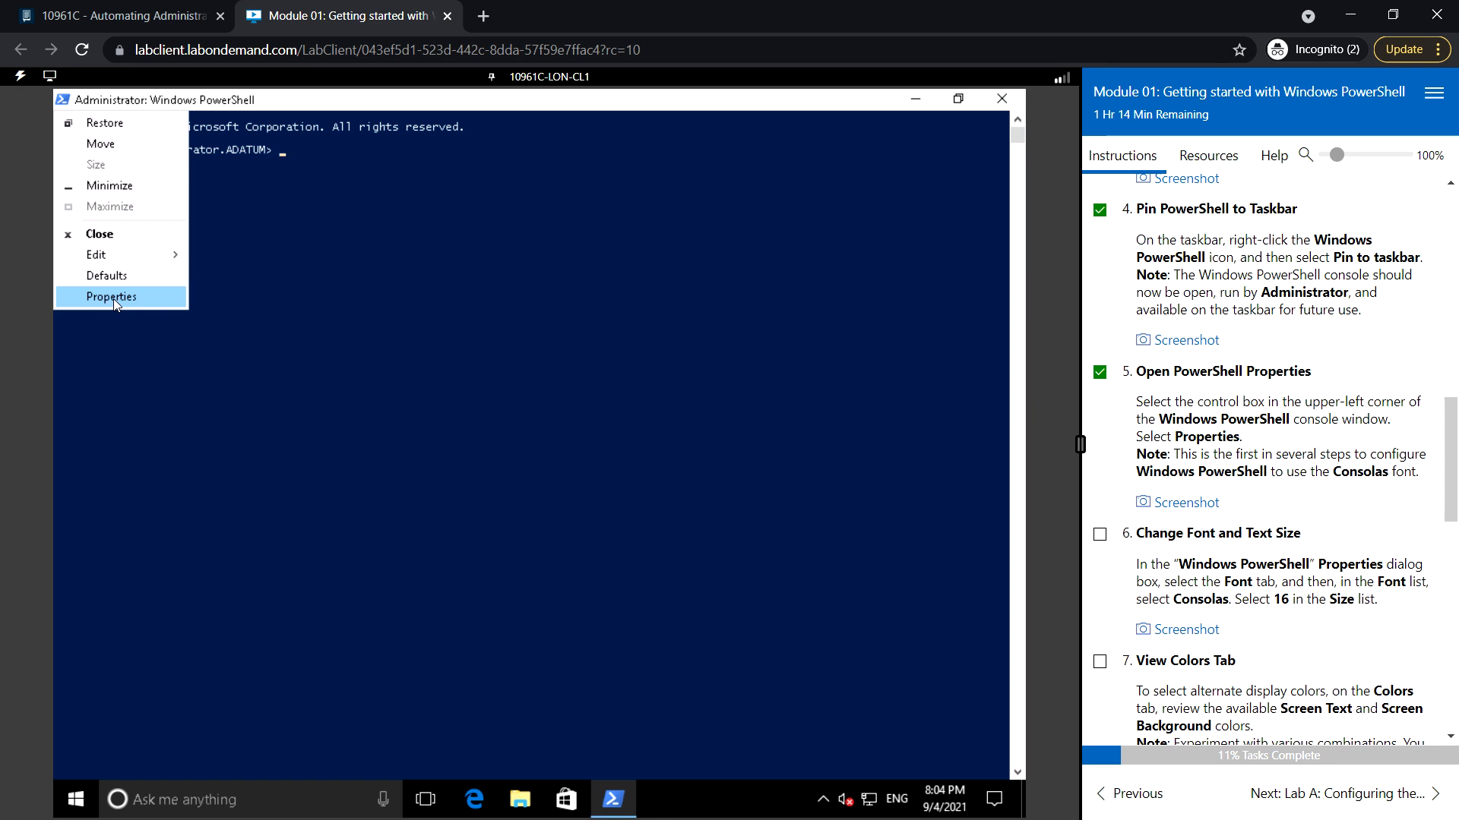
# Open the console's Properties dialog, tick the font-and-size step, and show its Font settings.
pyautogui.click(111, 297)
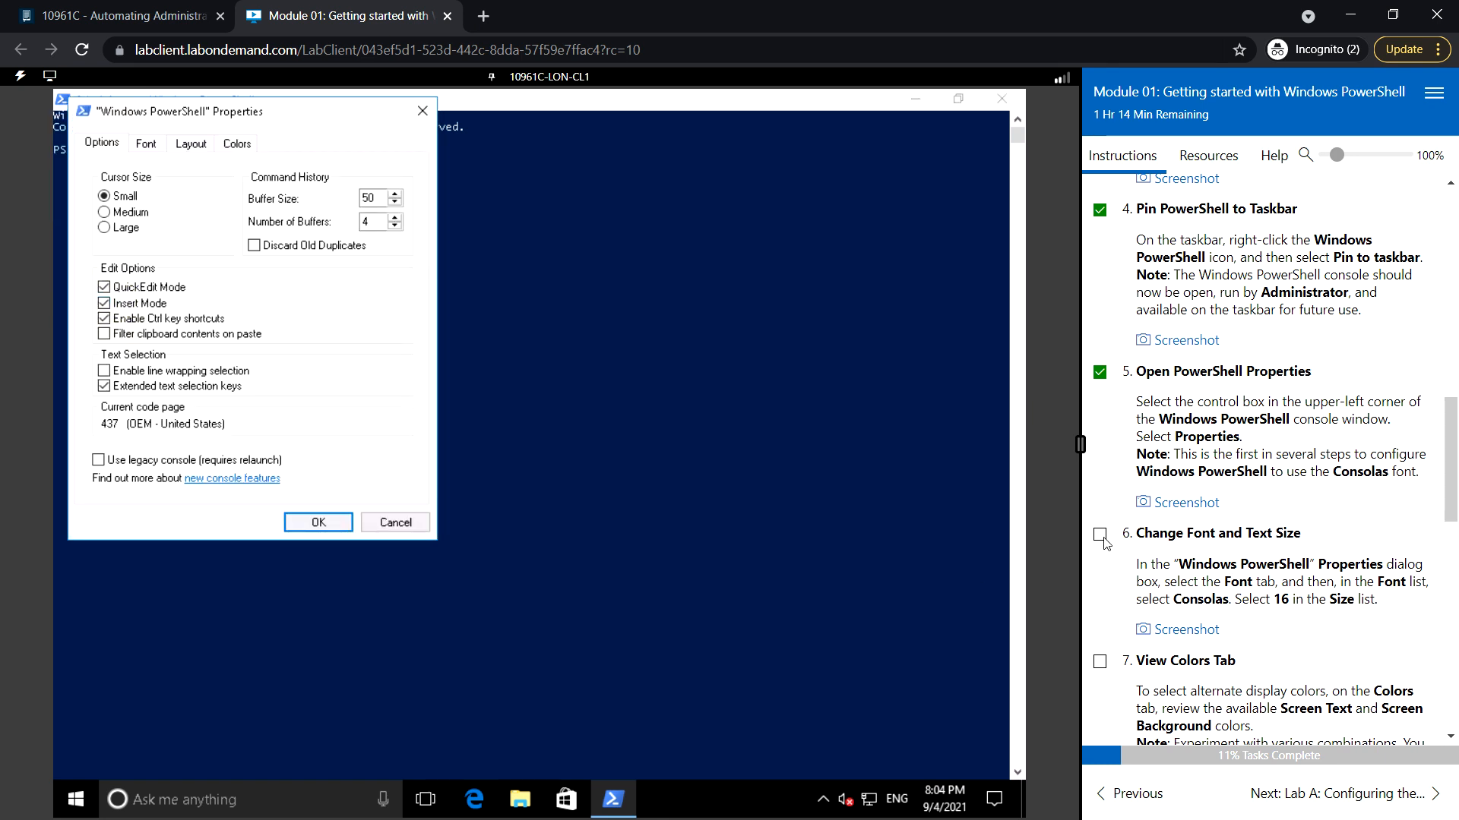
pyautogui.click(1099, 538)
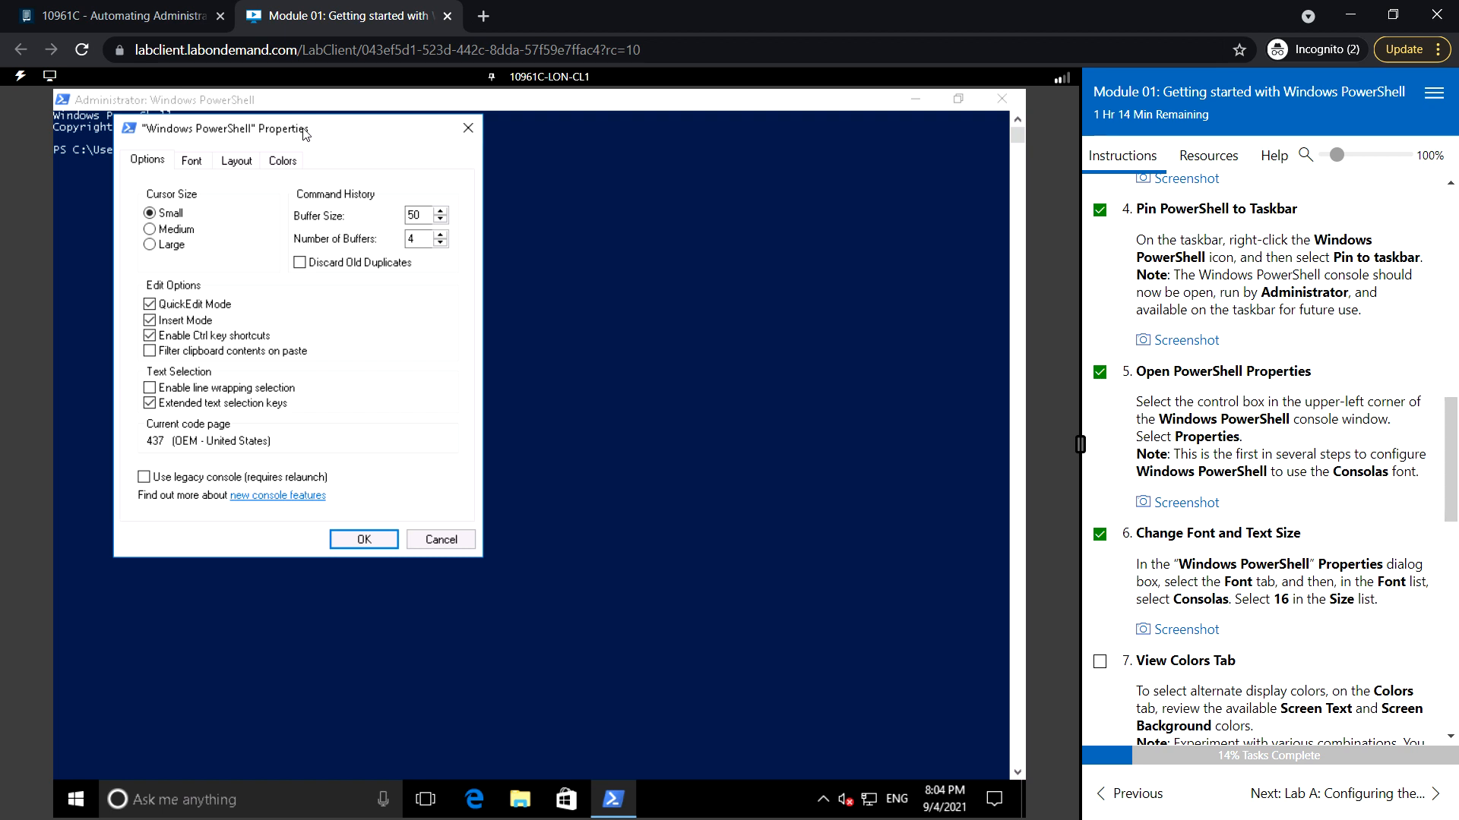
pyautogui.moveTo(299, 128); pyautogui.dragTo(391, 175)
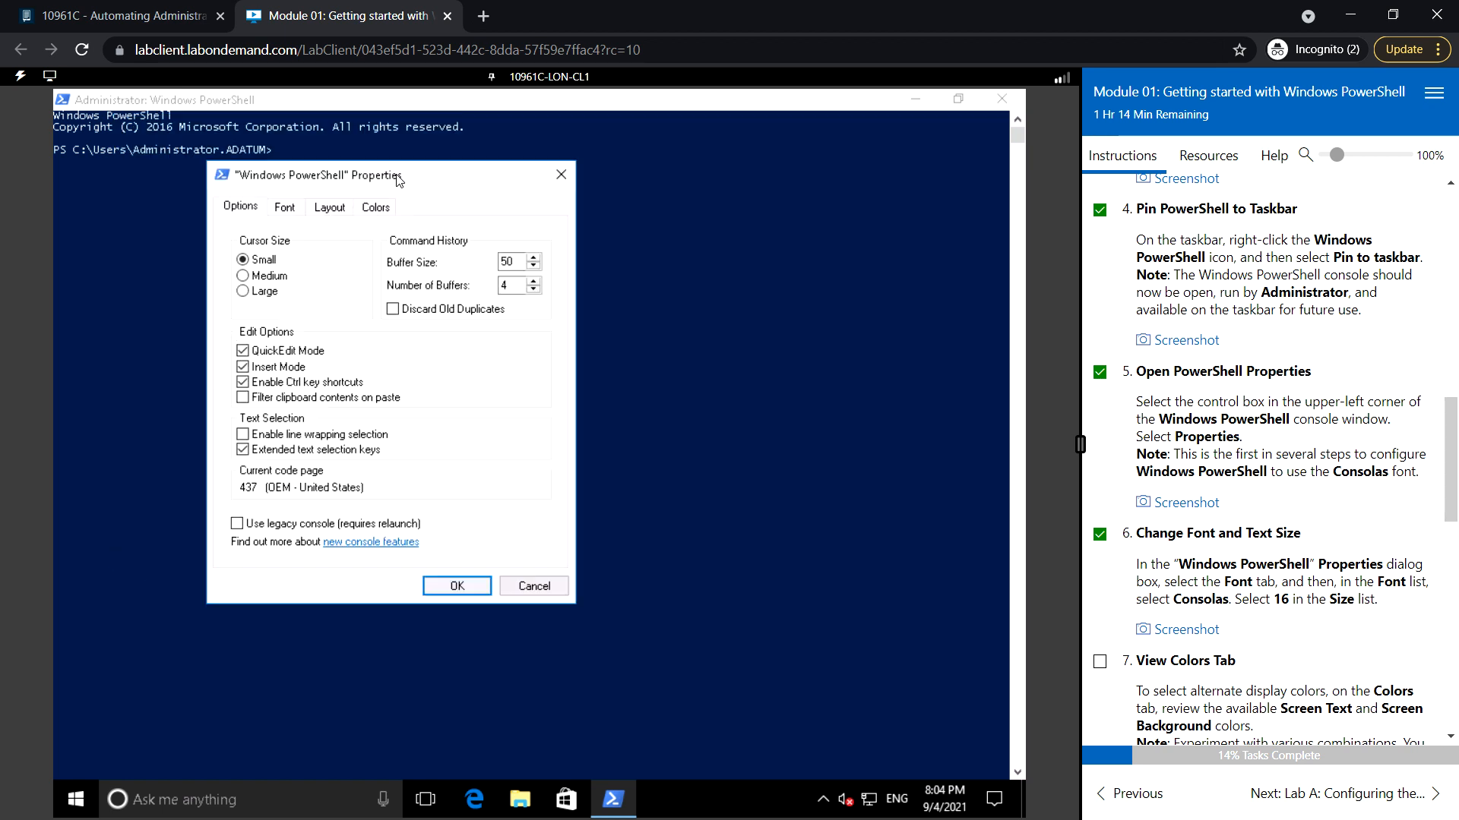
pyautogui.moveTo(371, 401)
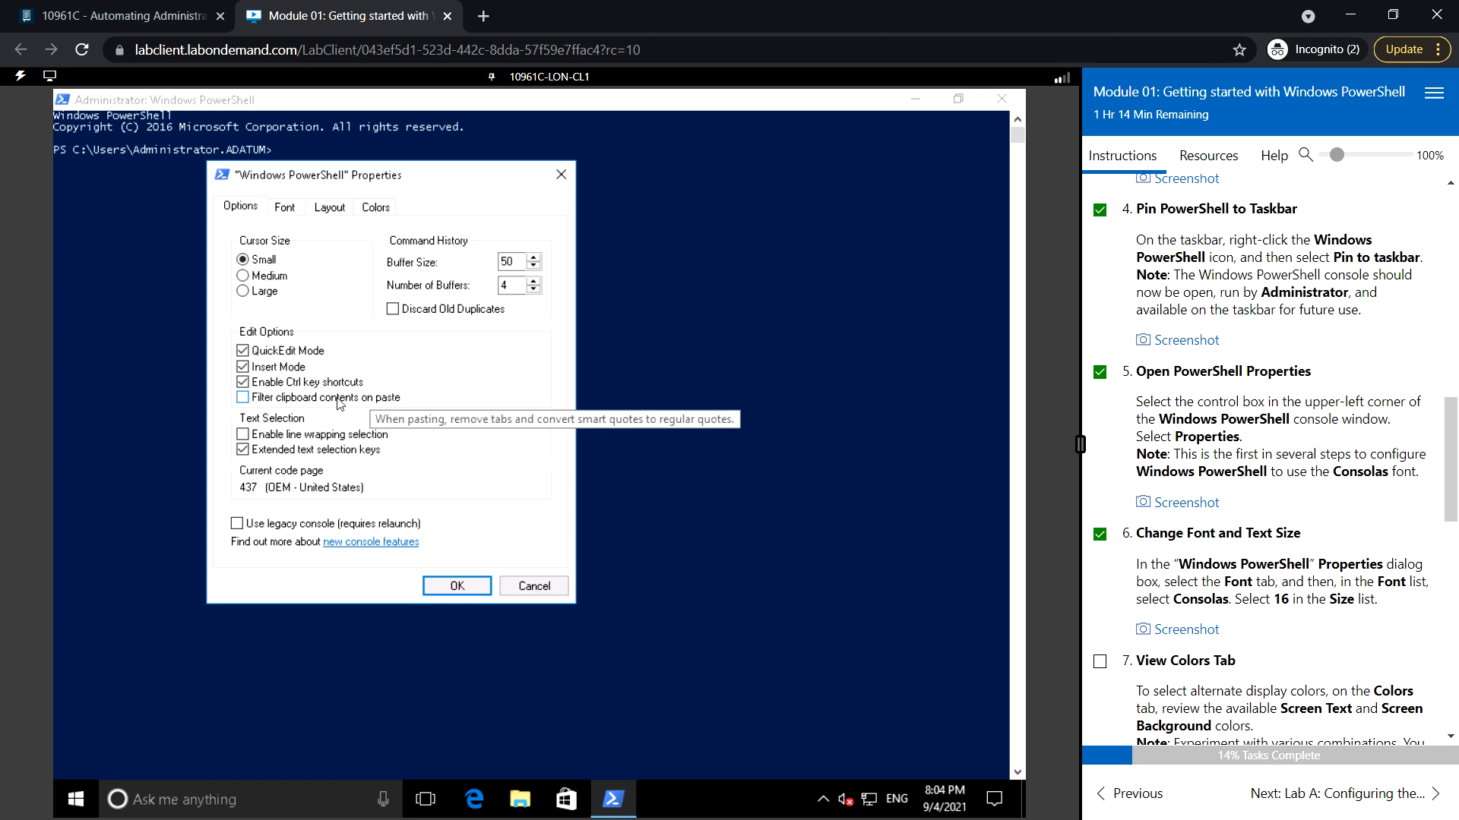
pyautogui.click(283, 207)
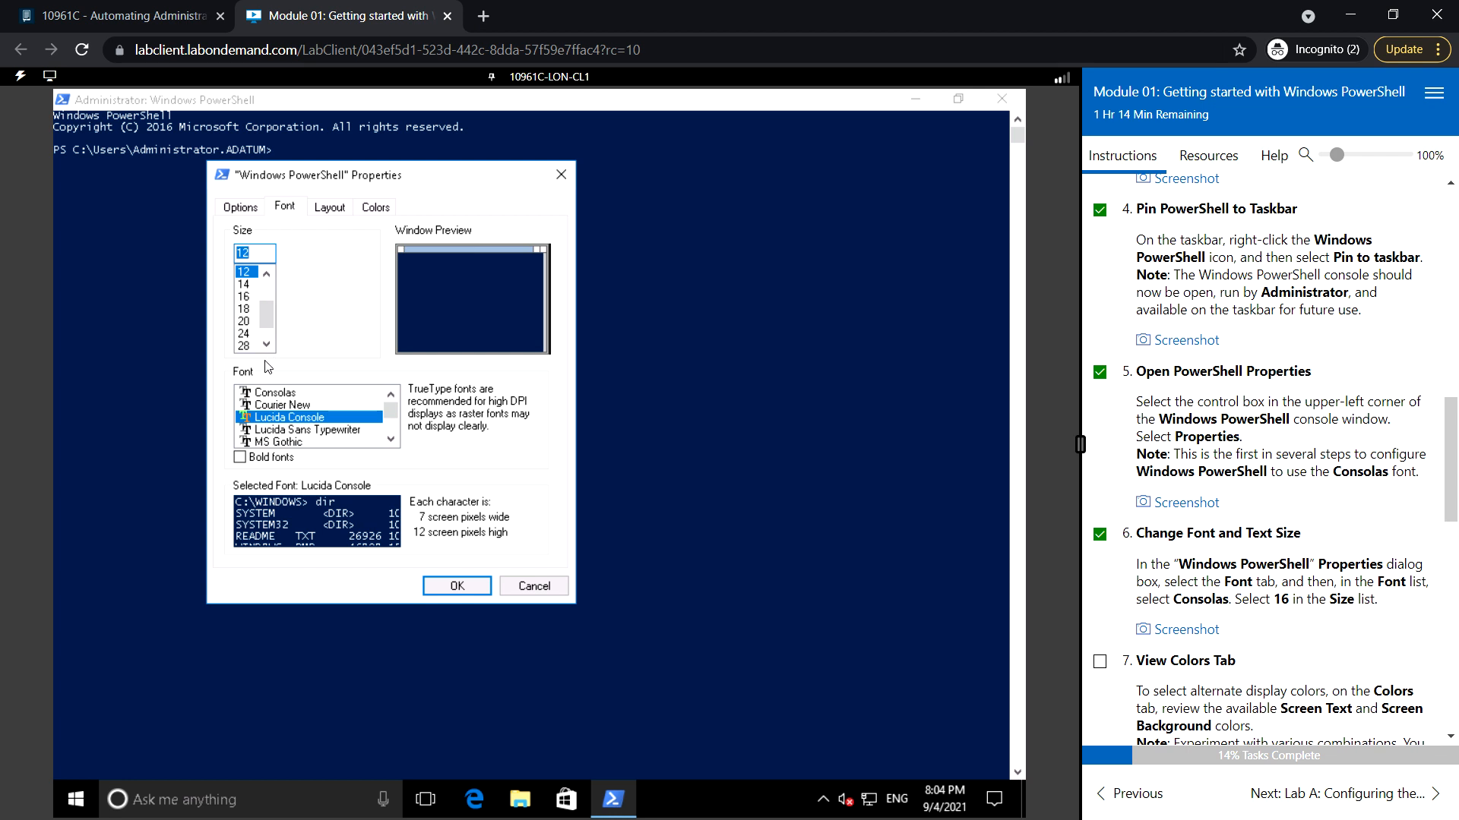
pyautogui.moveTo(298, 398)
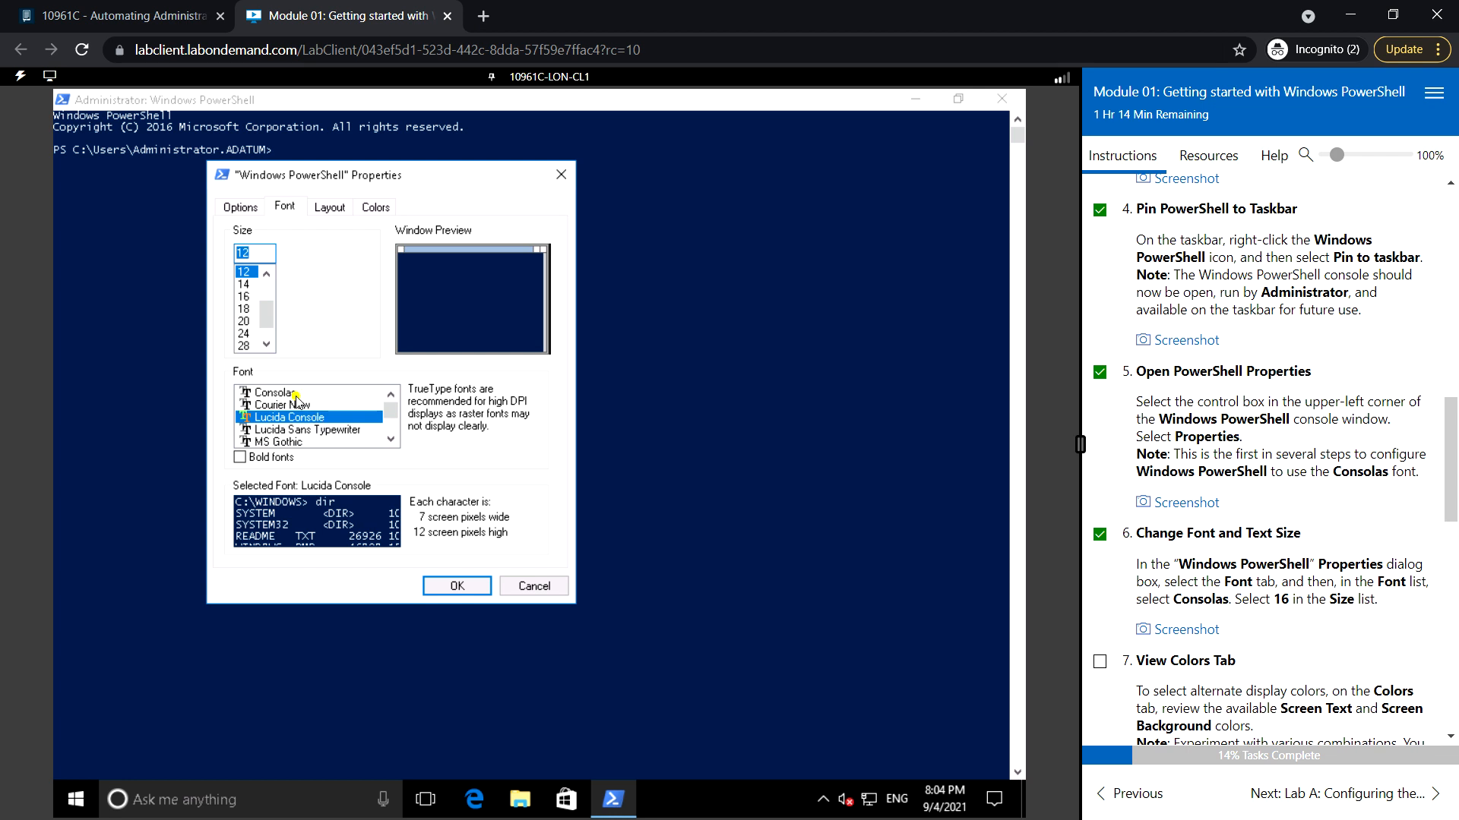
# Set the console font to Consolas at size 16 and tick the View Colors step.
pyautogui.click(273, 392)
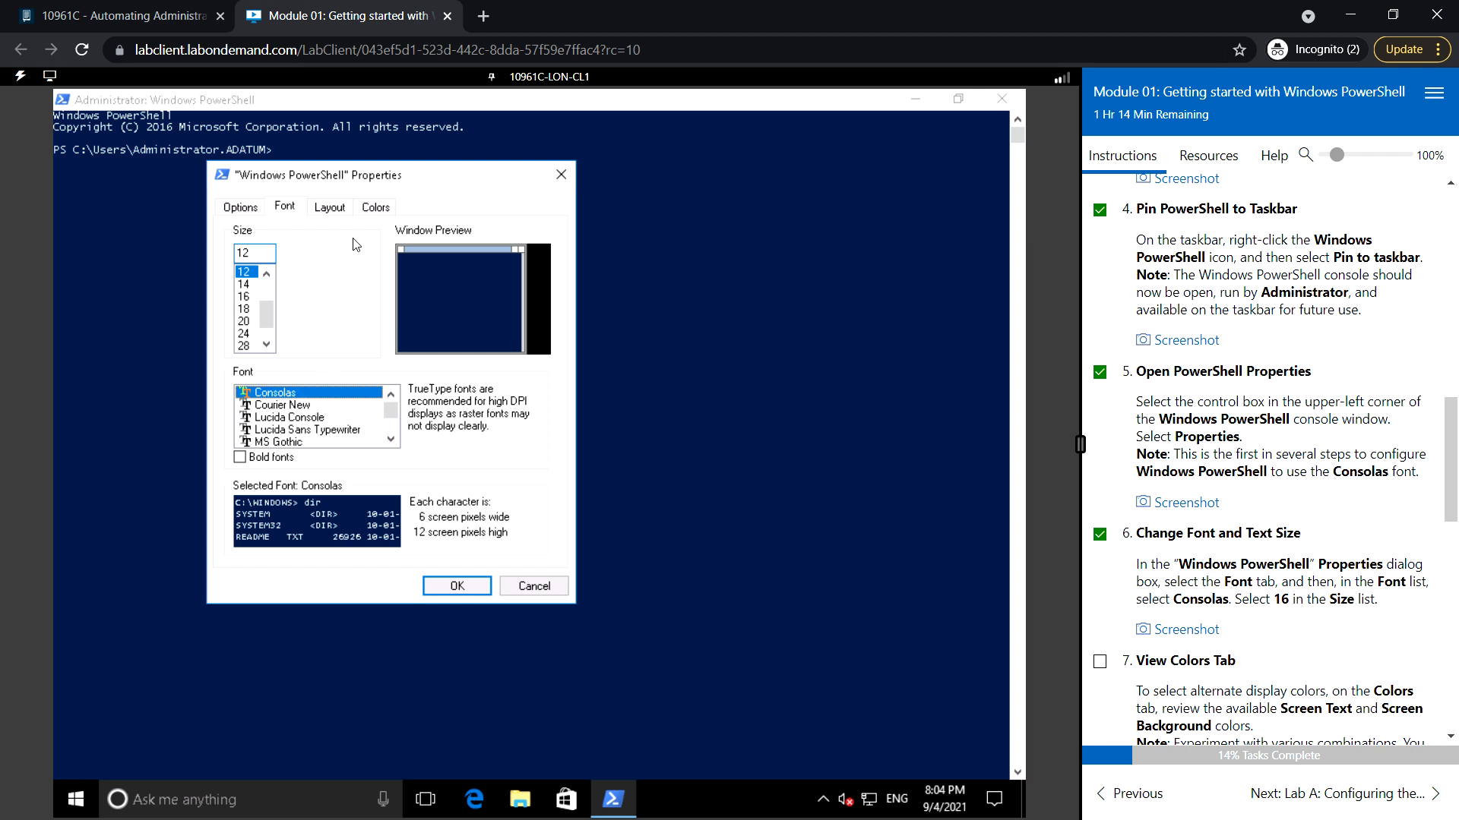
pyautogui.moveTo(332, 248)
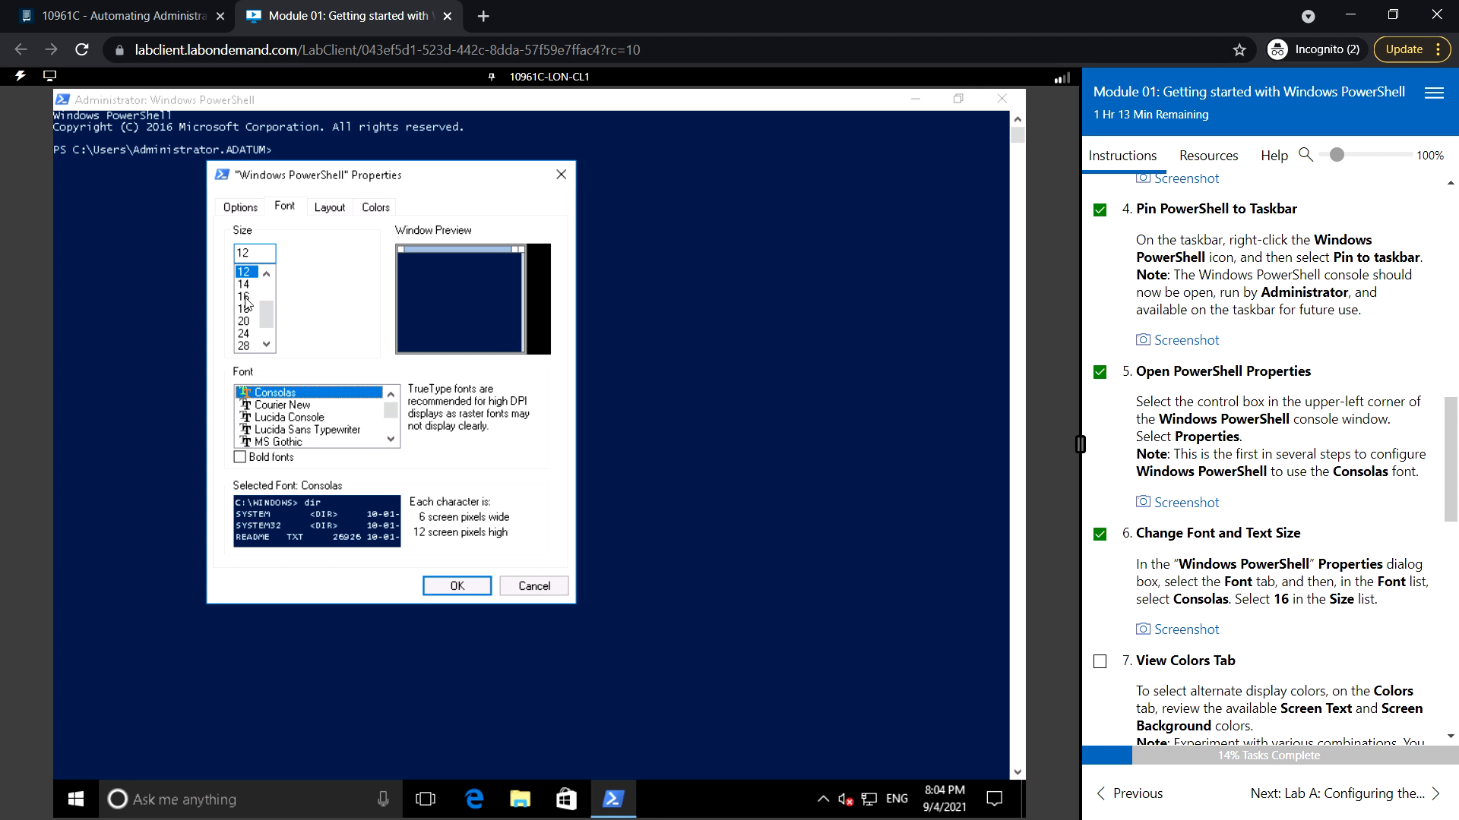
pyautogui.click(243, 299)
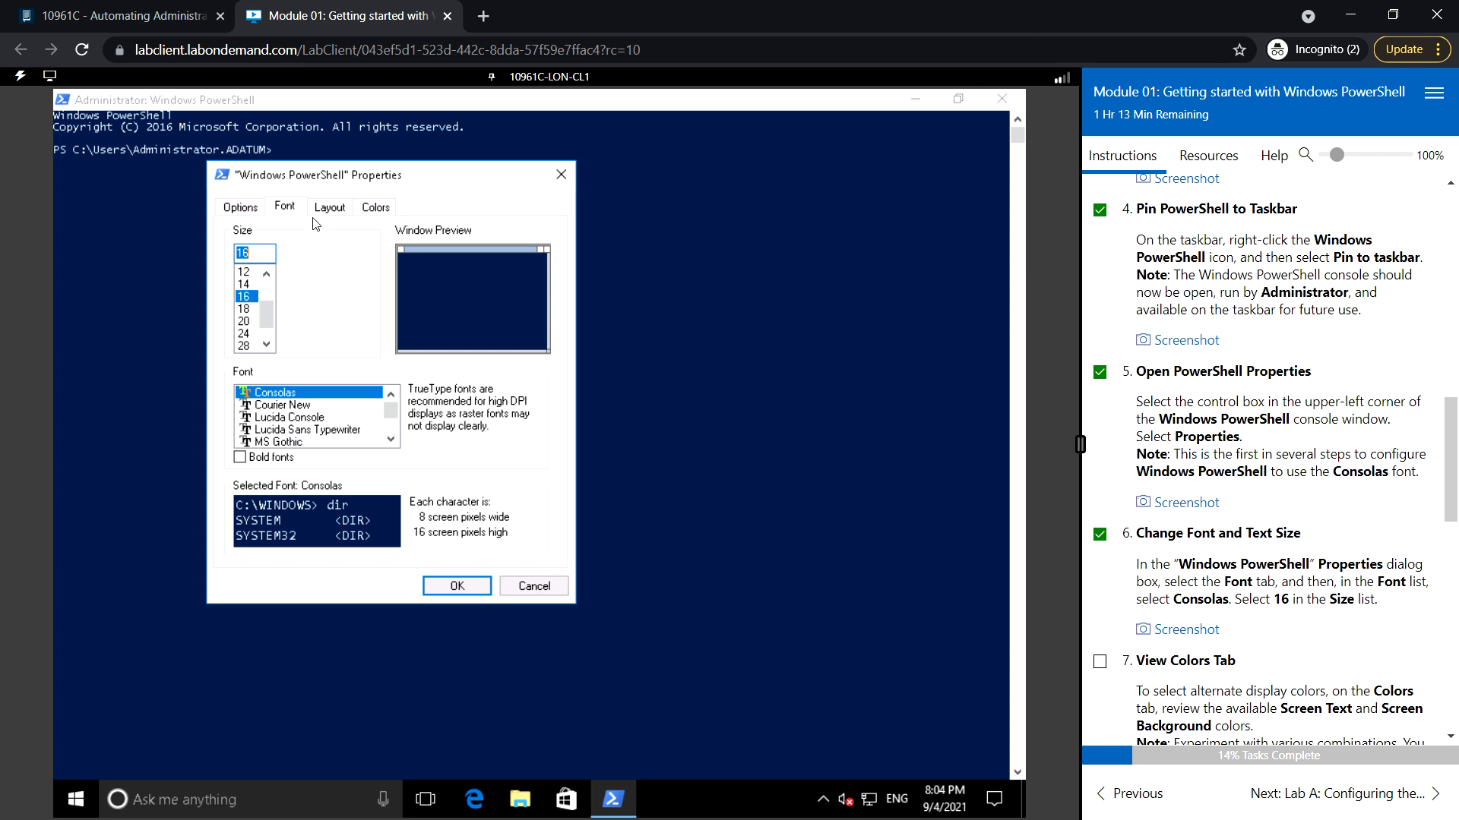
pyautogui.scroll(-3)
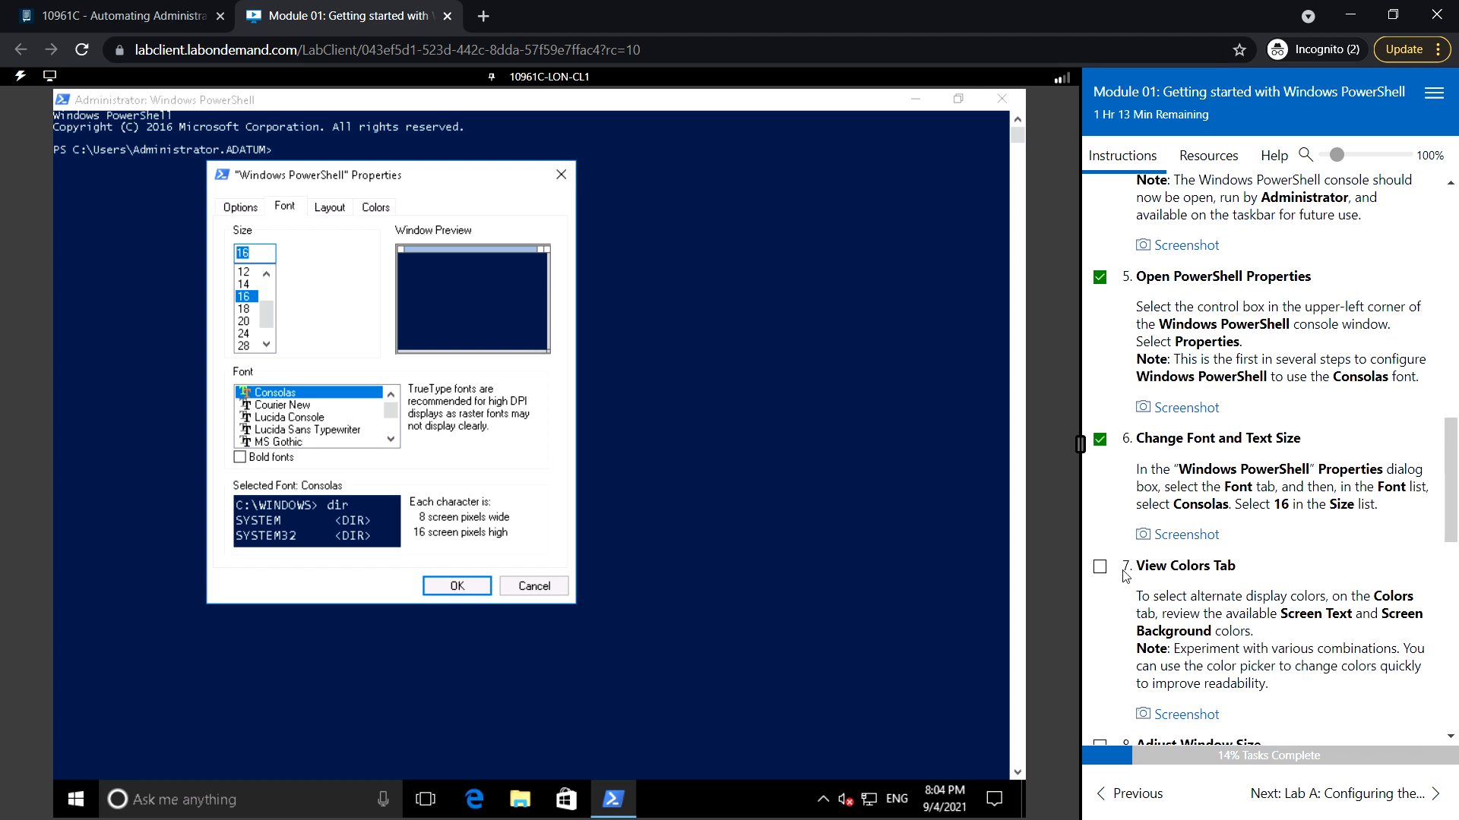
pyautogui.click(1100, 567)
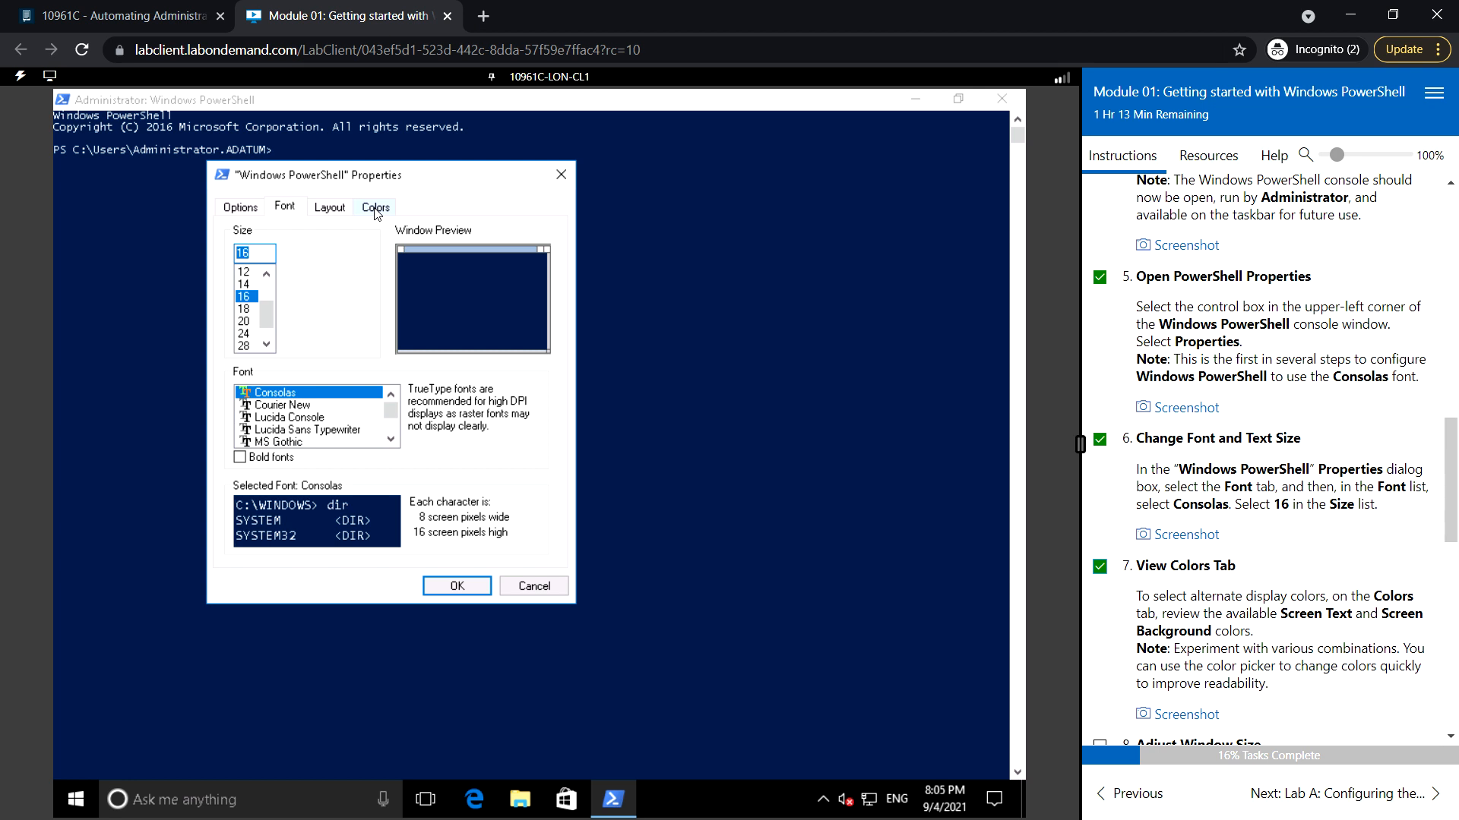
# Show the Colors settings for the screen background and tick the Adjust Window Size step.
pyautogui.click(374, 206)
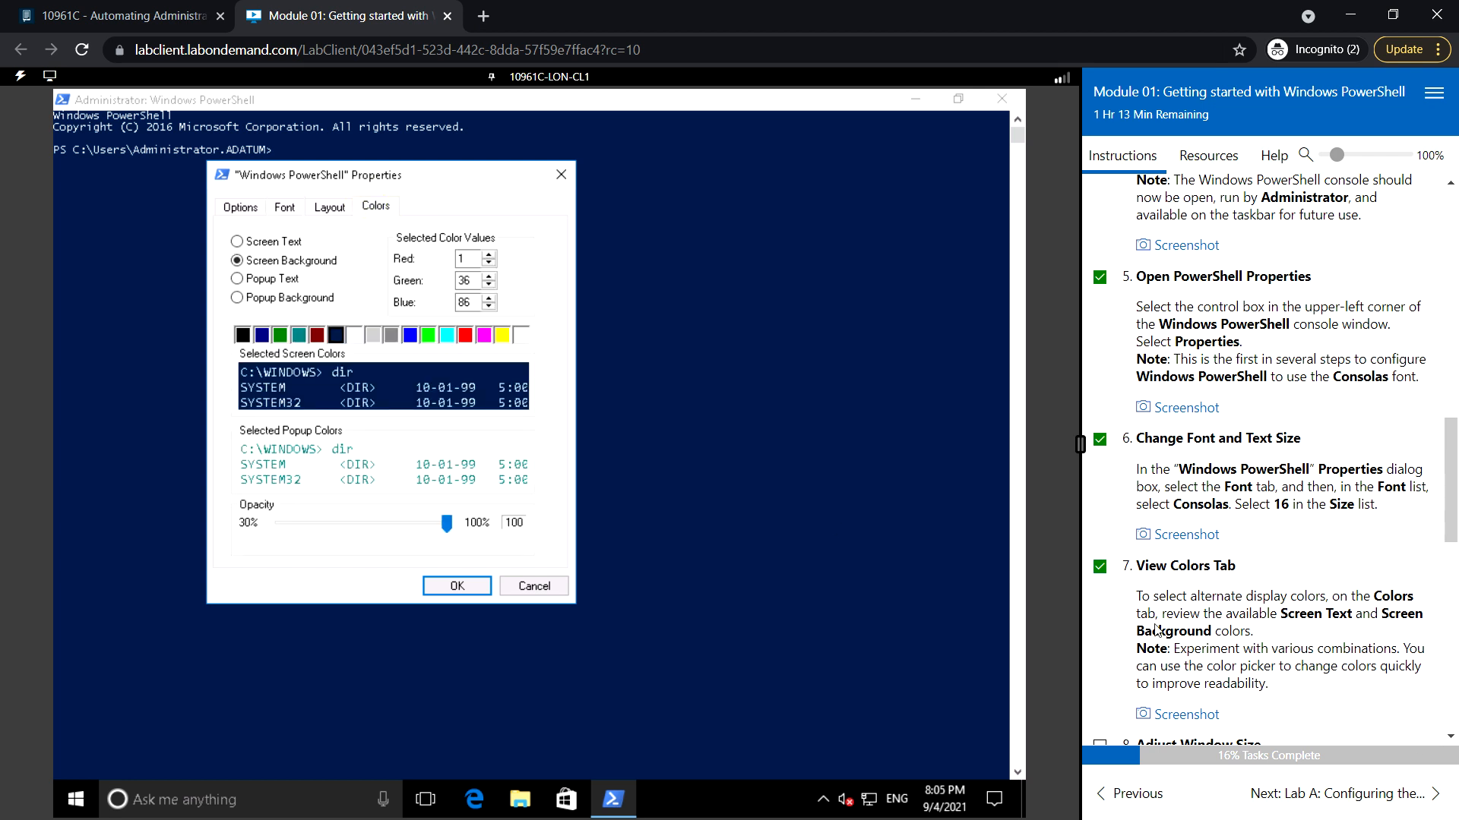
pyautogui.scroll(-3)
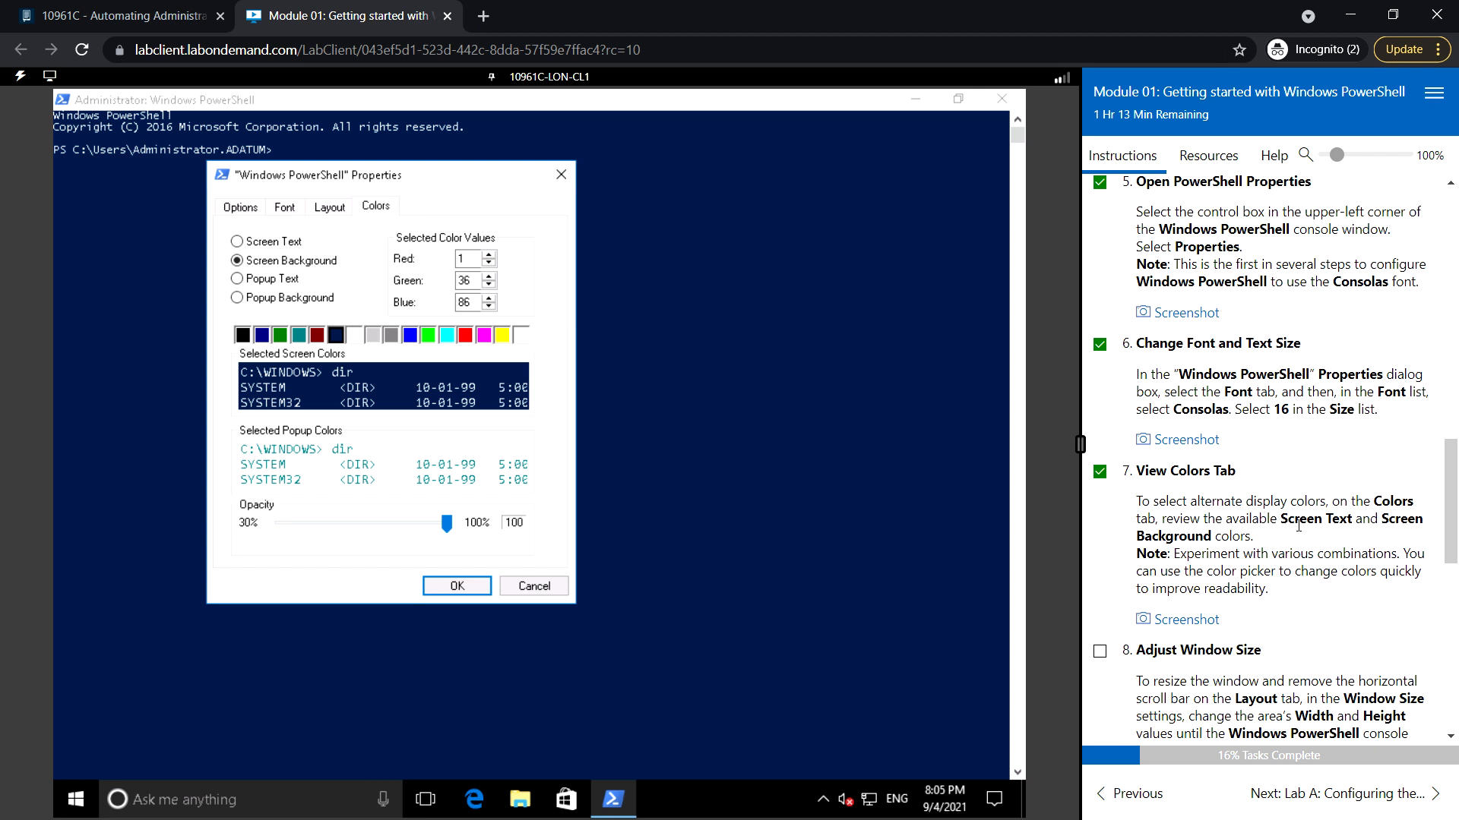
pyautogui.moveTo(309, 264)
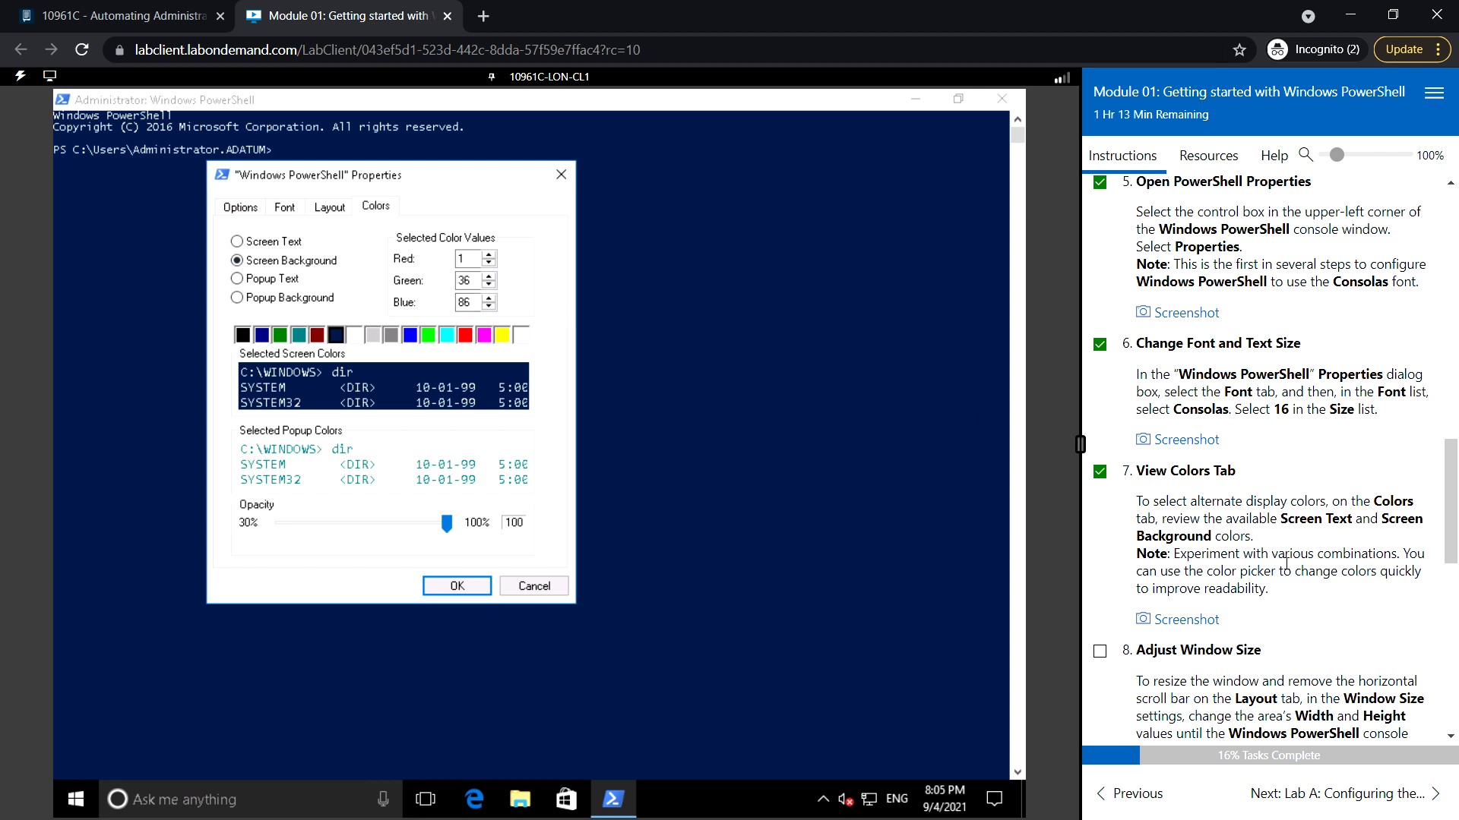
pyautogui.moveTo(420, 245)
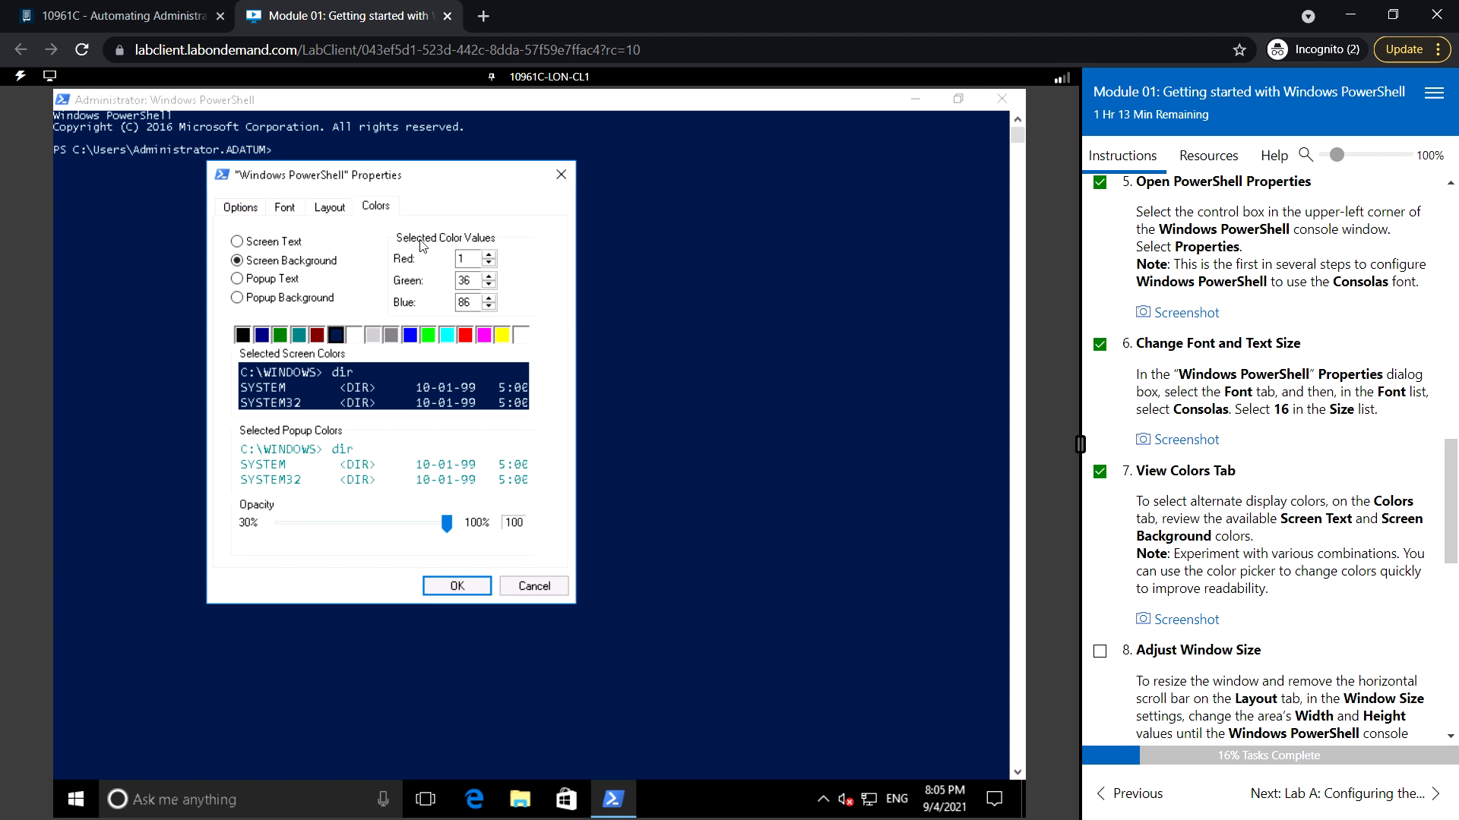
pyautogui.moveTo(391, 335)
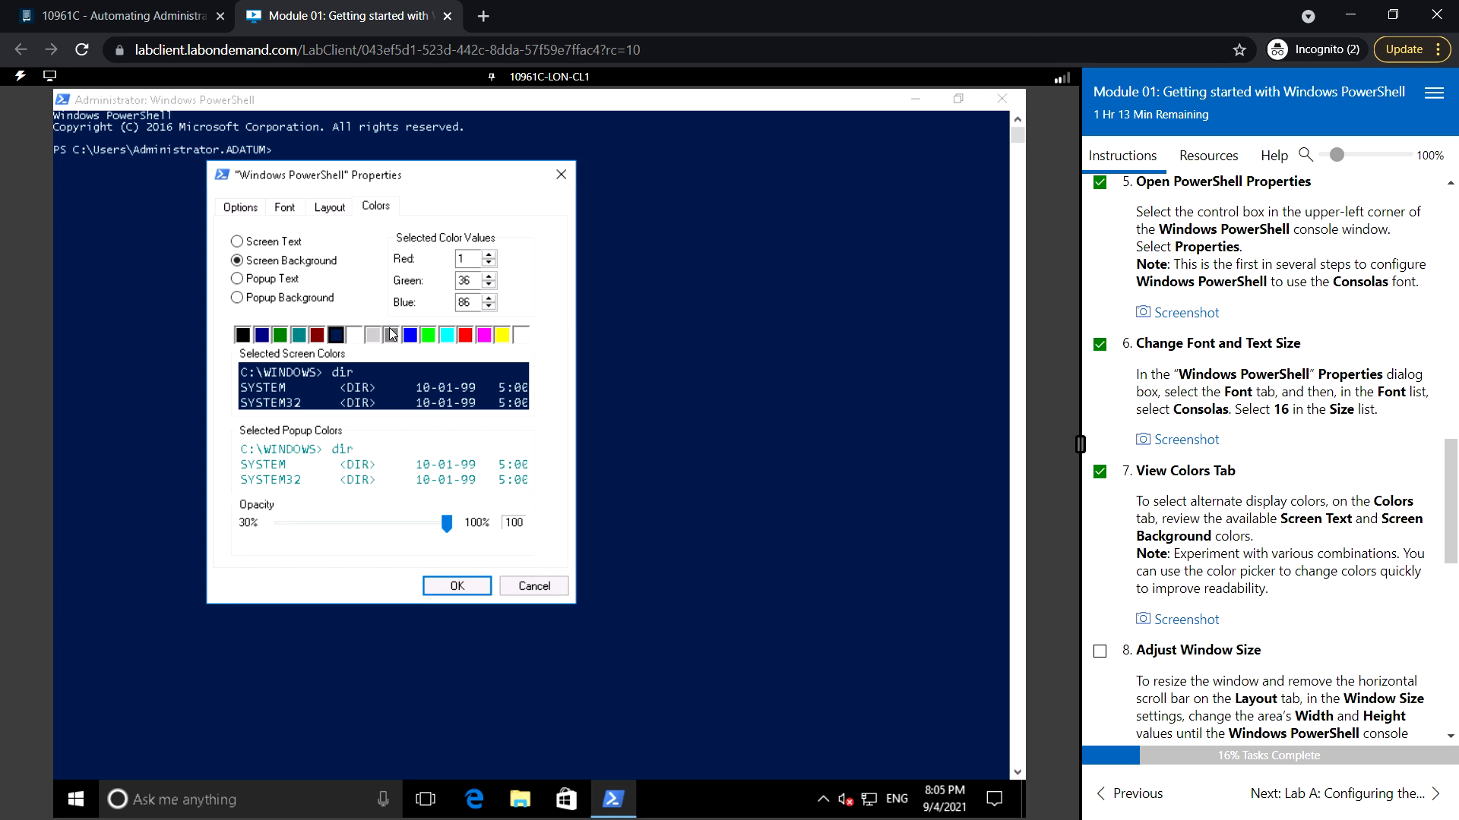
pyautogui.moveTo(1332, 598)
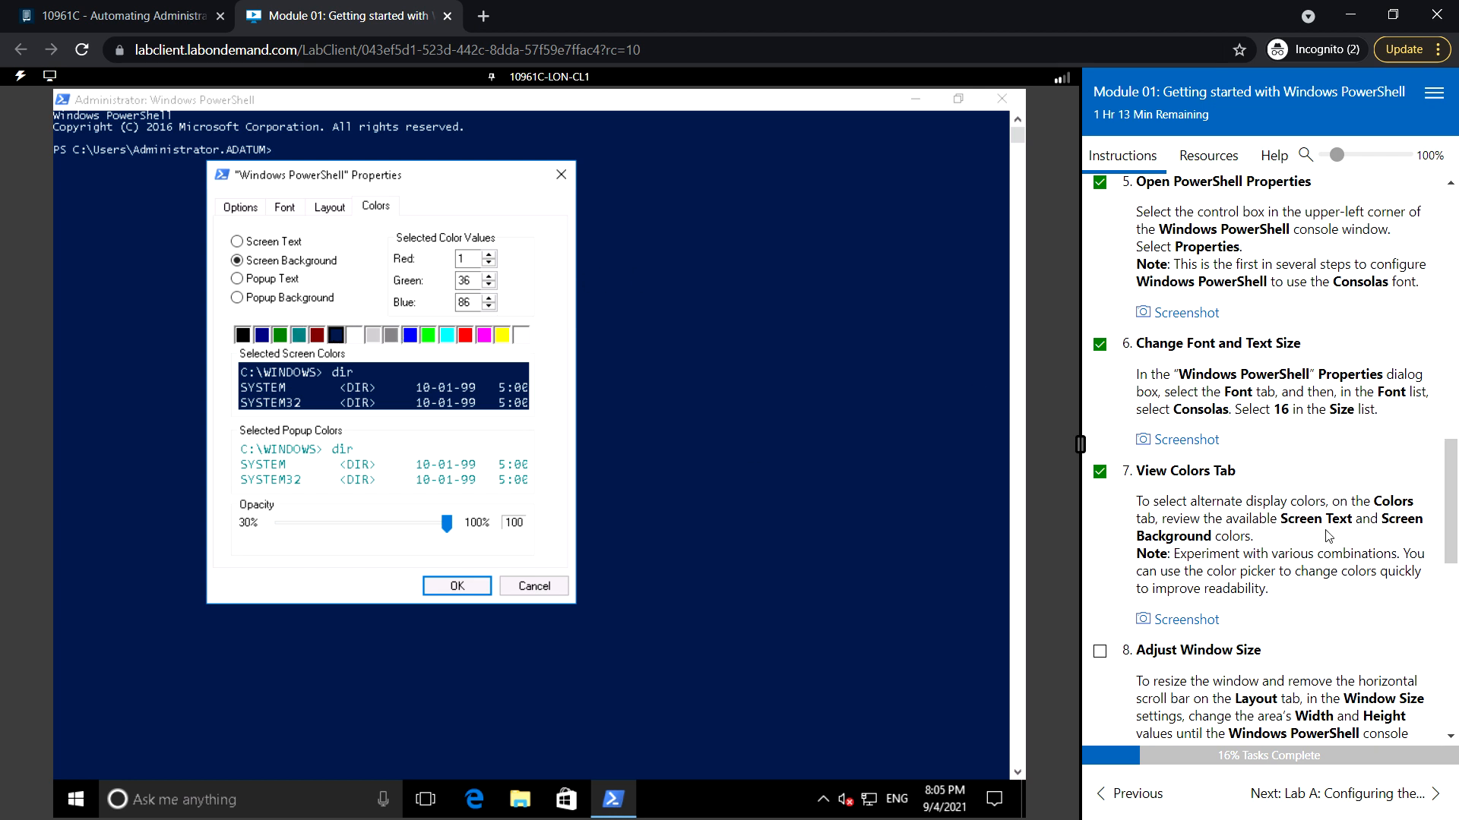
pyautogui.click(1100, 556)
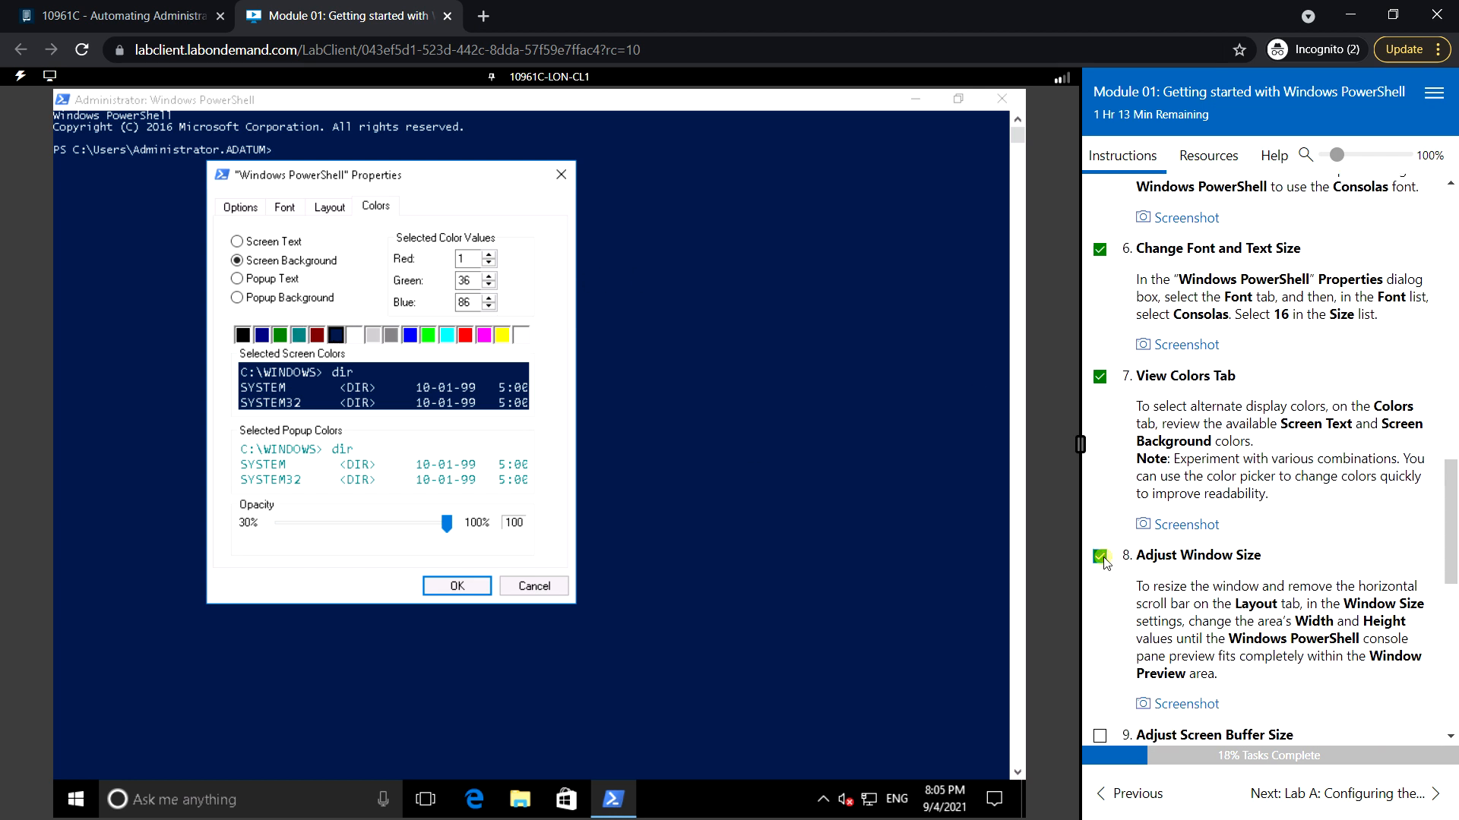
pyautogui.scroll(-3)
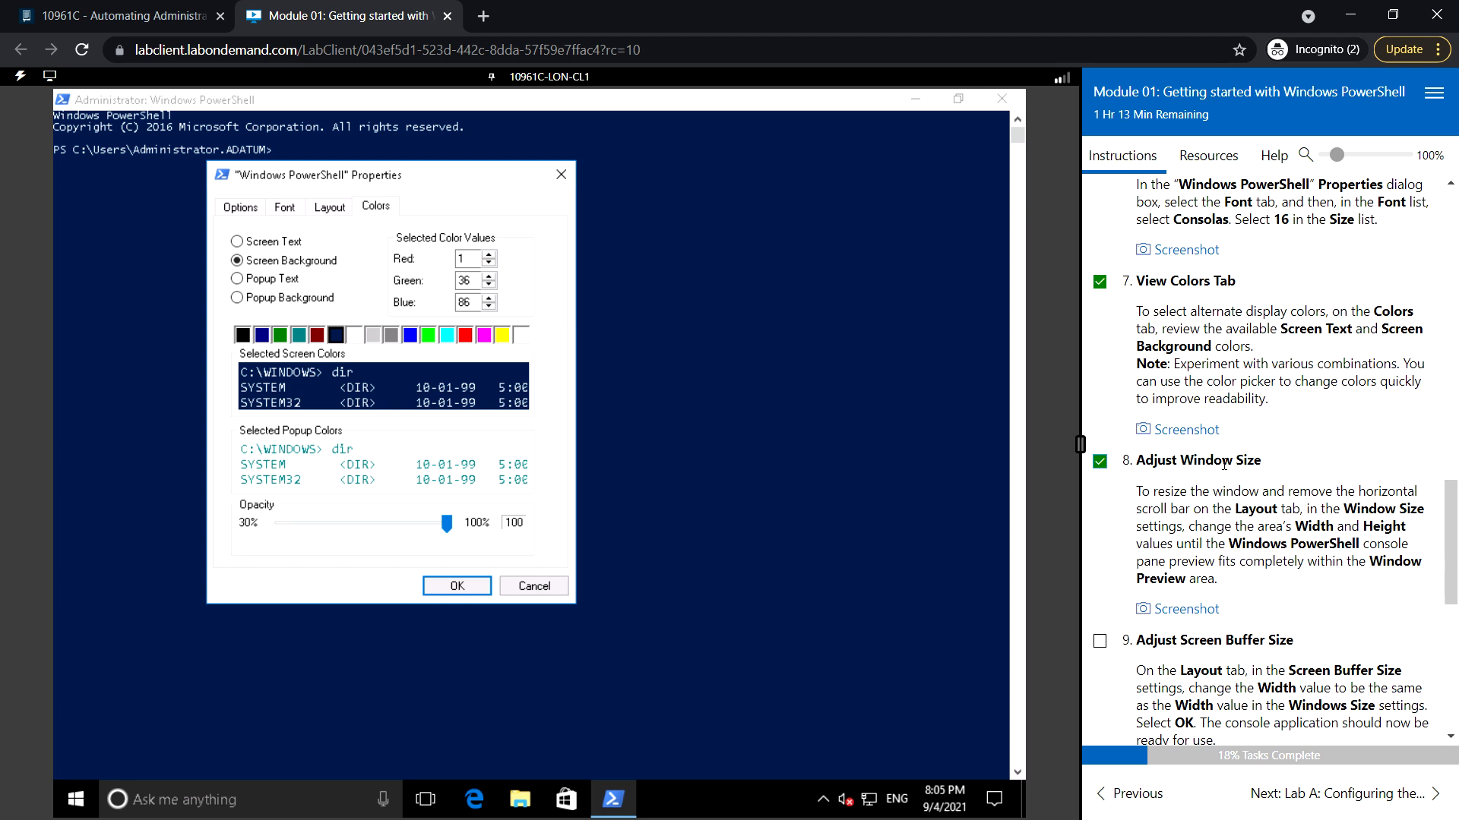
pyautogui.moveTo(1251, 538)
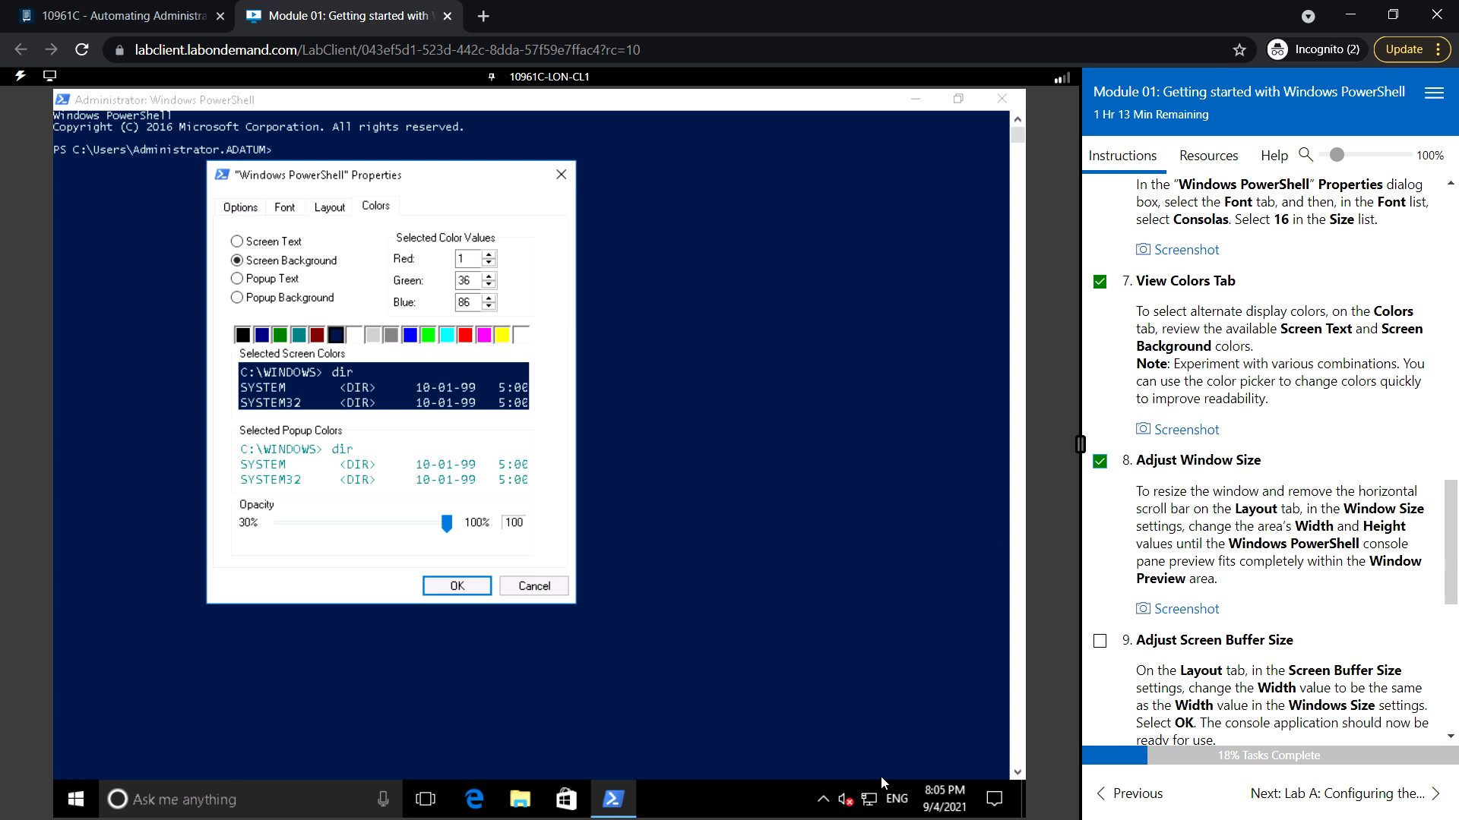
pyautogui.moveTo(1154, 559)
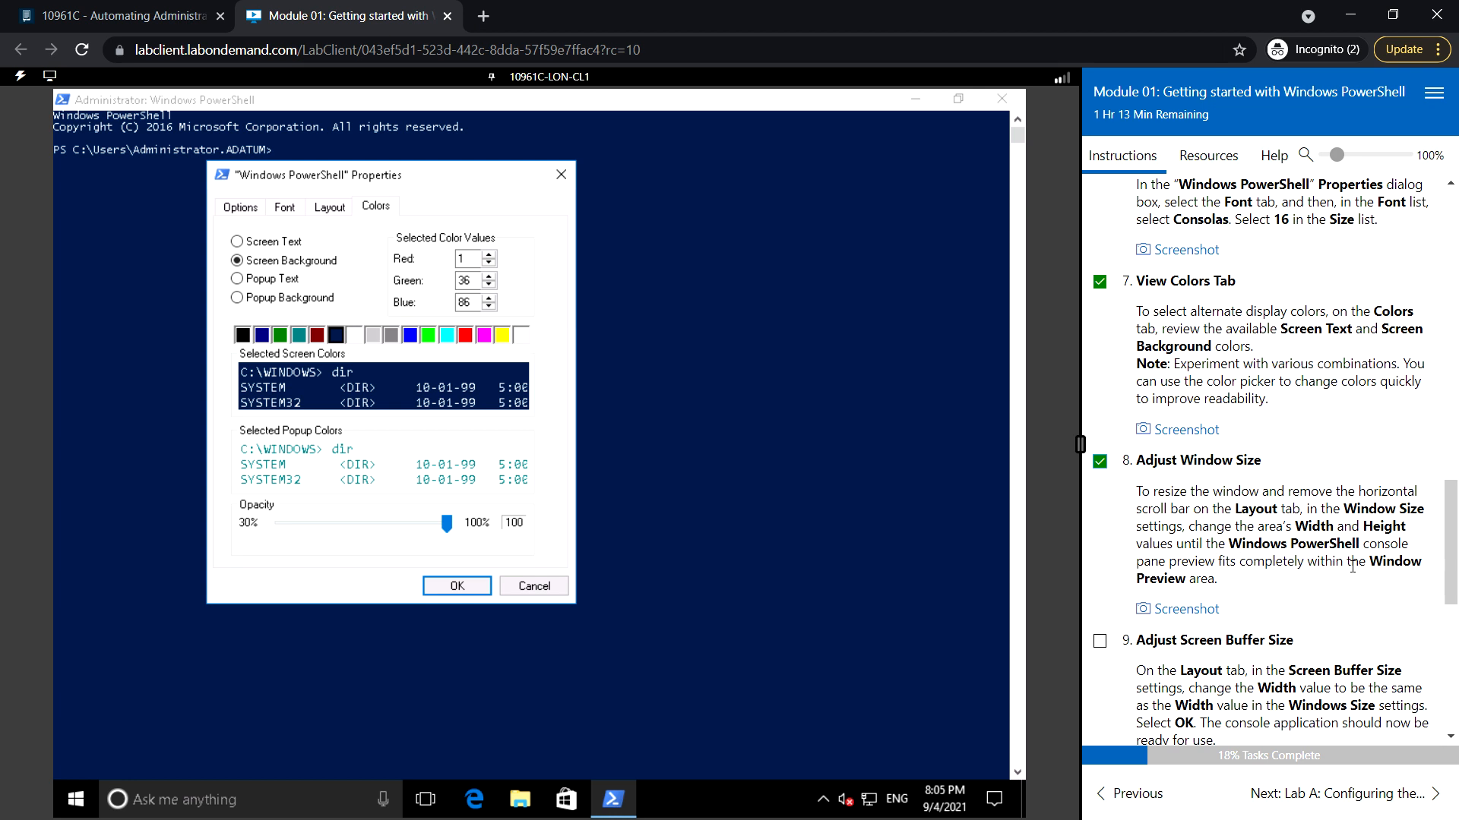
# Scroll the guide and tick the screen-buffer step, reaching the start-transcript step.
pyautogui.scroll(-3)
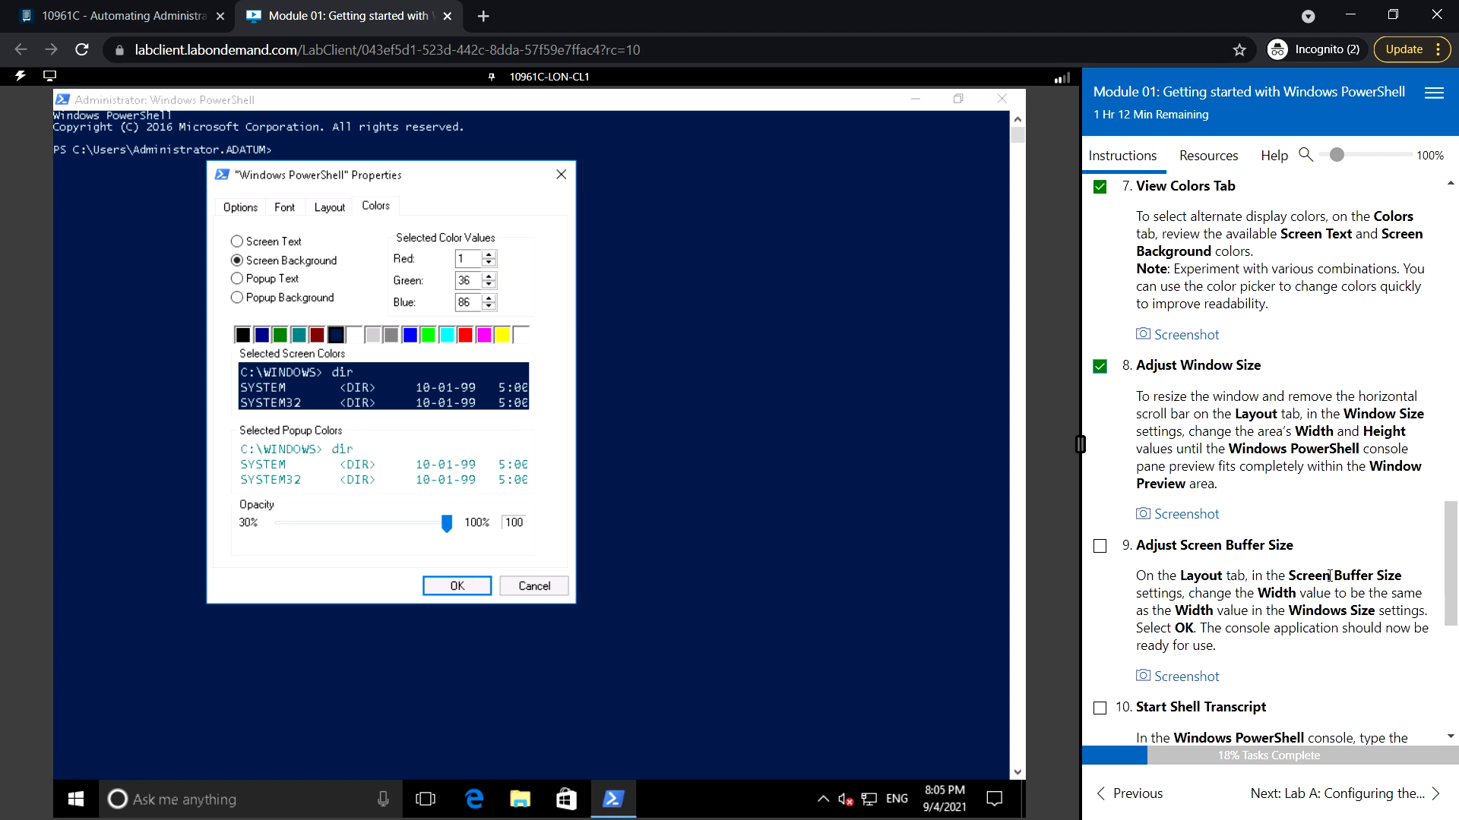
pyautogui.scroll(-3)
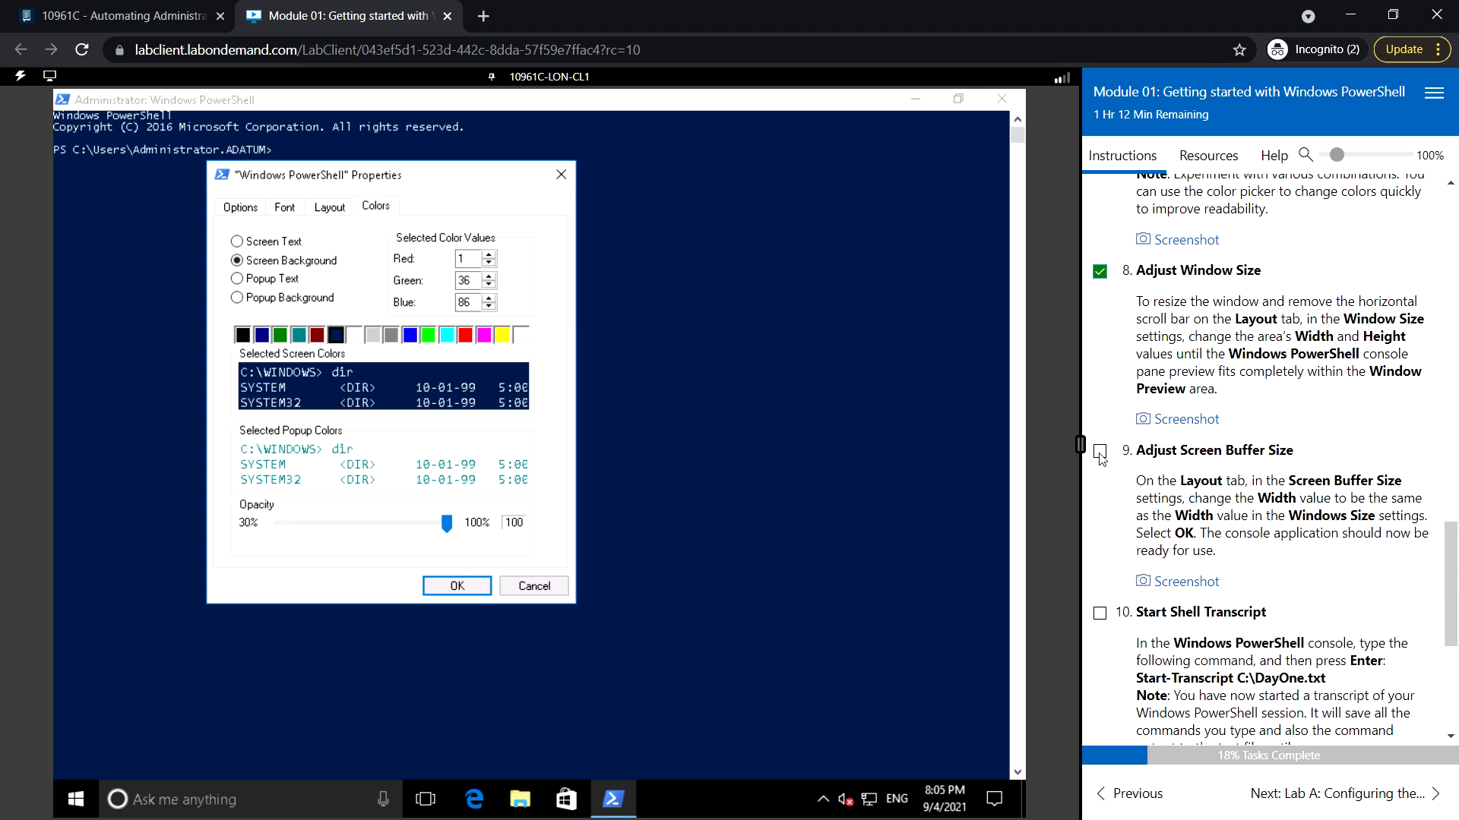
pyautogui.click(1098, 452)
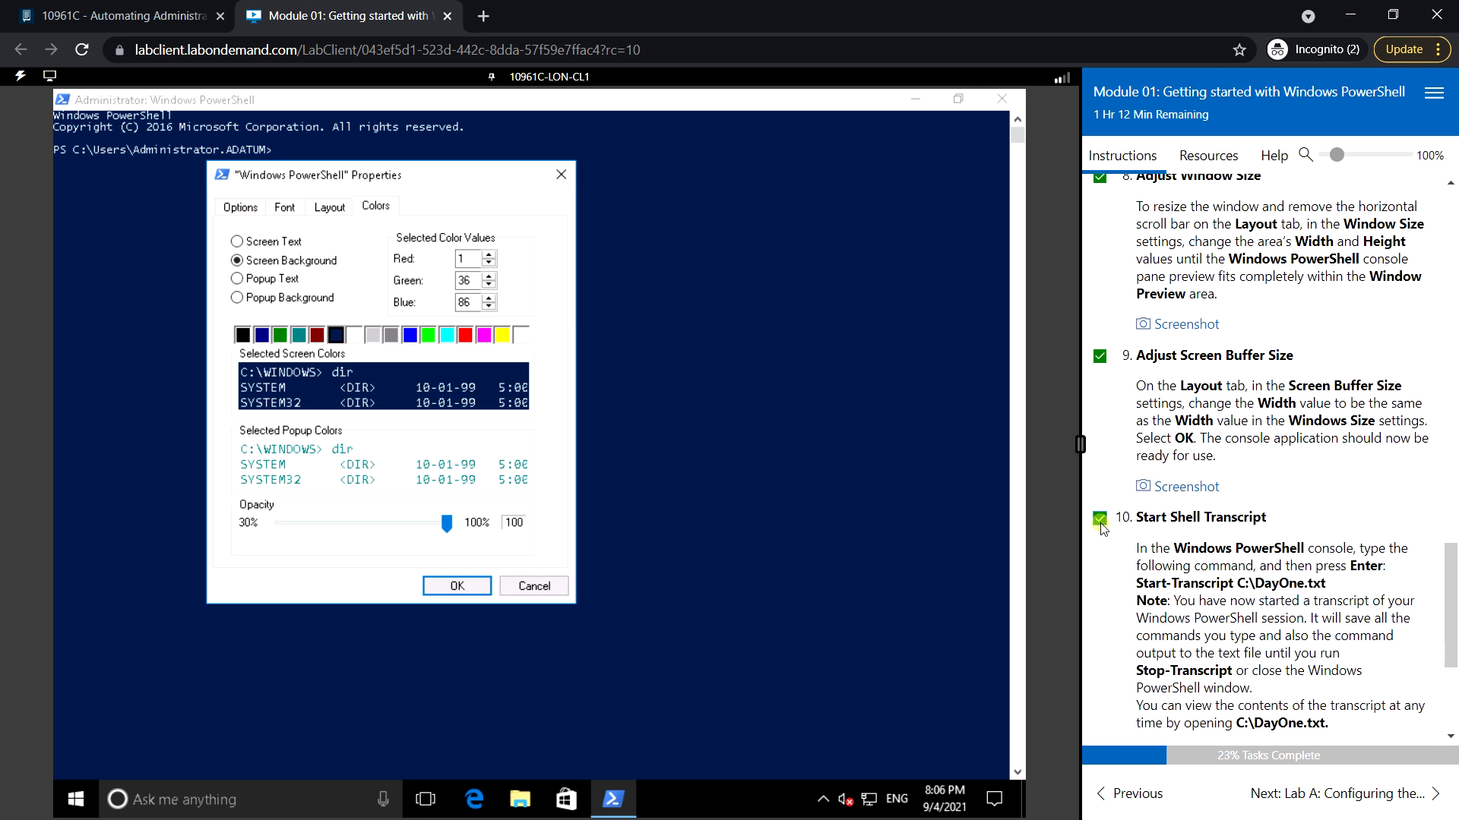
pyautogui.scroll(-3)
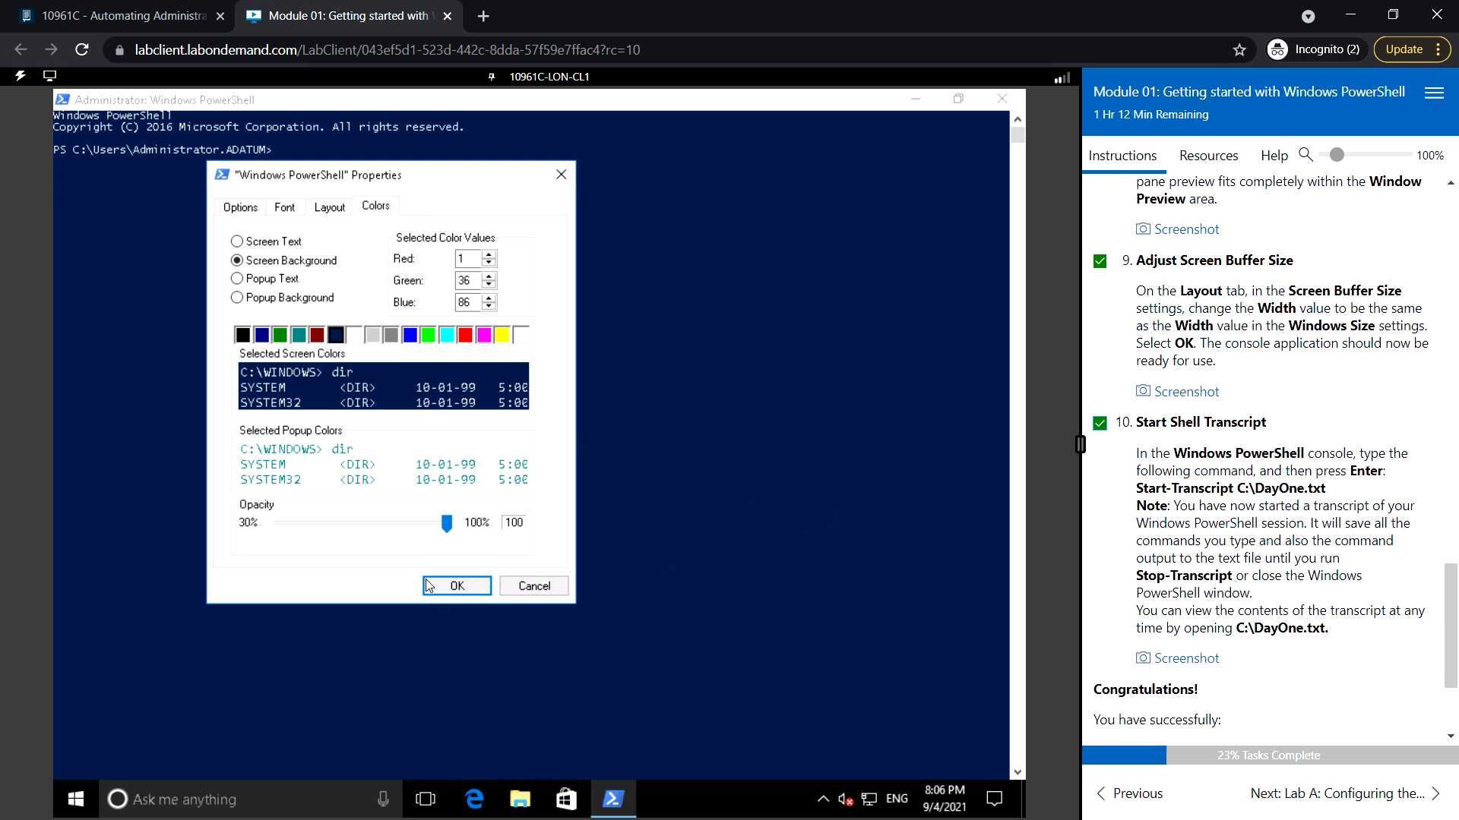
# Apply the console settings with OK and return focus to the console prompt.
pyautogui.click(456, 584)
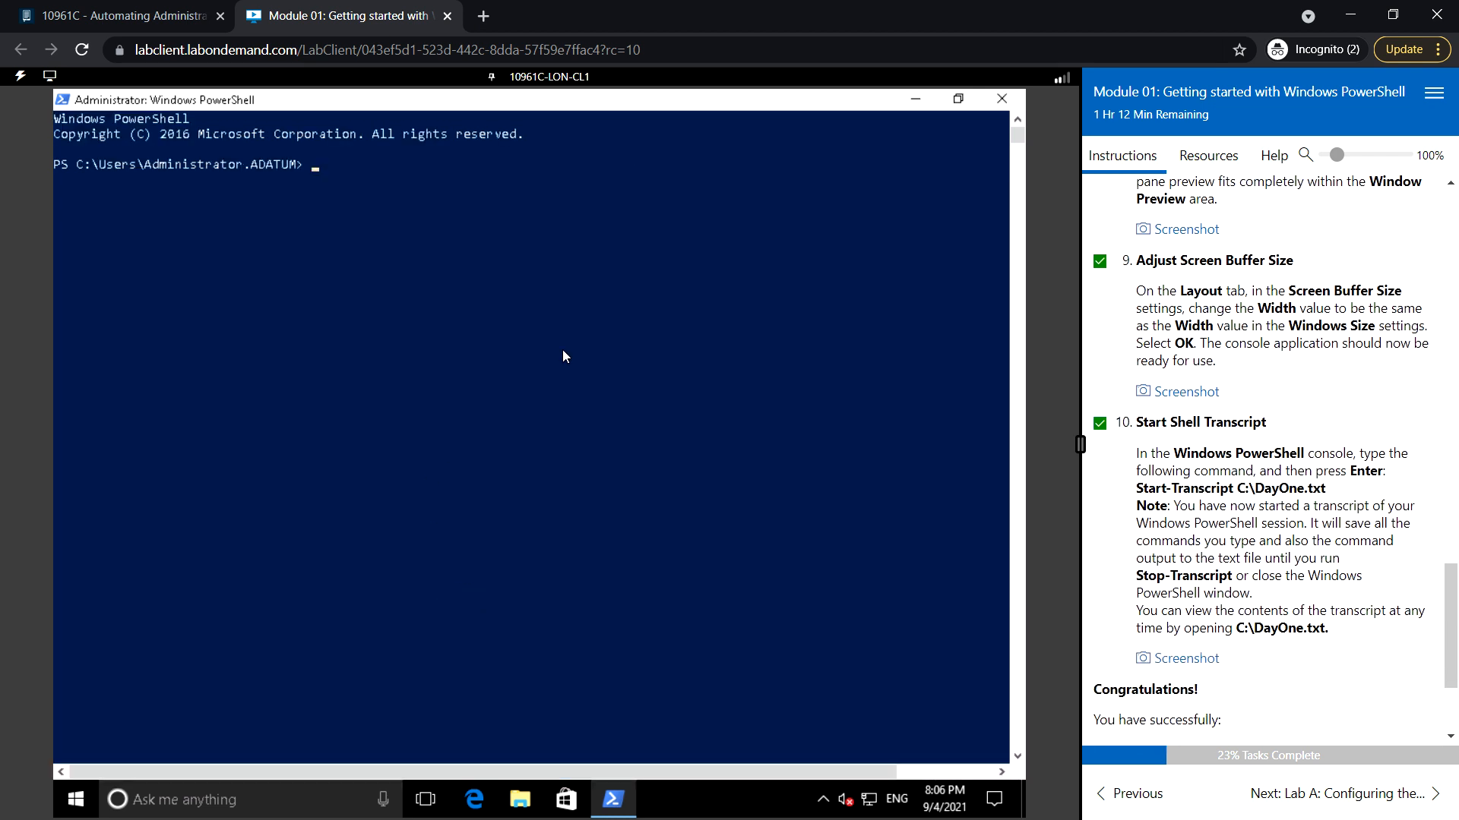
pyautogui.moveTo(673, 517)
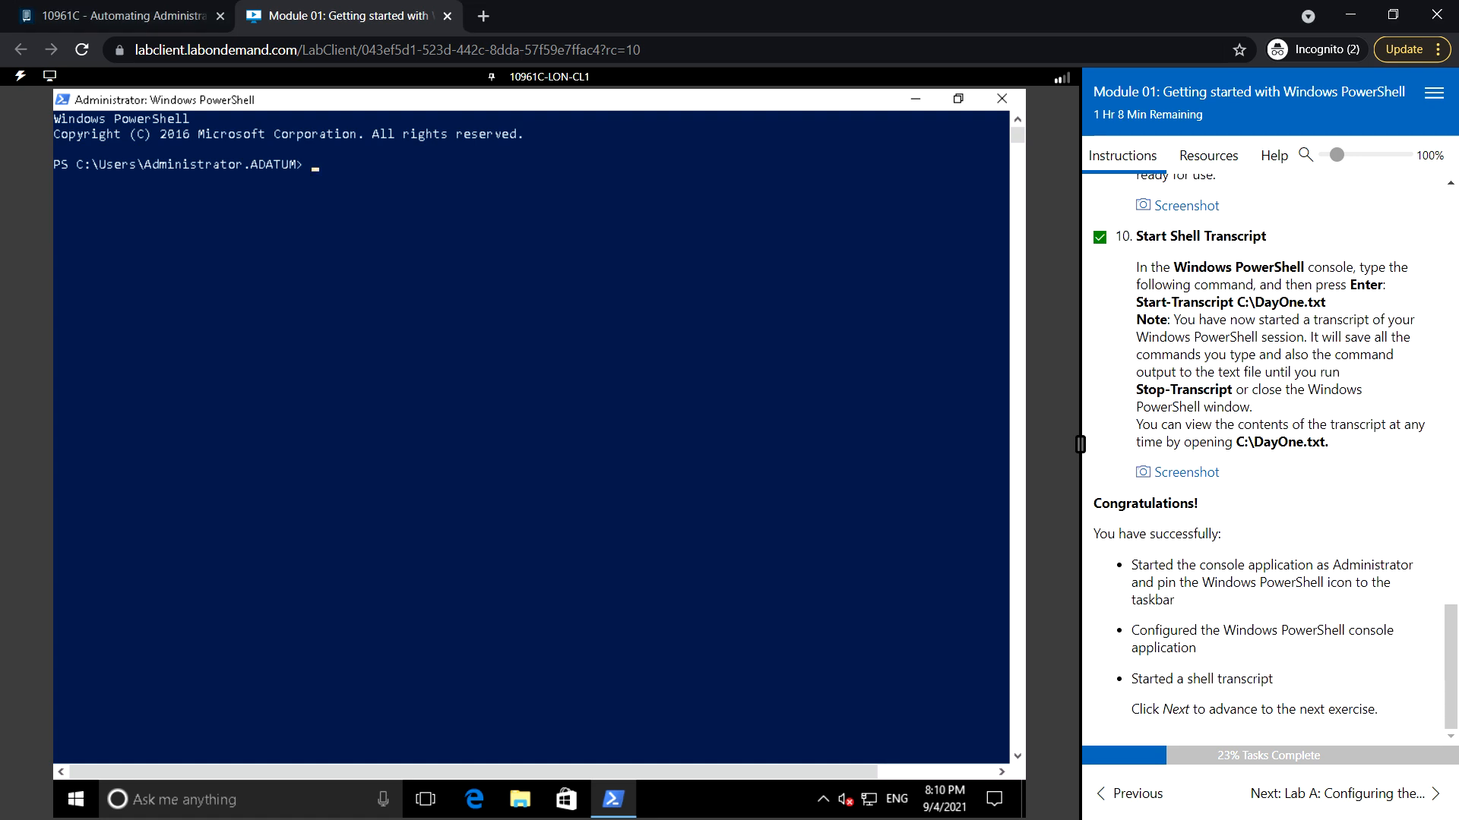
pyautogui.moveTo(390, 191)
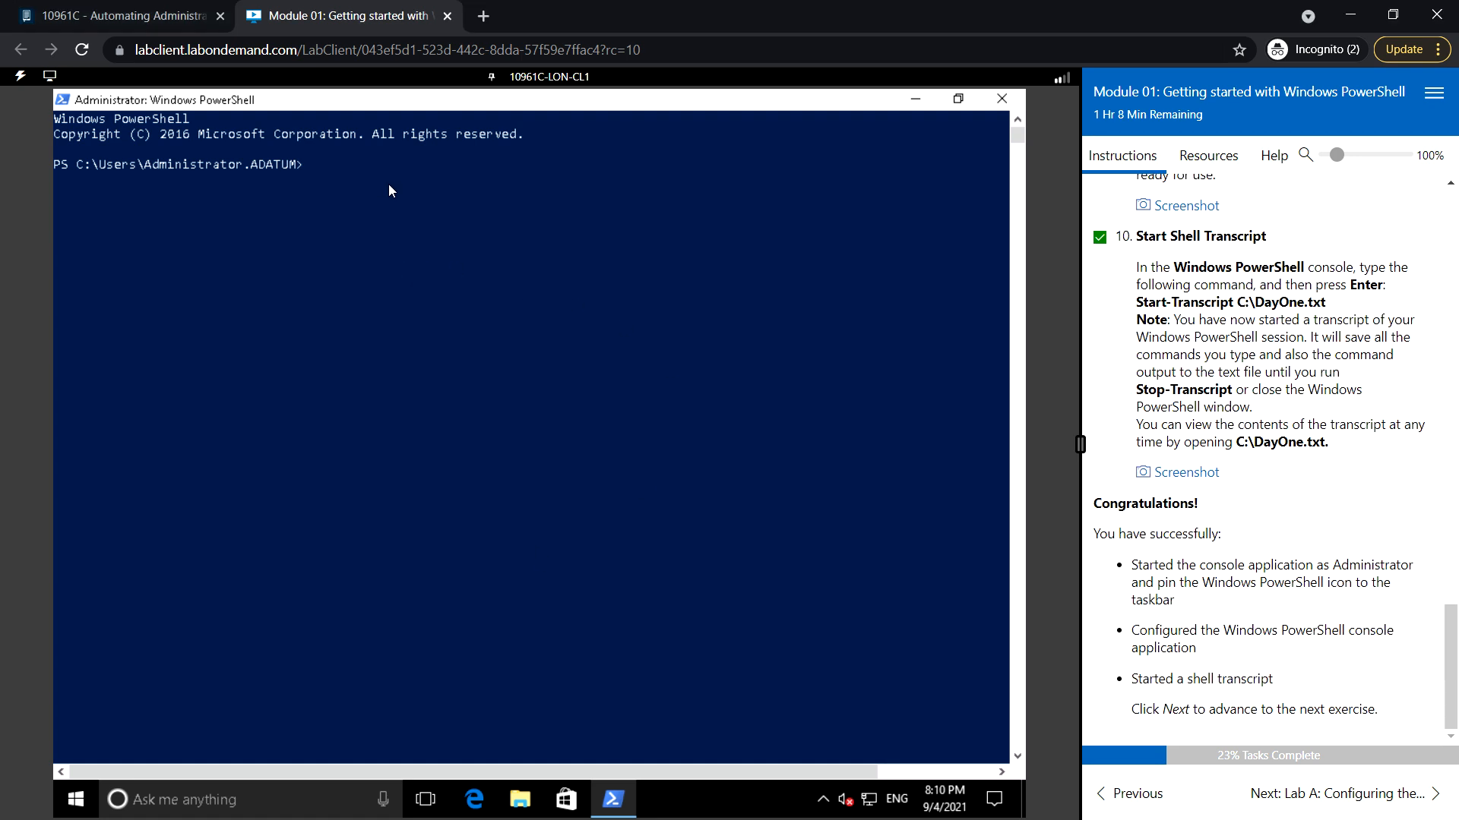
pyautogui.click(389, 182)
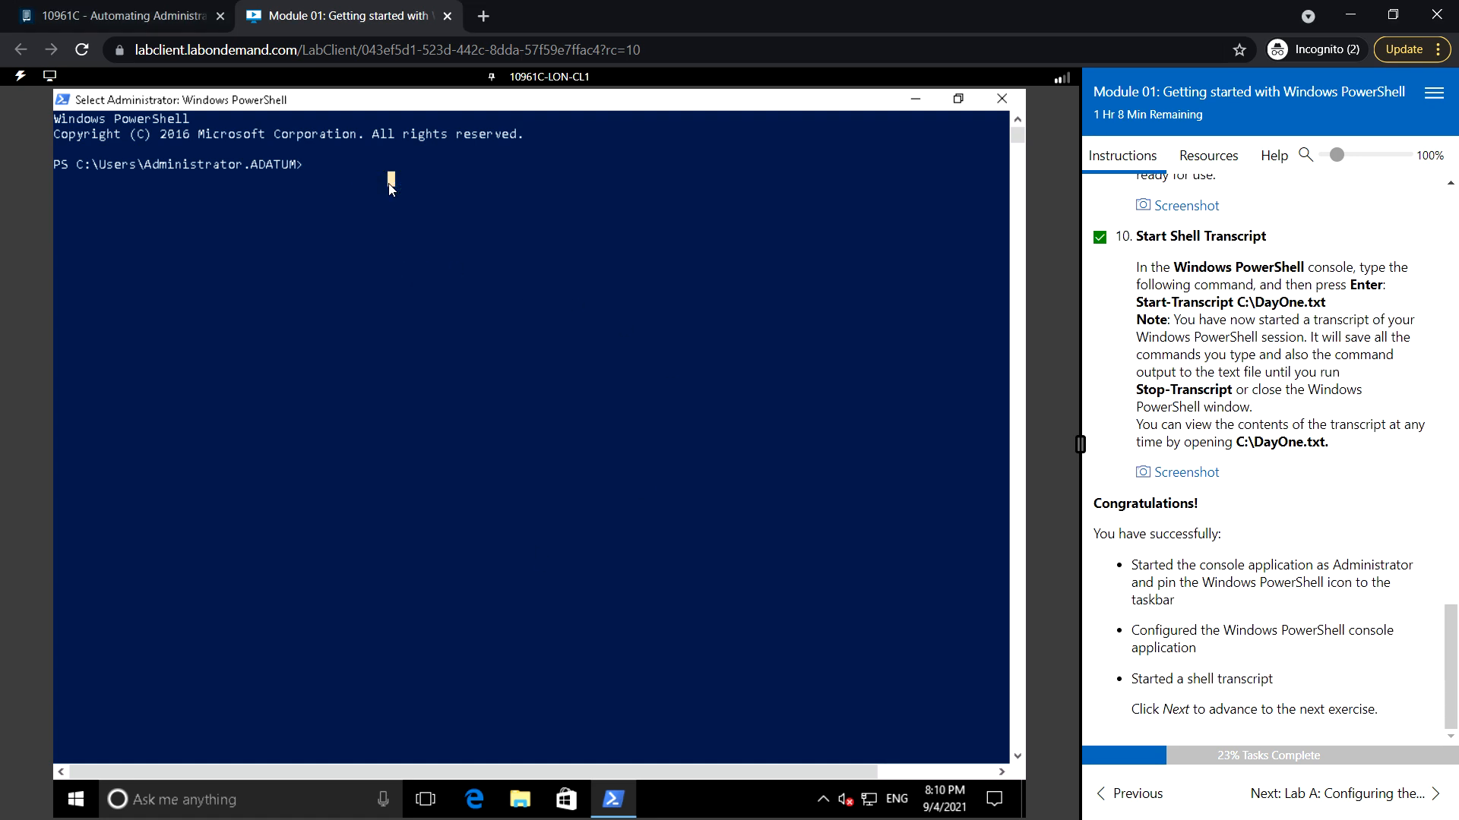
pyautogui.moveTo(351, 184)
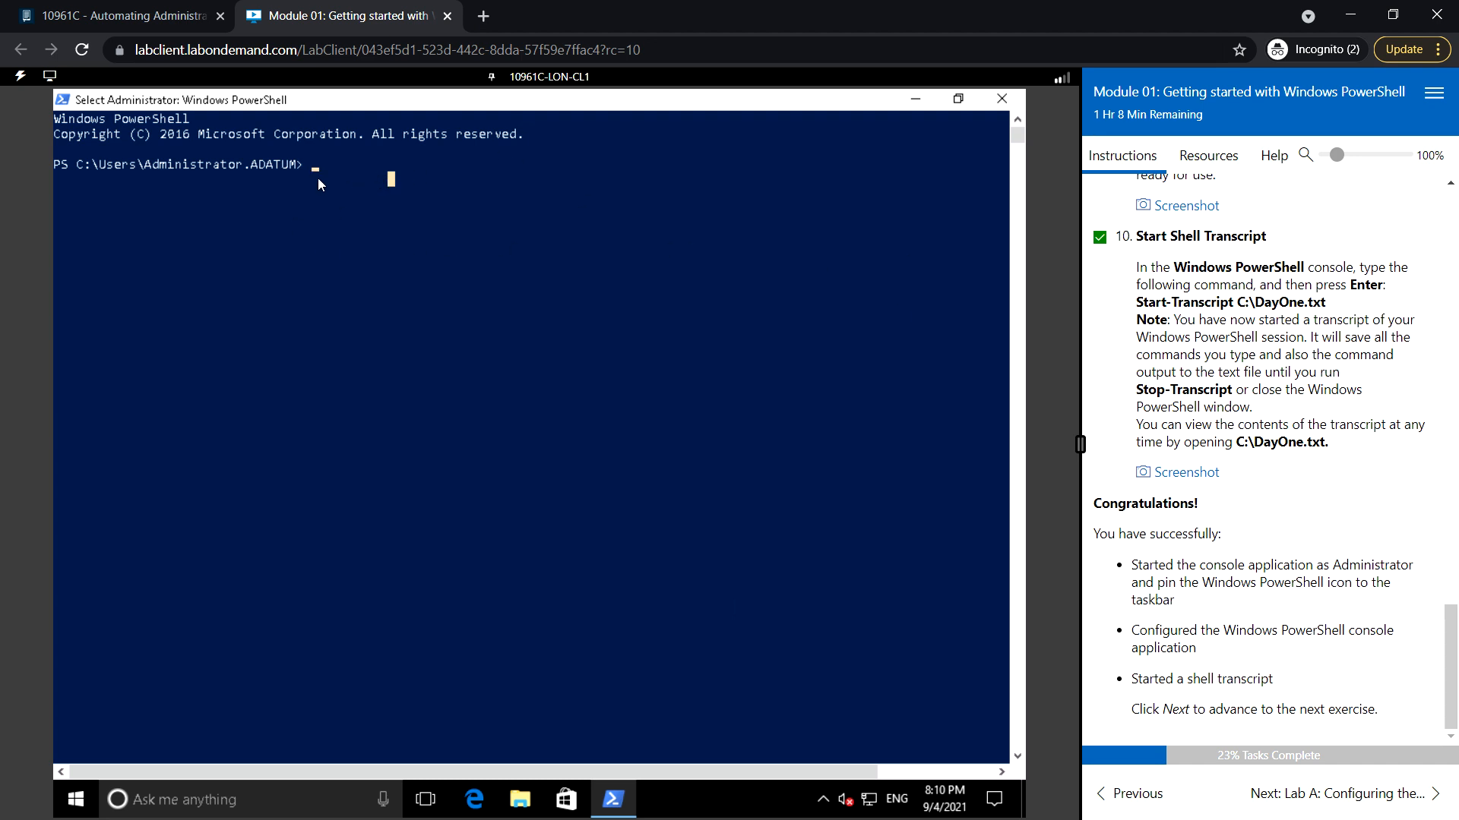
pyautogui.click(312, 165)
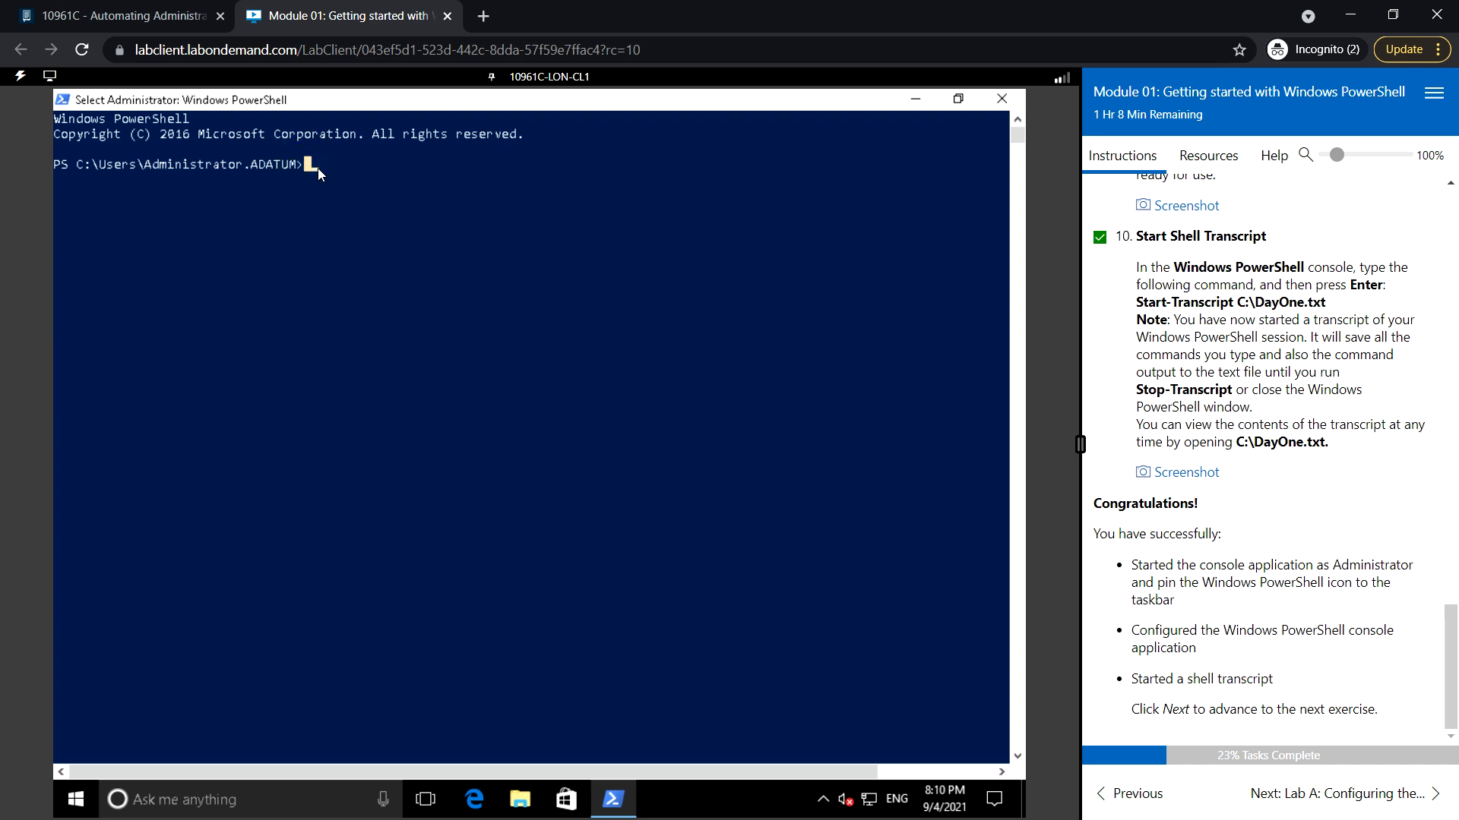
# Run Start-Transcript C:\DayOne.txt to begin recording the session.
pyautogui.write('sta')
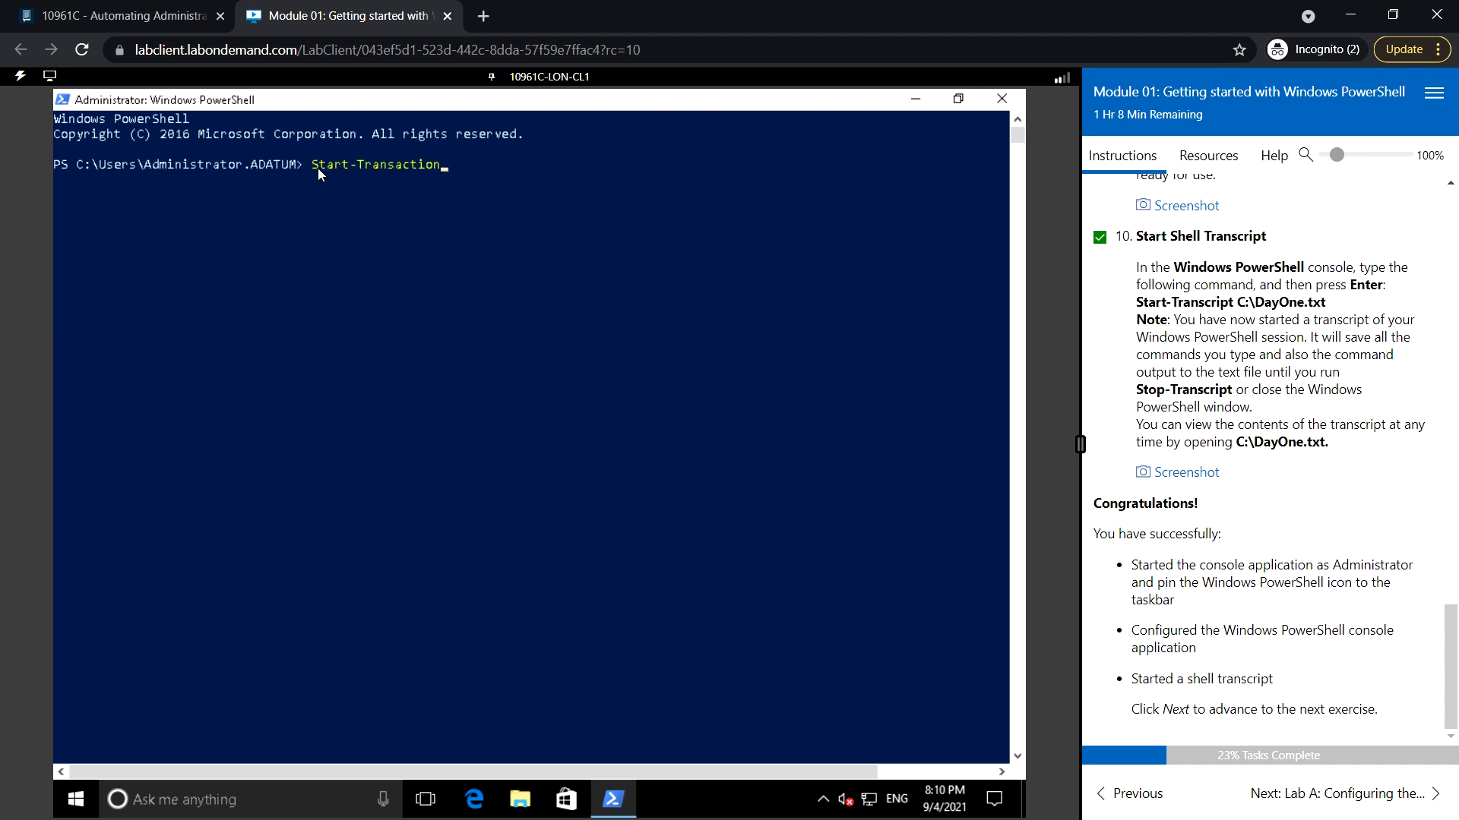
pyautogui.press('Backspace')
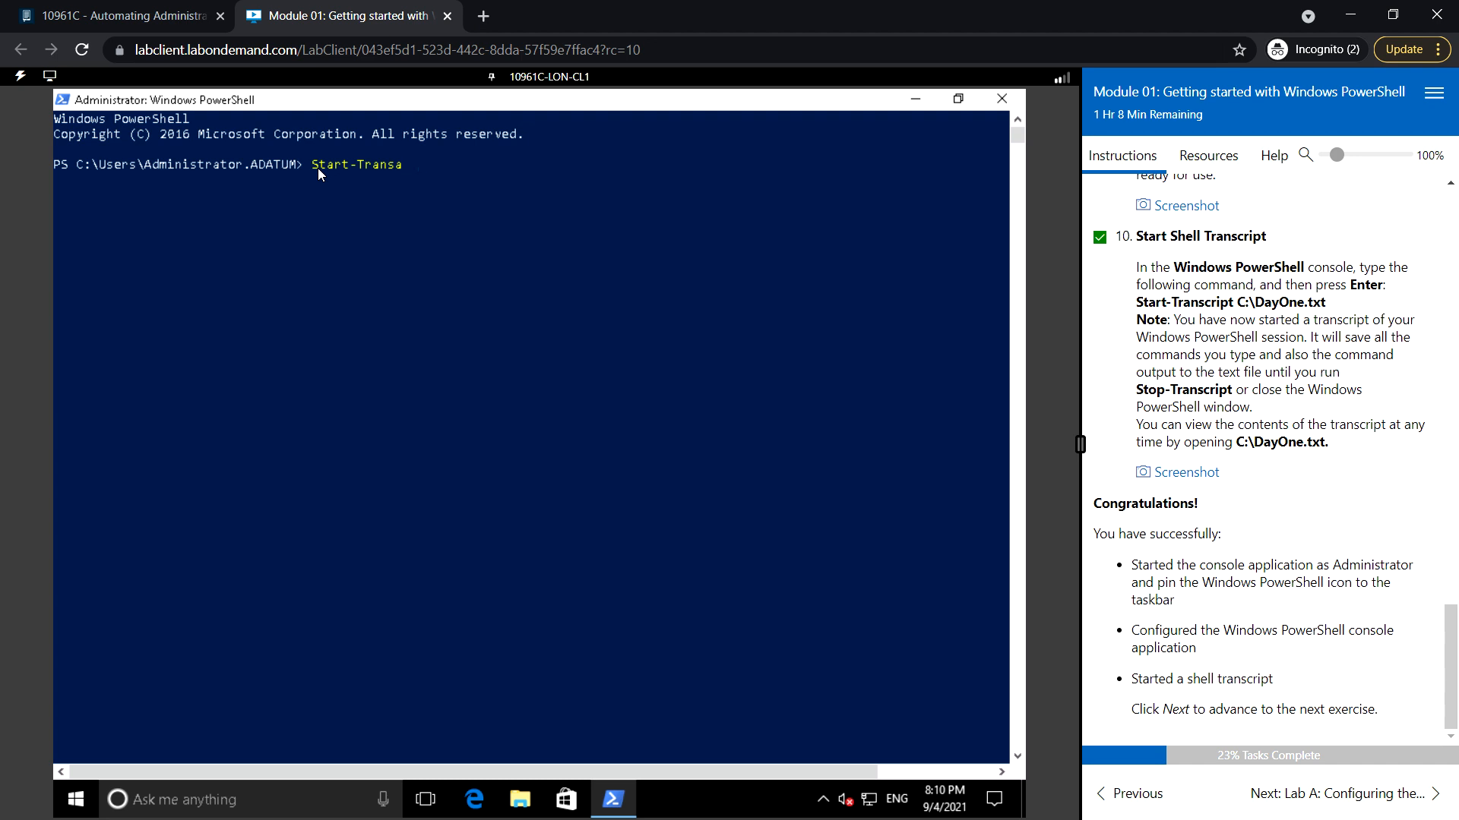
pyautogui.write('cript')
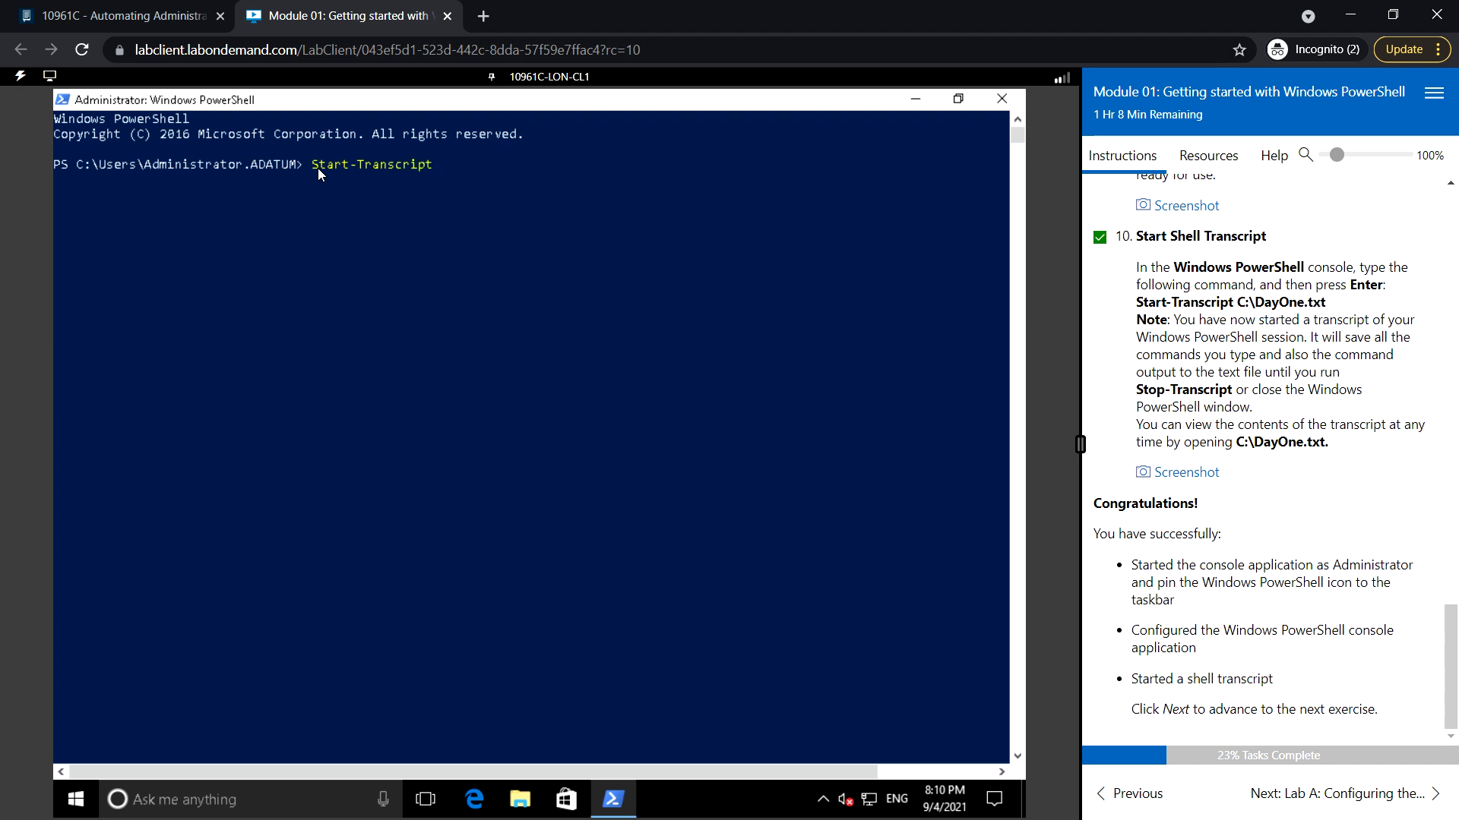
pyautogui.write('C:')
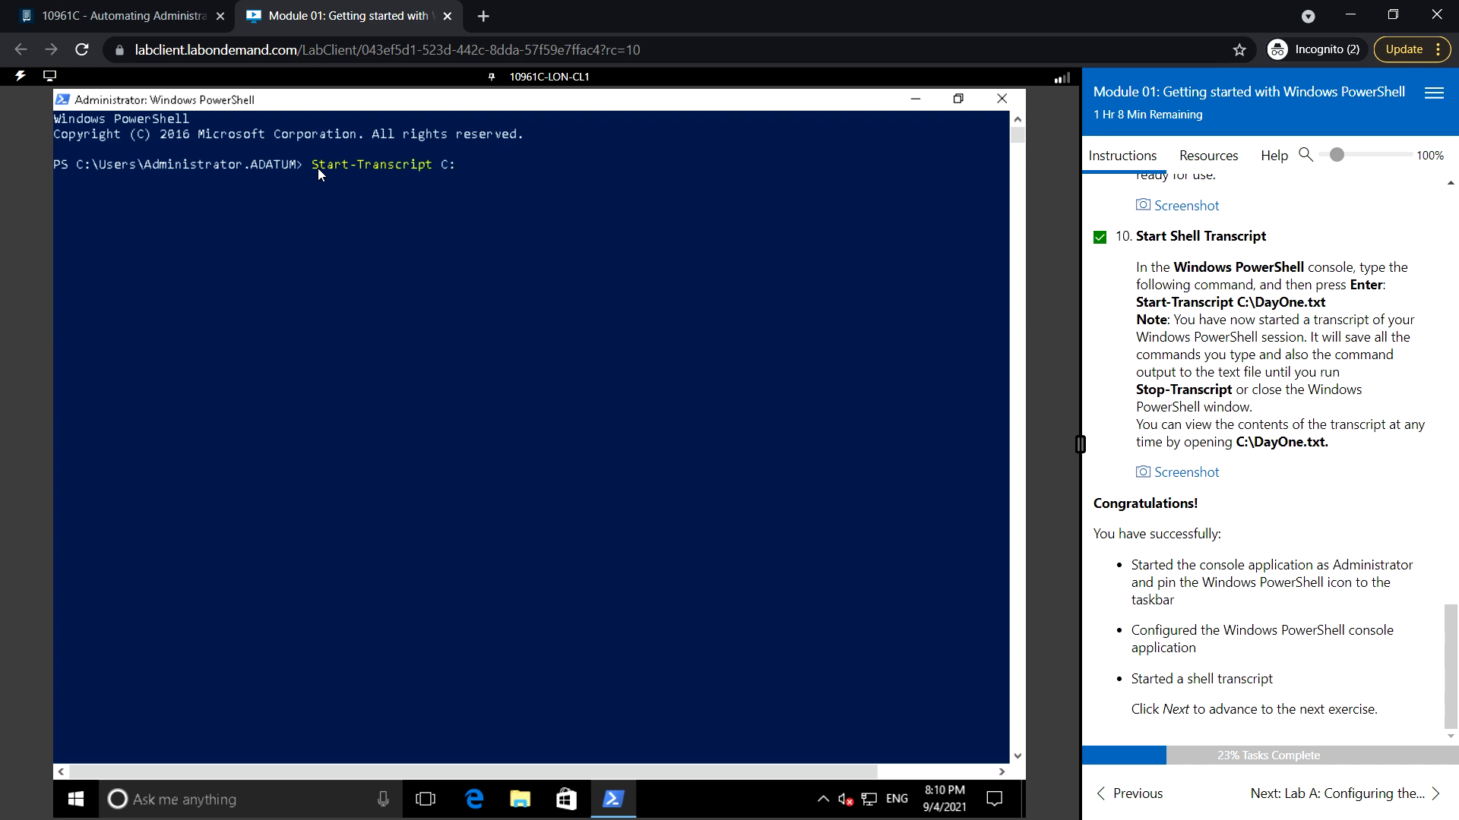
pyautogui.write('\\DayOn')
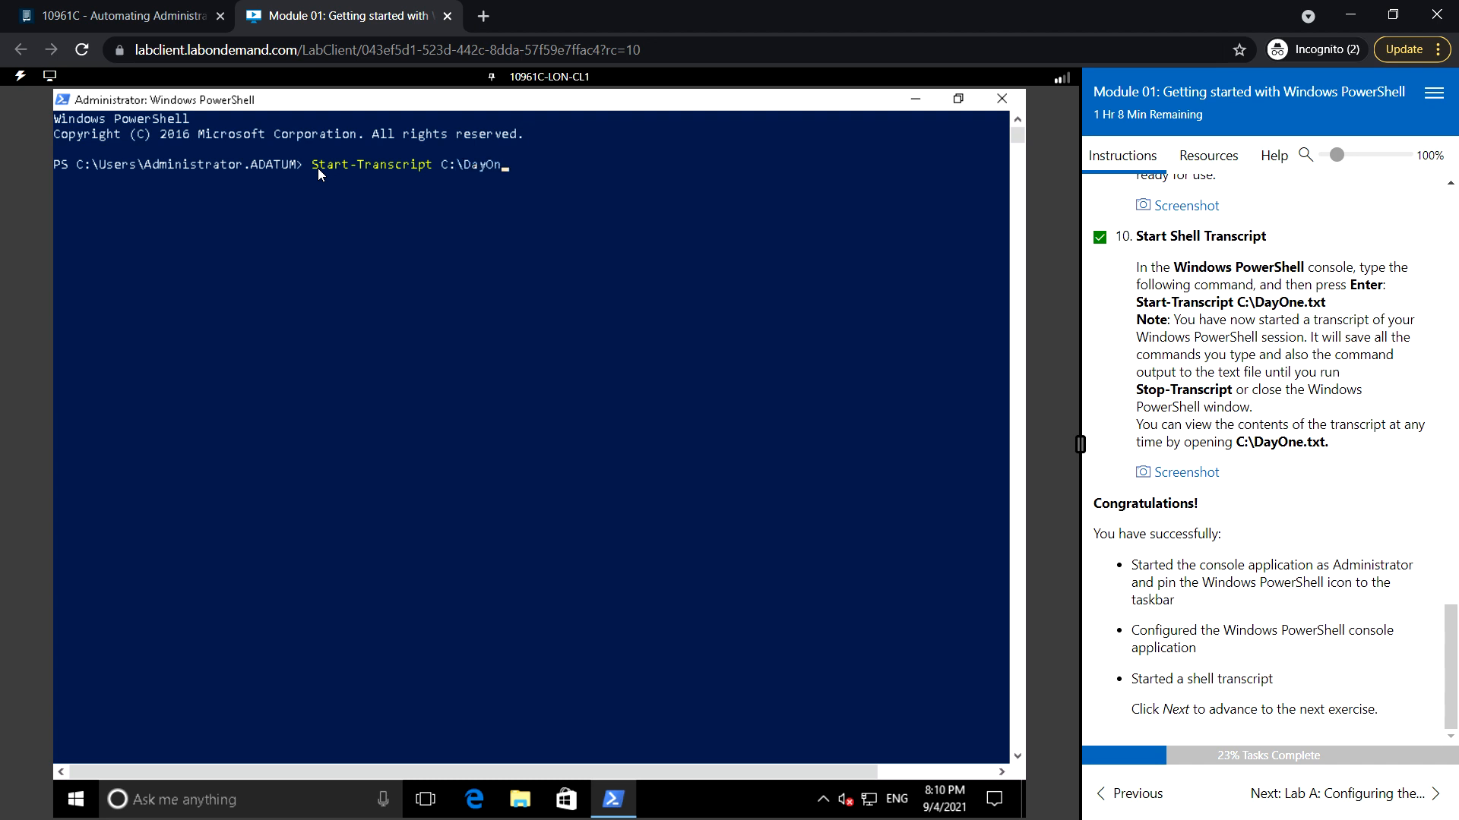
pyautogui.write('e.txt')
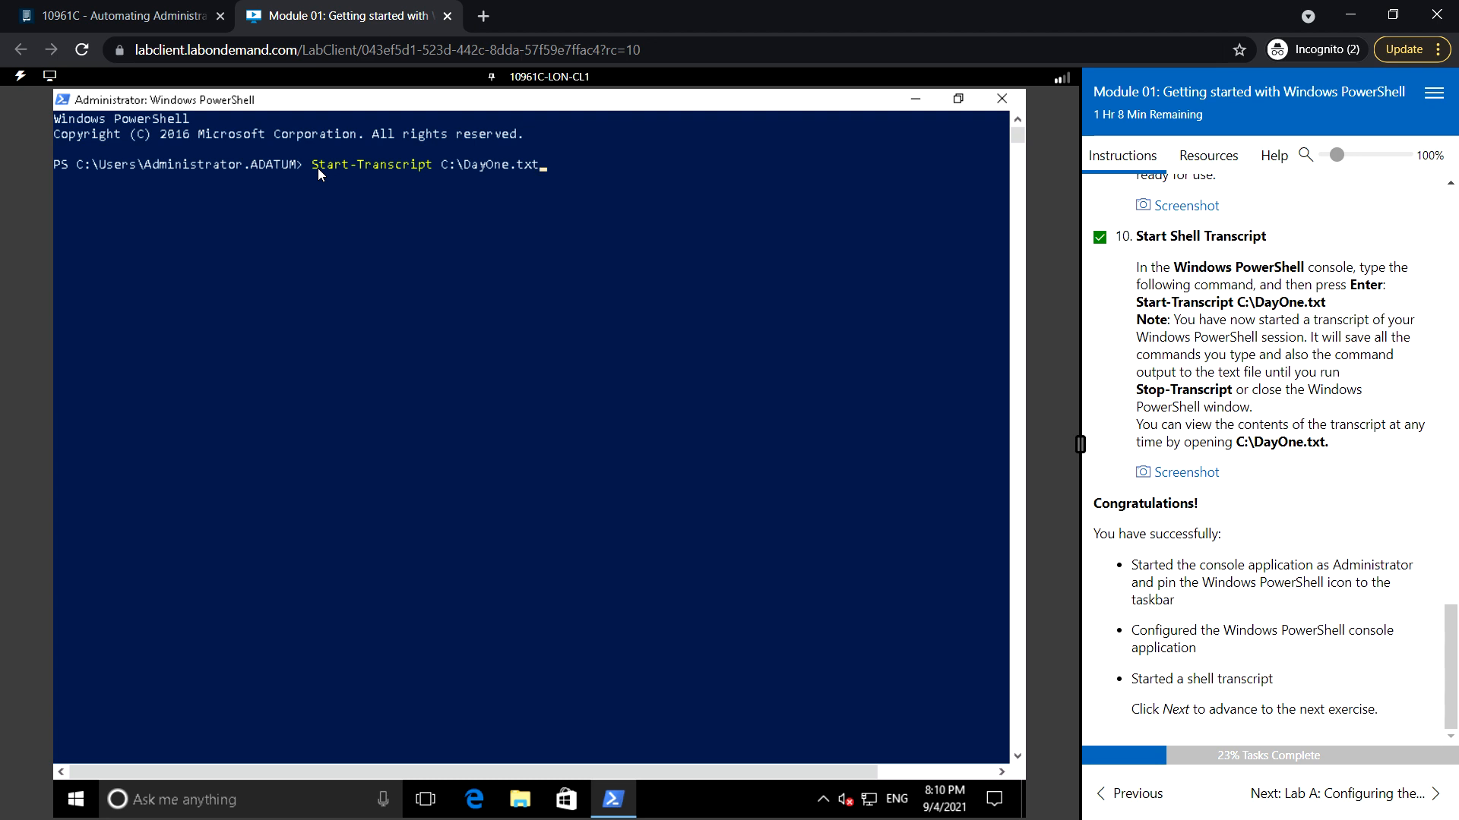
pyautogui.press('Enter')
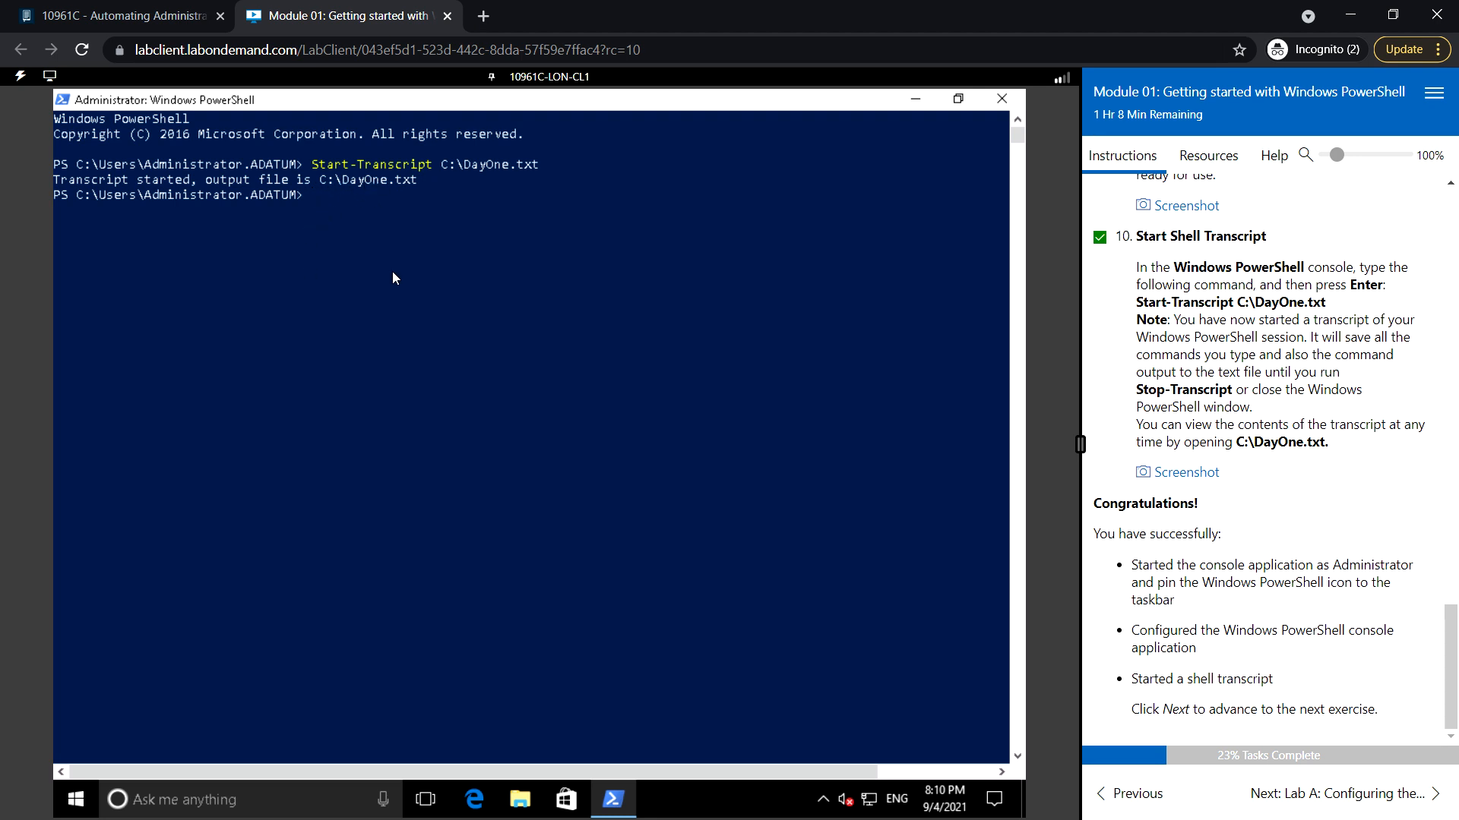
pyautogui.moveTo(377, 238)
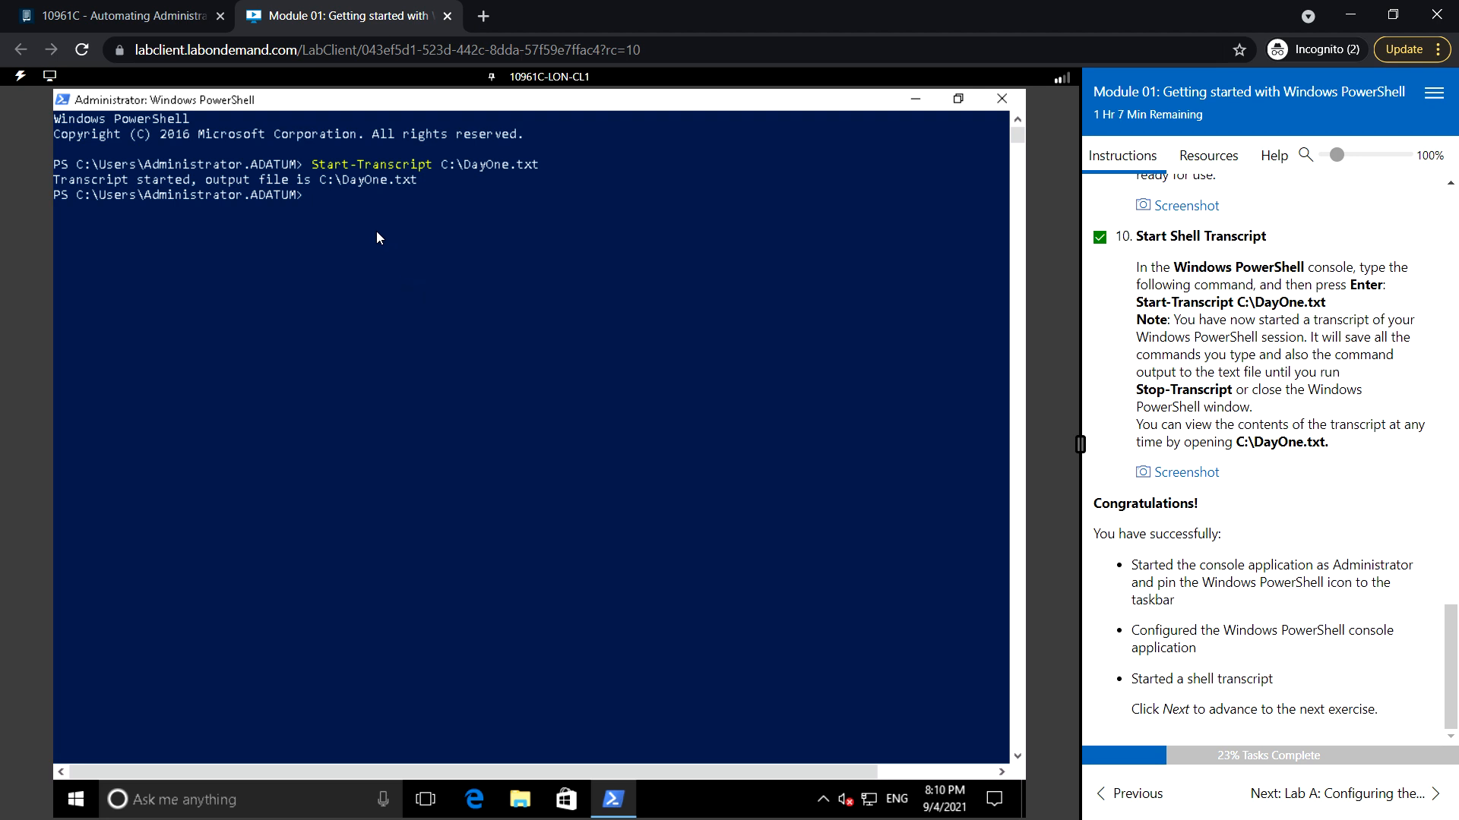
pyautogui.moveTo(460, 425)
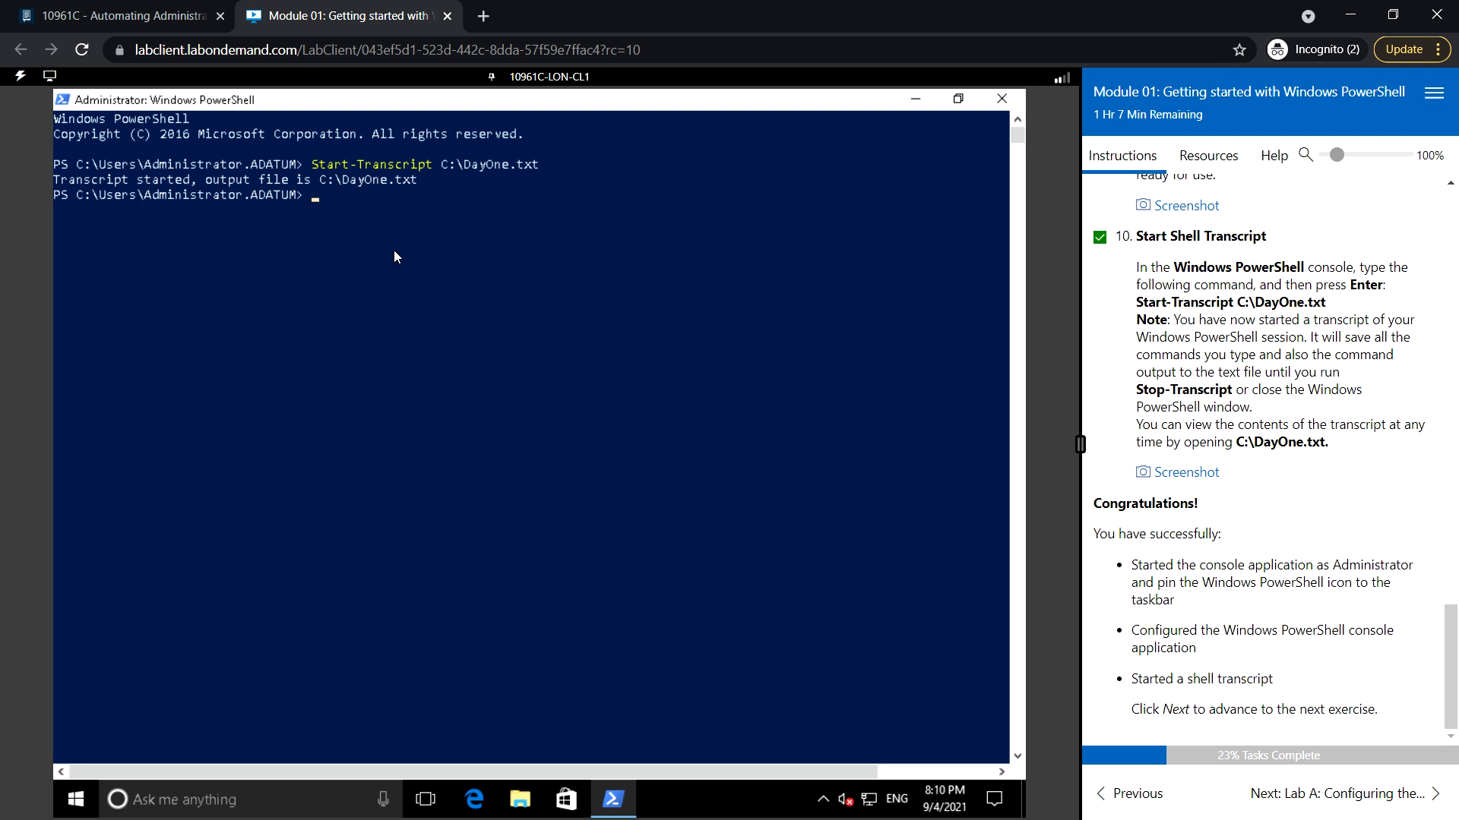
pyautogui.moveTo(366, 260)
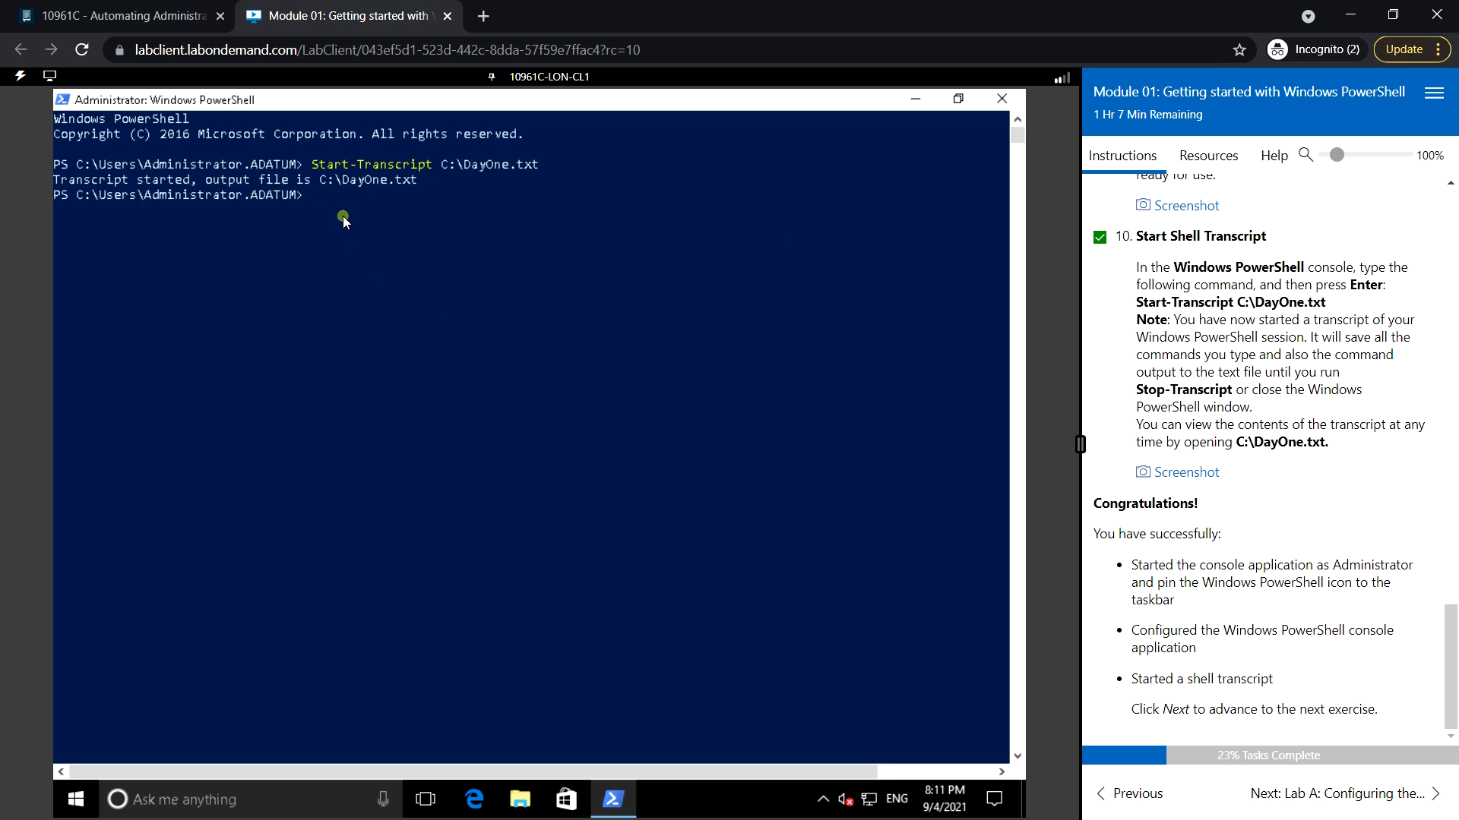
# Run dir in PowerShell and browse File Explorer to Local Disk (C:).
pyautogui.write('dir')
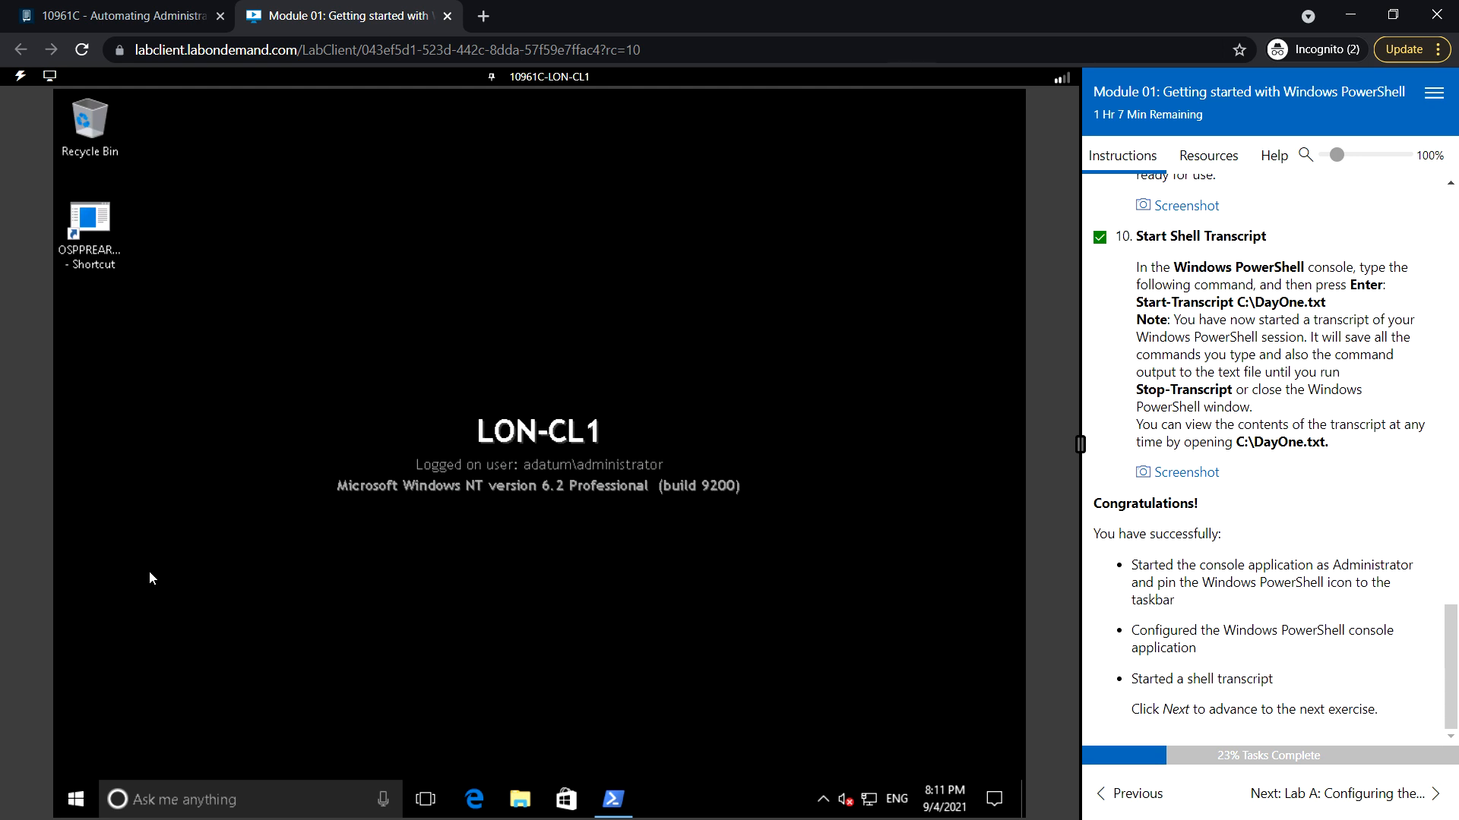
pyautogui.click(519, 800)
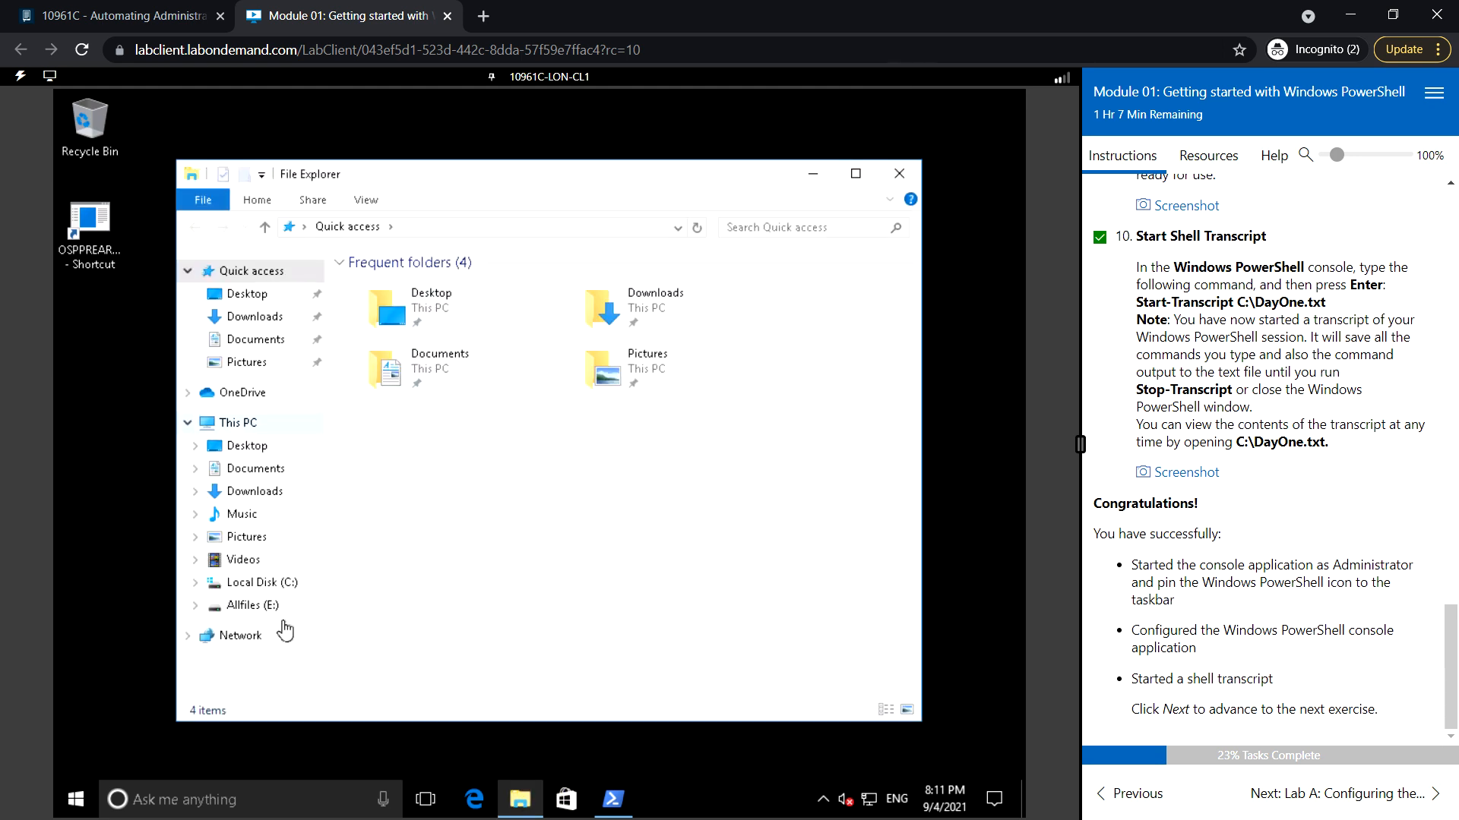
pyautogui.click(258, 583)
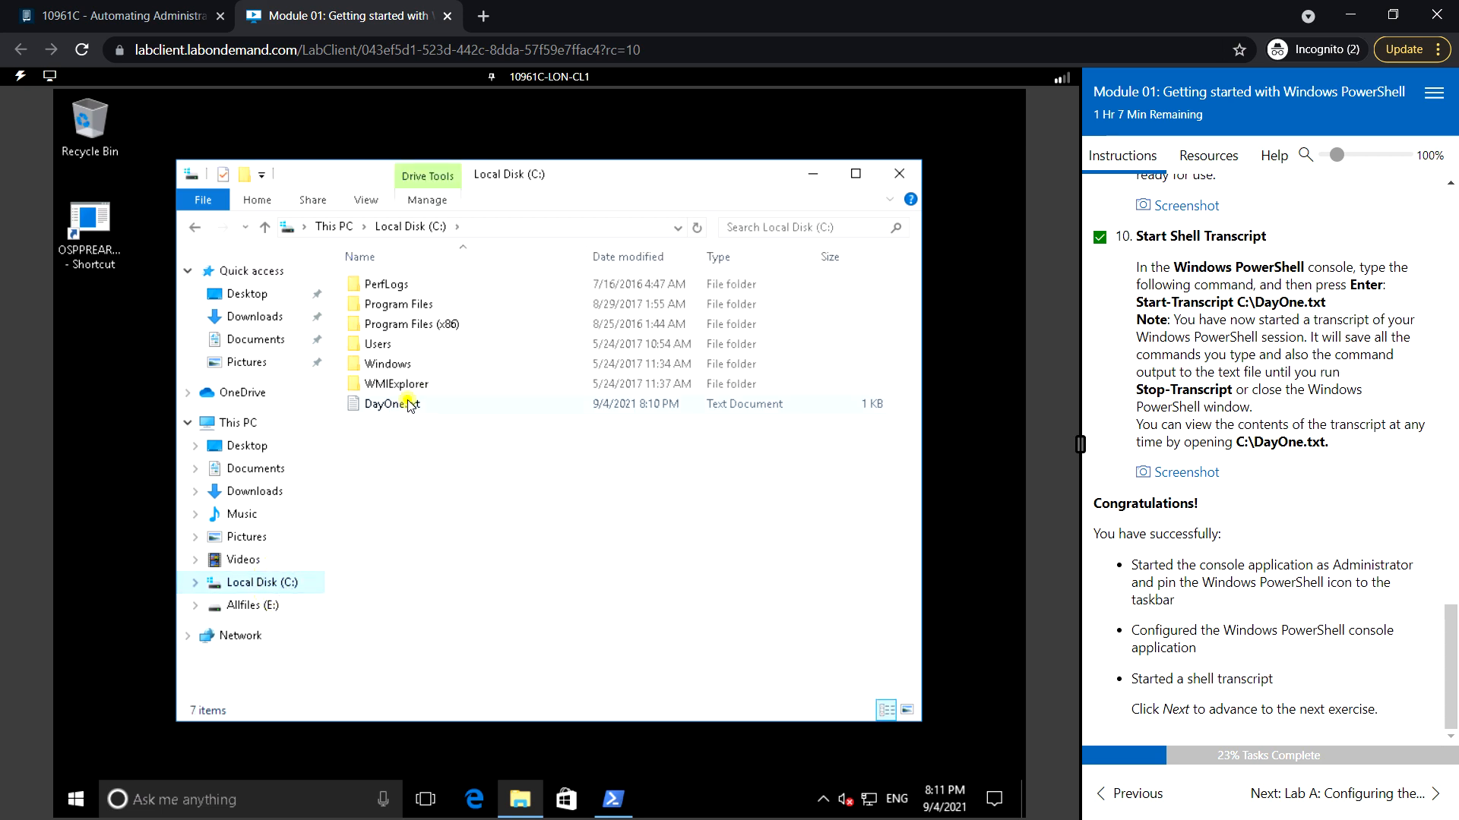
# View DayOne.txt in Notepad and confirm the transcript captured the dir listing.
pyautogui.doubleClick(386, 404)
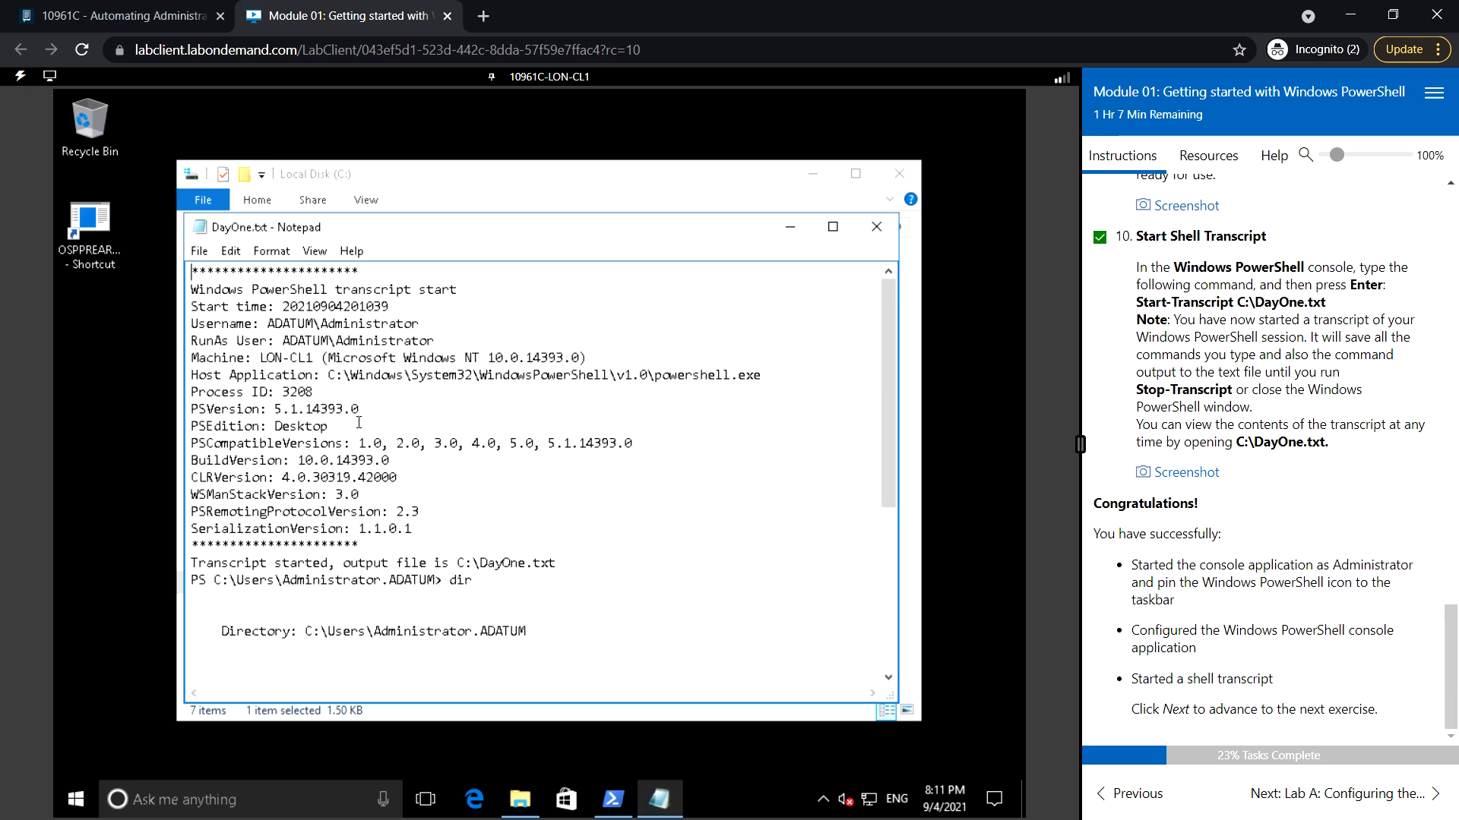
pyautogui.scroll(-3)
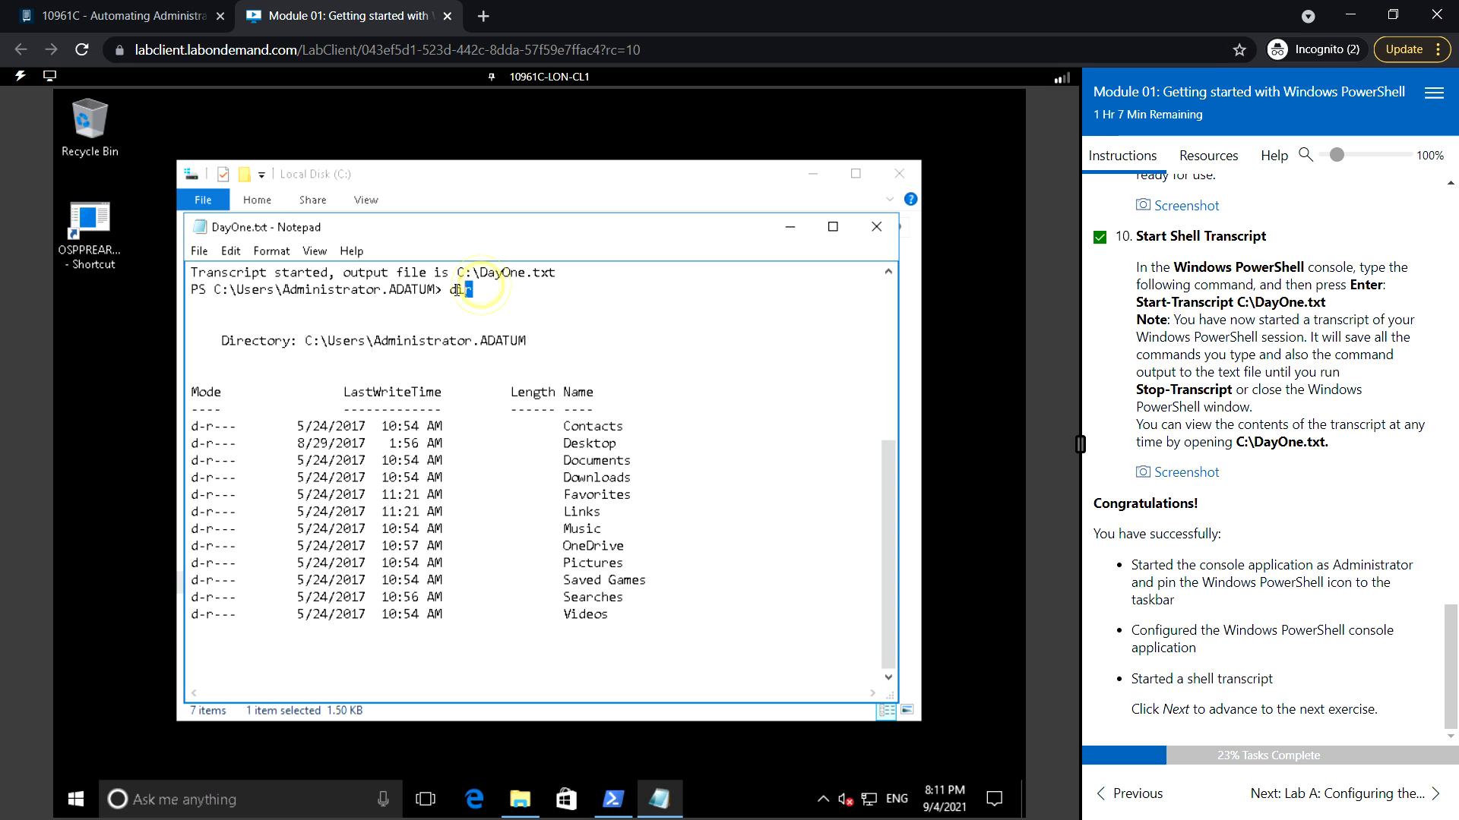
pyautogui.click(874, 226)
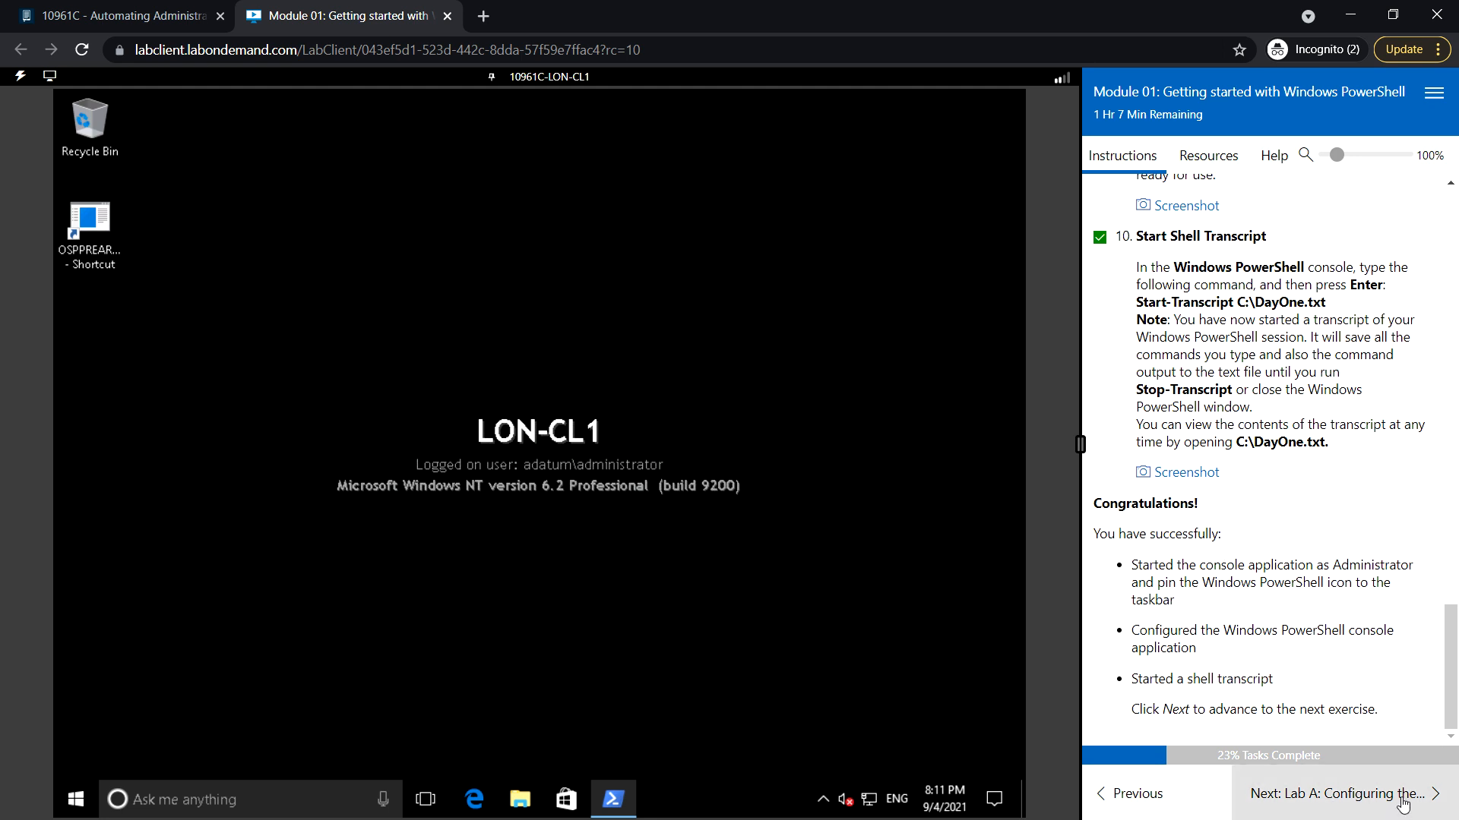
# Advance to Lab A: Configuring the PowerShell ISE and tick its Open PowerShell ISE step.
pyautogui.click(1338, 793)
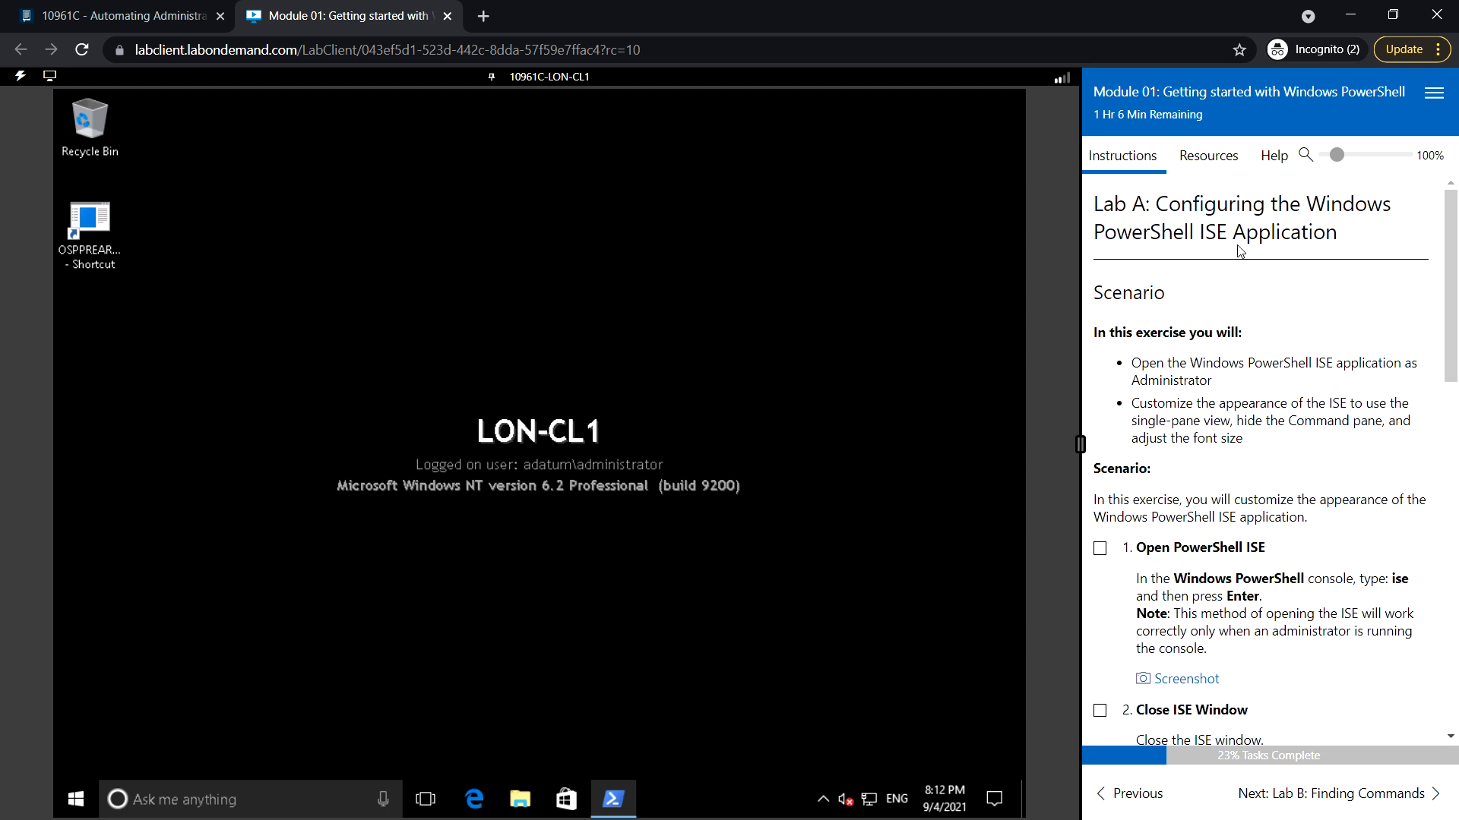
pyautogui.scroll(-3)
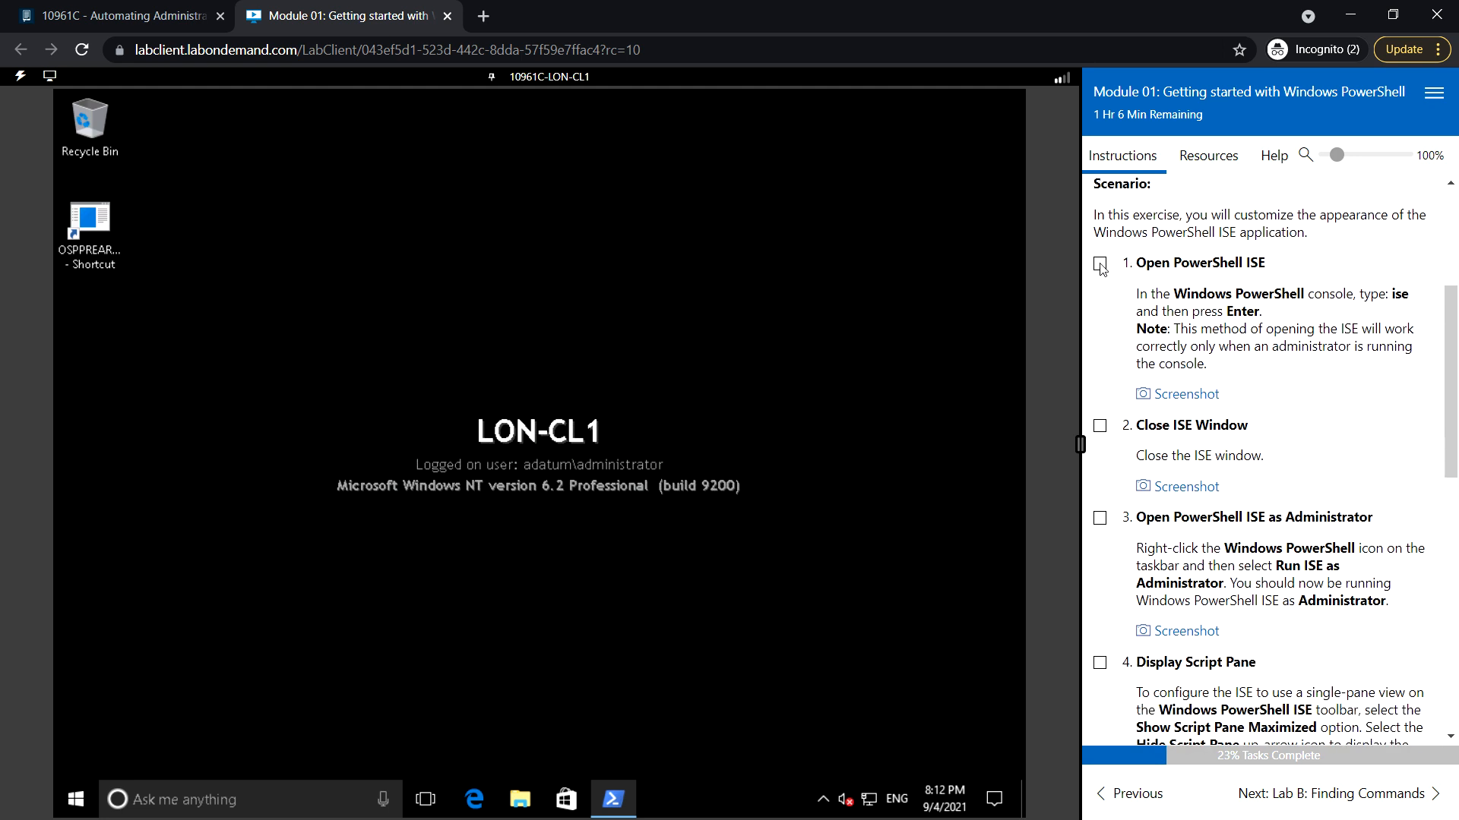
pyautogui.click(1100, 263)
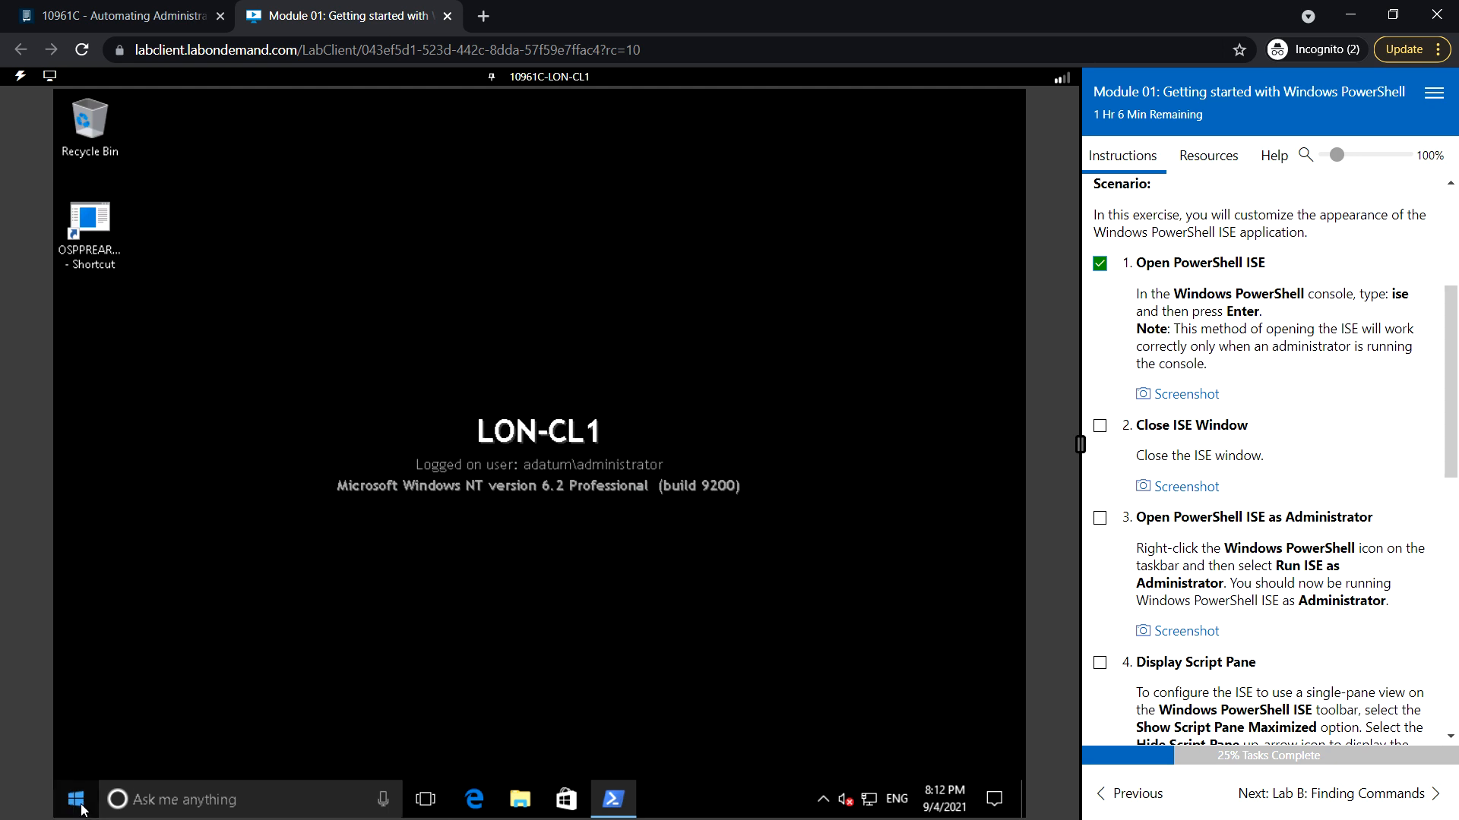
# Launch Windows PowerShell ISE from a Start search for 'ise' and tick the Close ISE Window step.
pyautogui.click(75, 799)
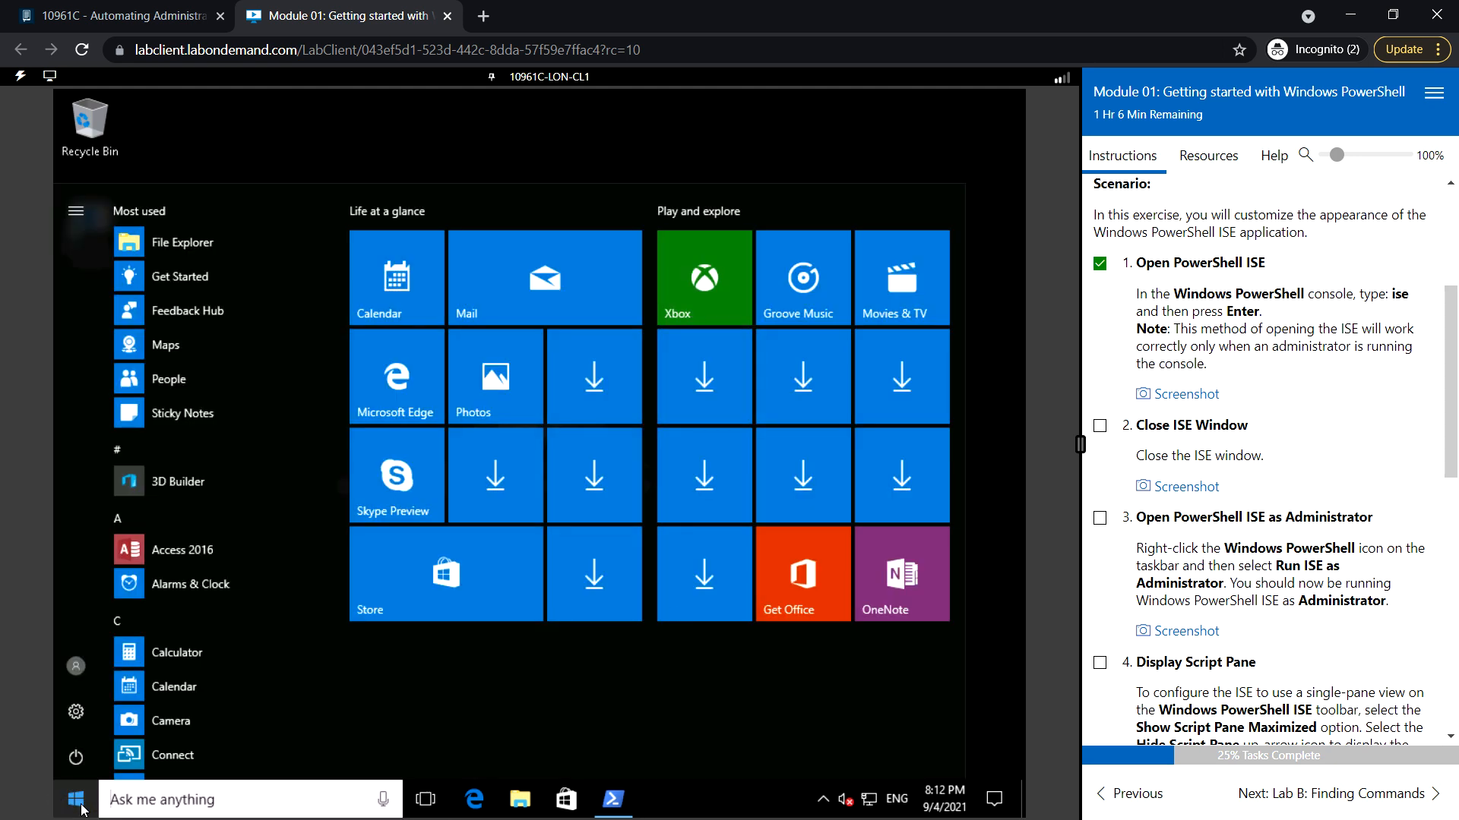
pyautogui.write('ise')
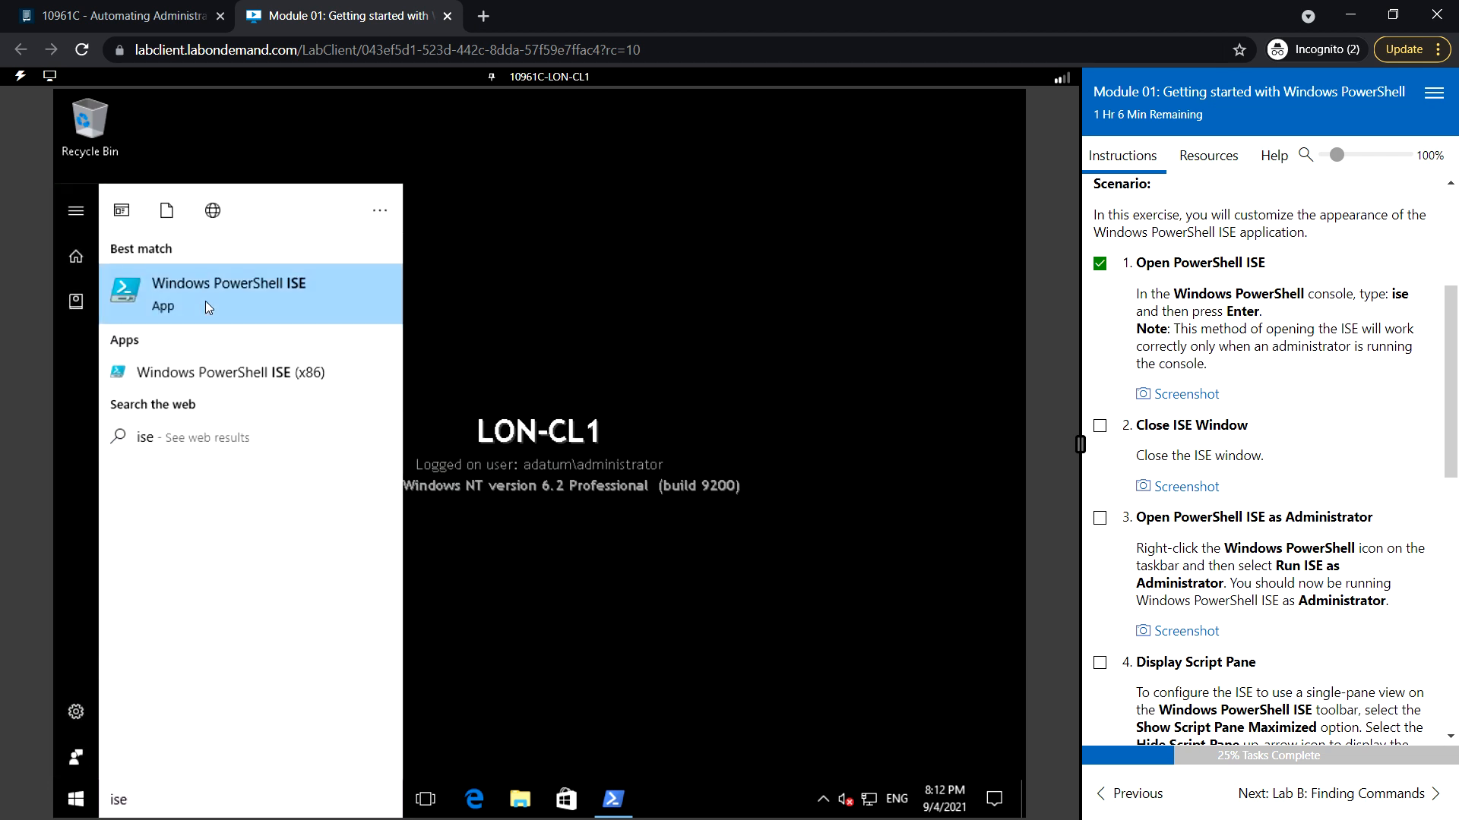
pyautogui.click(227, 293)
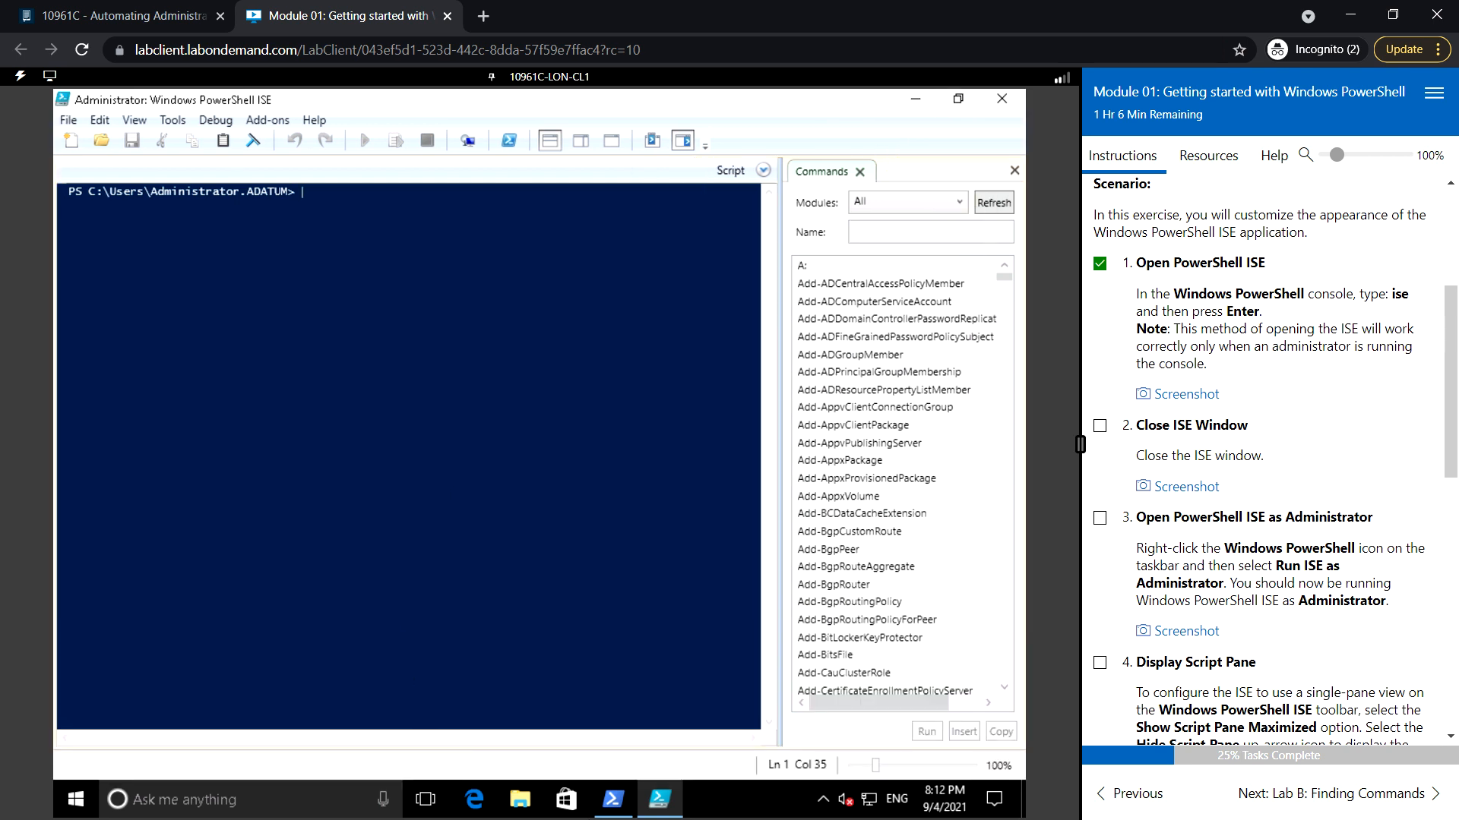
pyautogui.moveTo(611, 800)
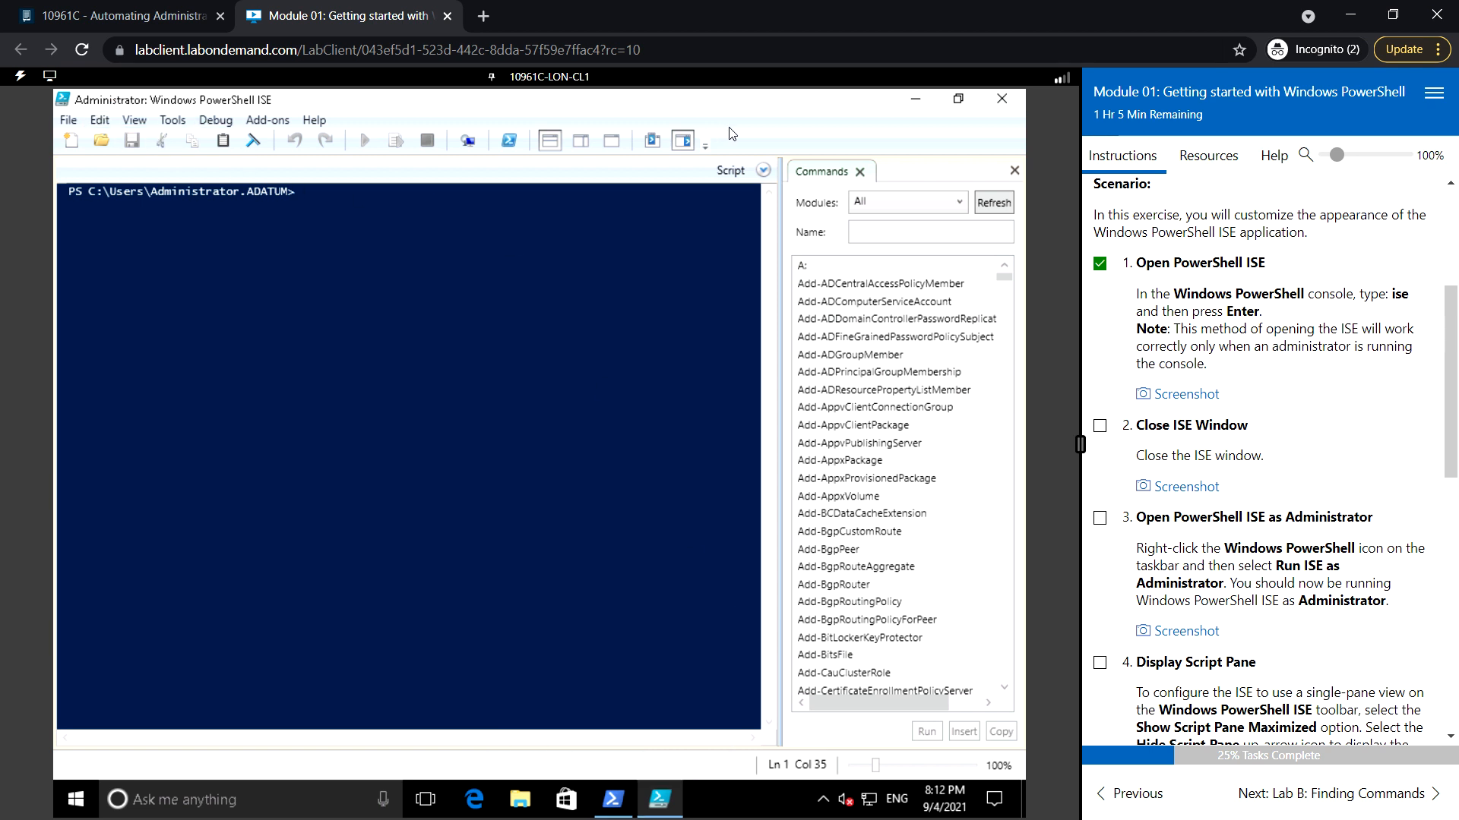
pyautogui.moveTo(958, 83)
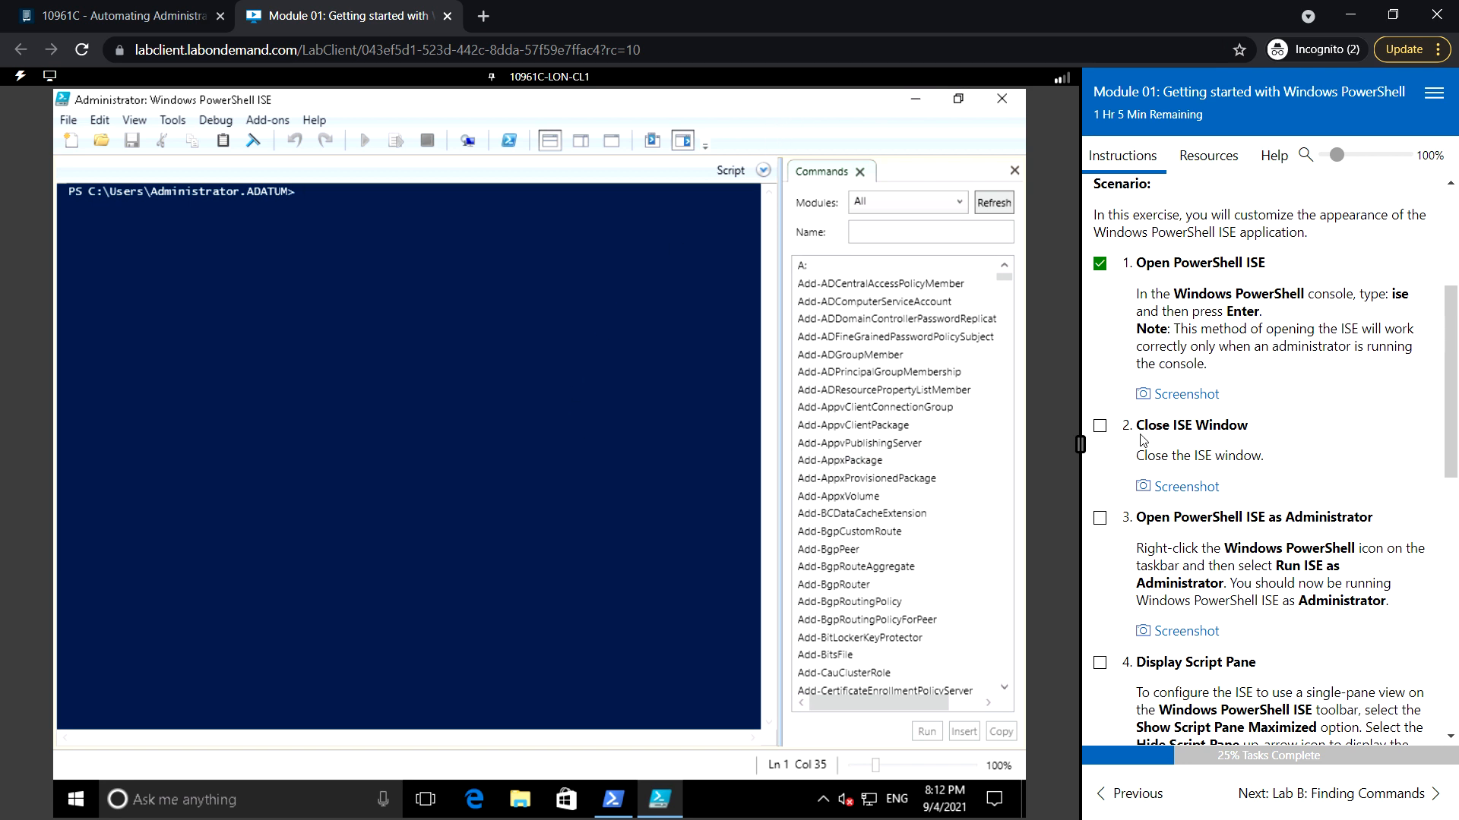
pyautogui.click(1099, 426)
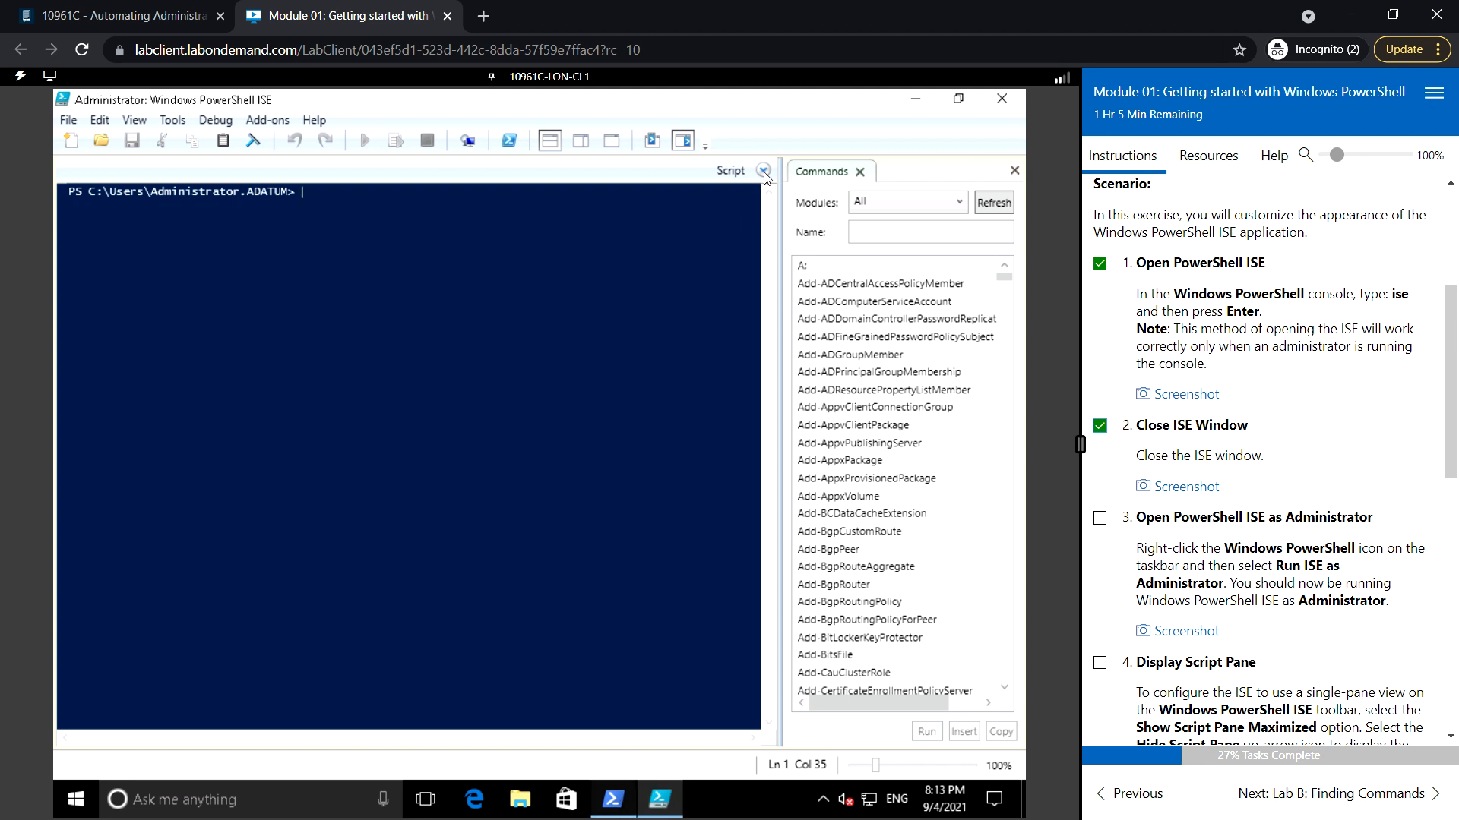
# Close the ISE and relaunch Windows PowerShell ISE as administrator from a Start search for 'ise'.
pyautogui.click(1002, 98)
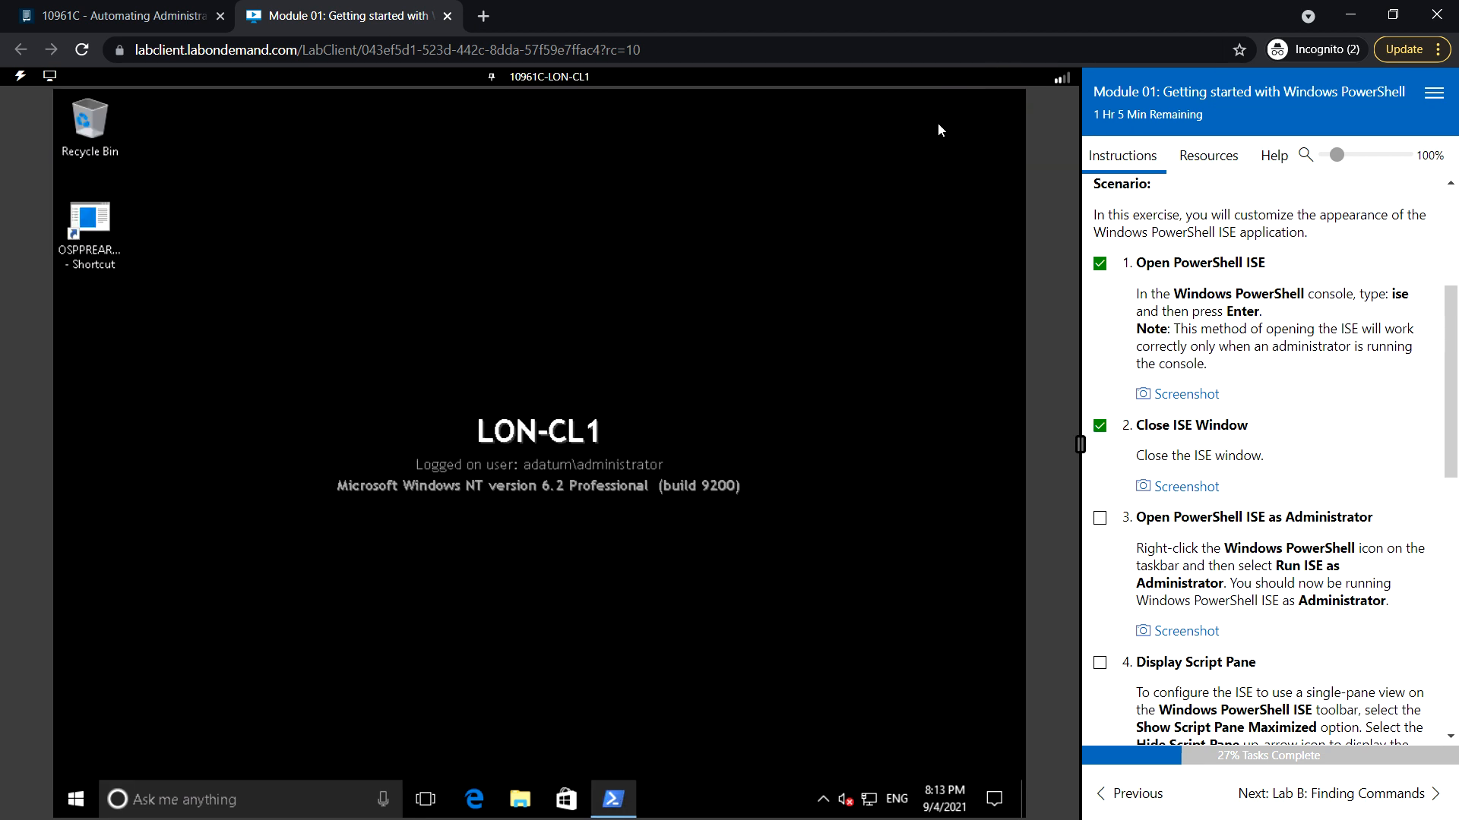
pyautogui.click(75, 799)
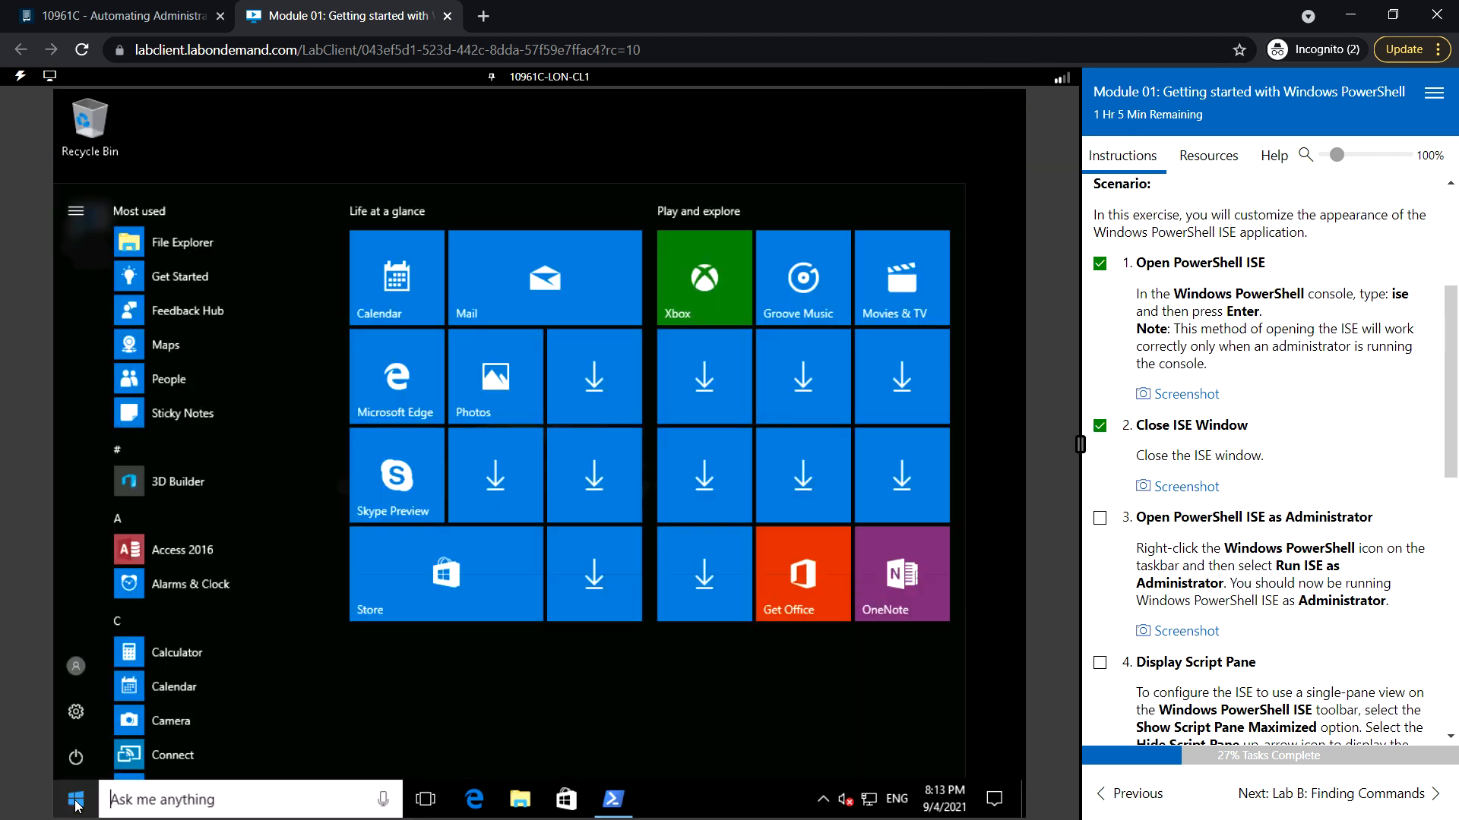
pyautogui.write('ise')
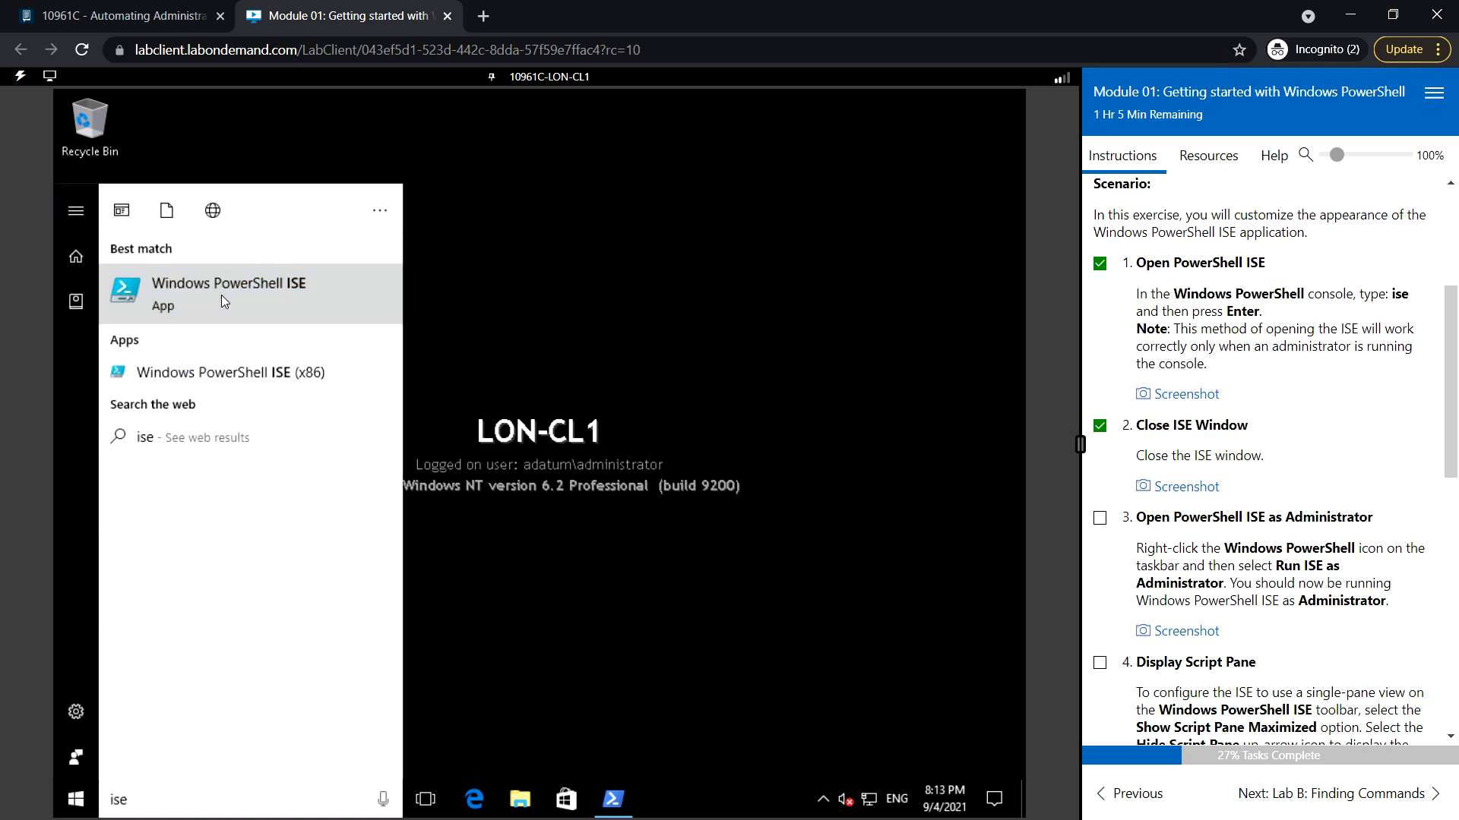
pyautogui.click(229, 293)
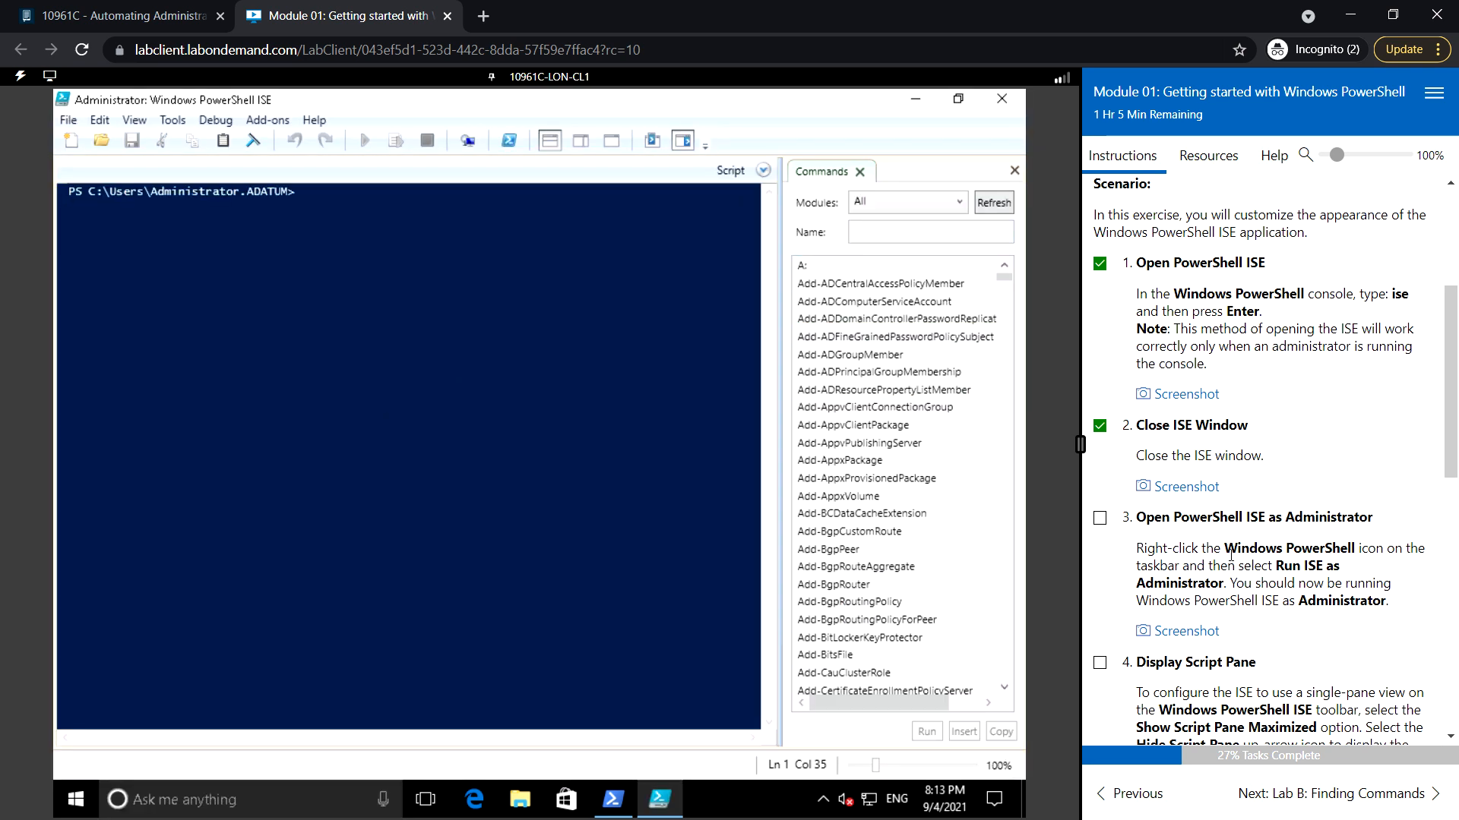
pyautogui.moveTo(1119, 580)
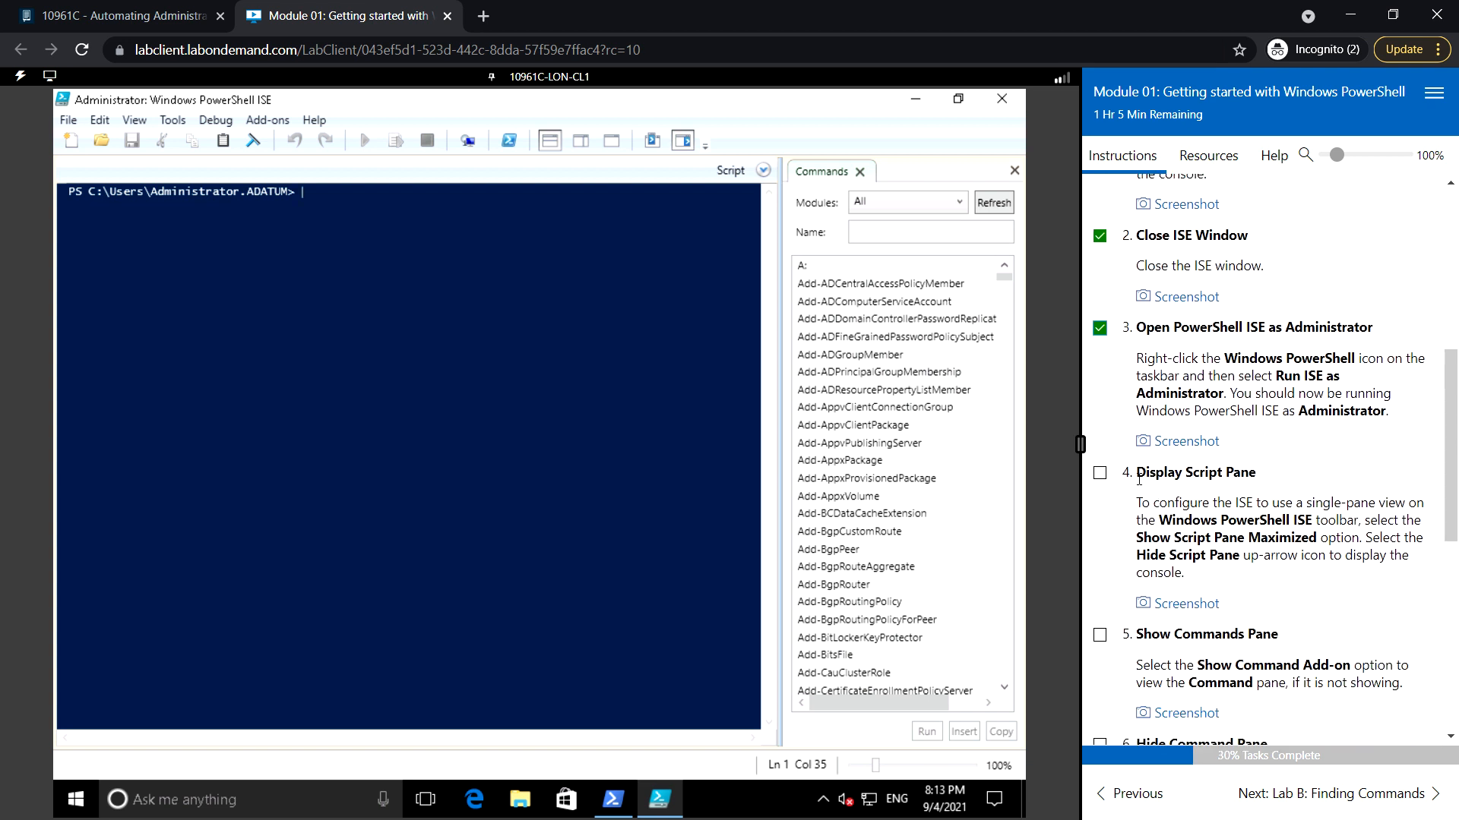
# Tick the Display Script Pane step, then show the Untitled1.ps1 script pane and hide it again.
pyautogui.click(1098, 476)
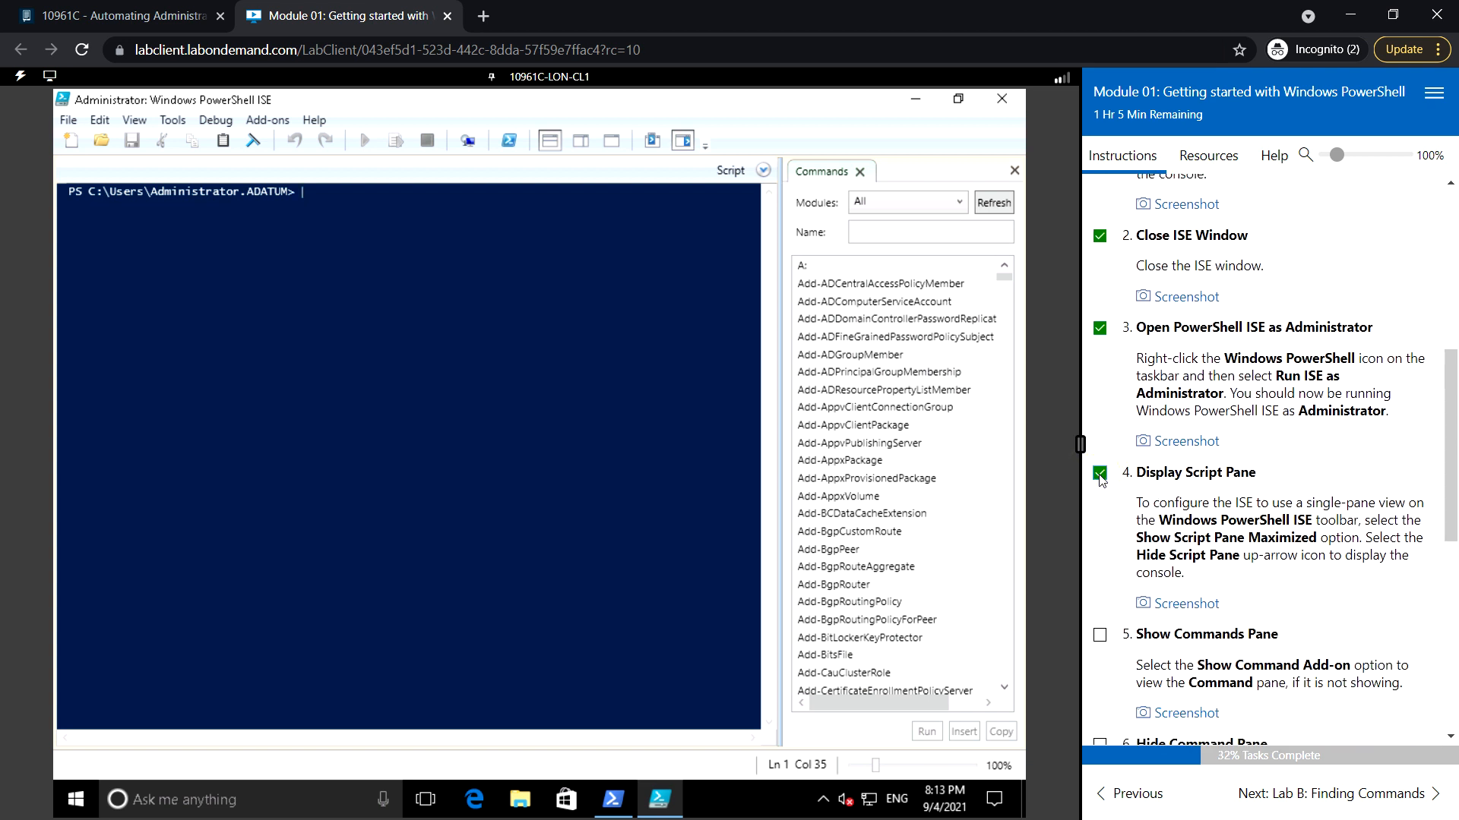
pyautogui.click(1098, 472)
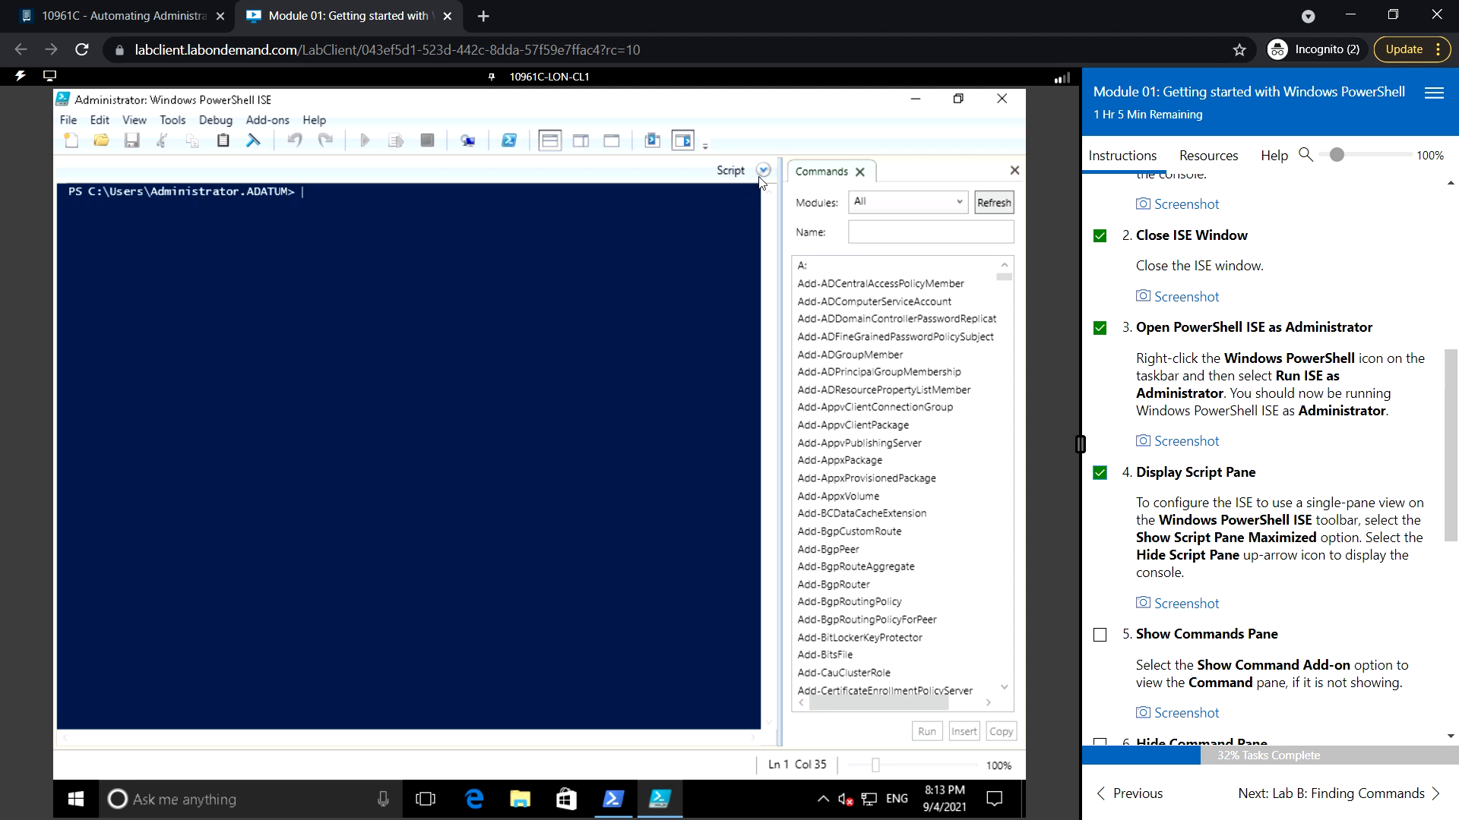
pyautogui.moveTo(763, 171)
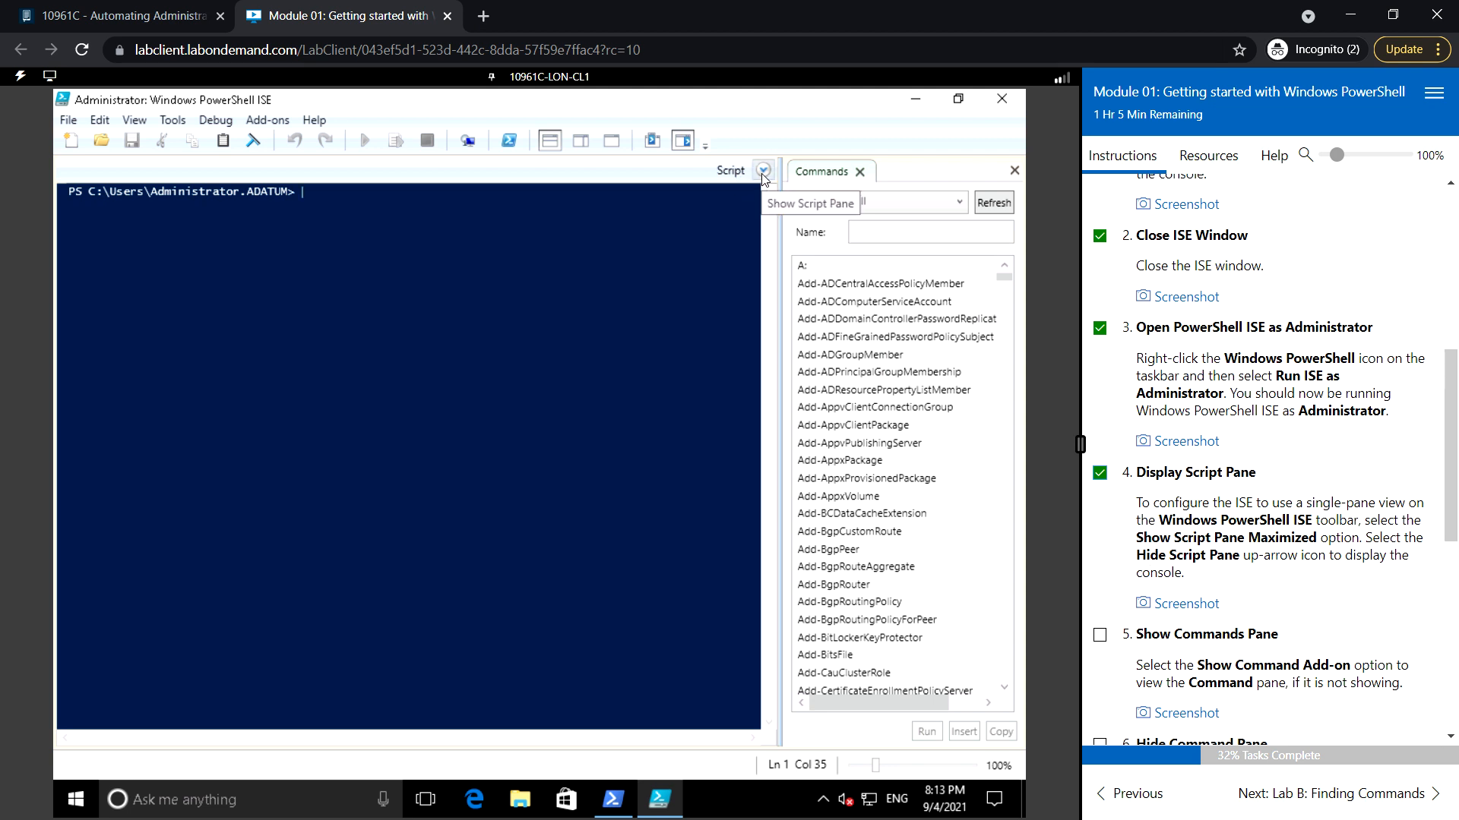
pyautogui.click(764, 170)
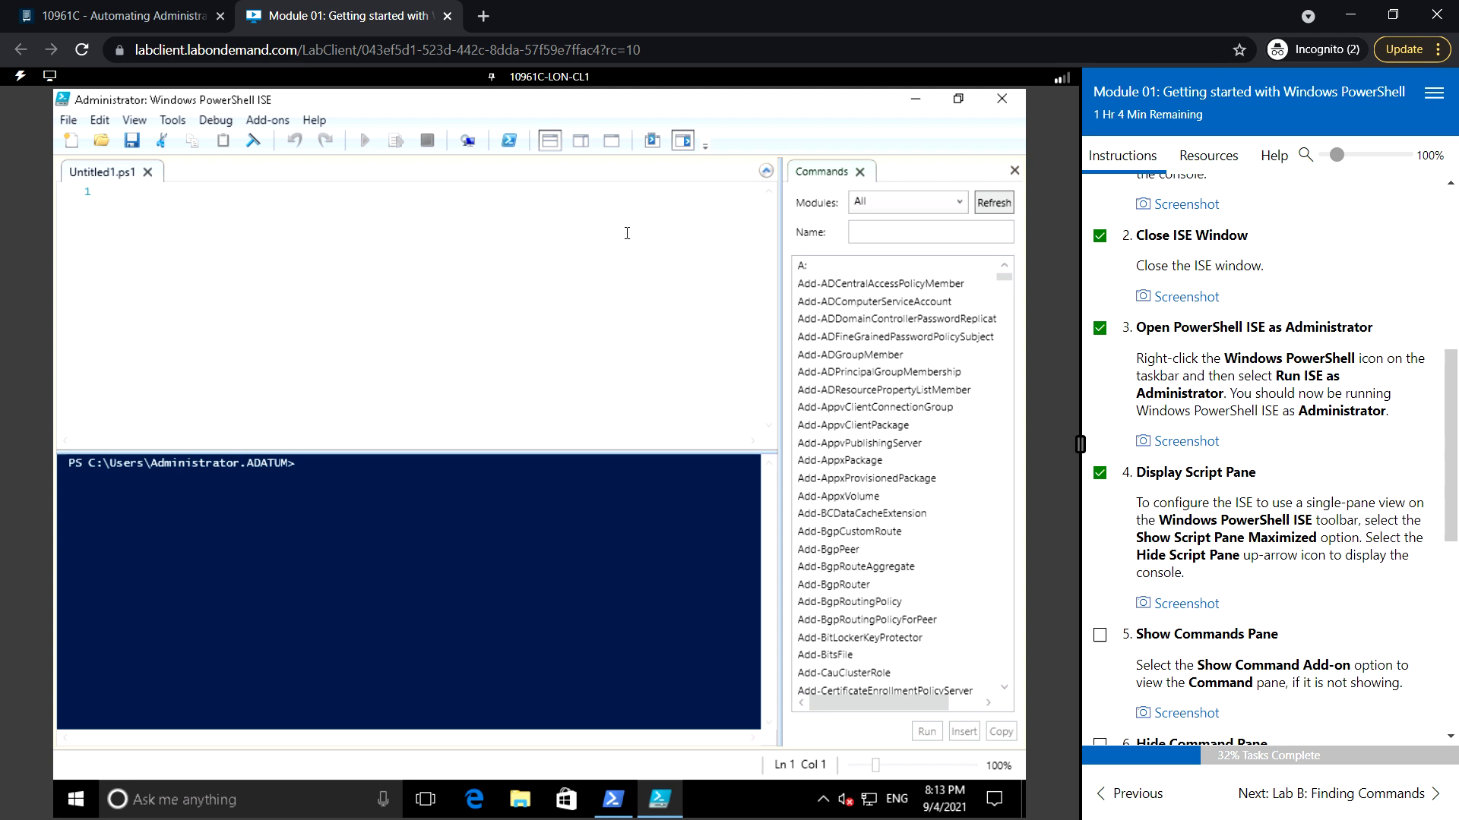
pyautogui.click(765, 171)
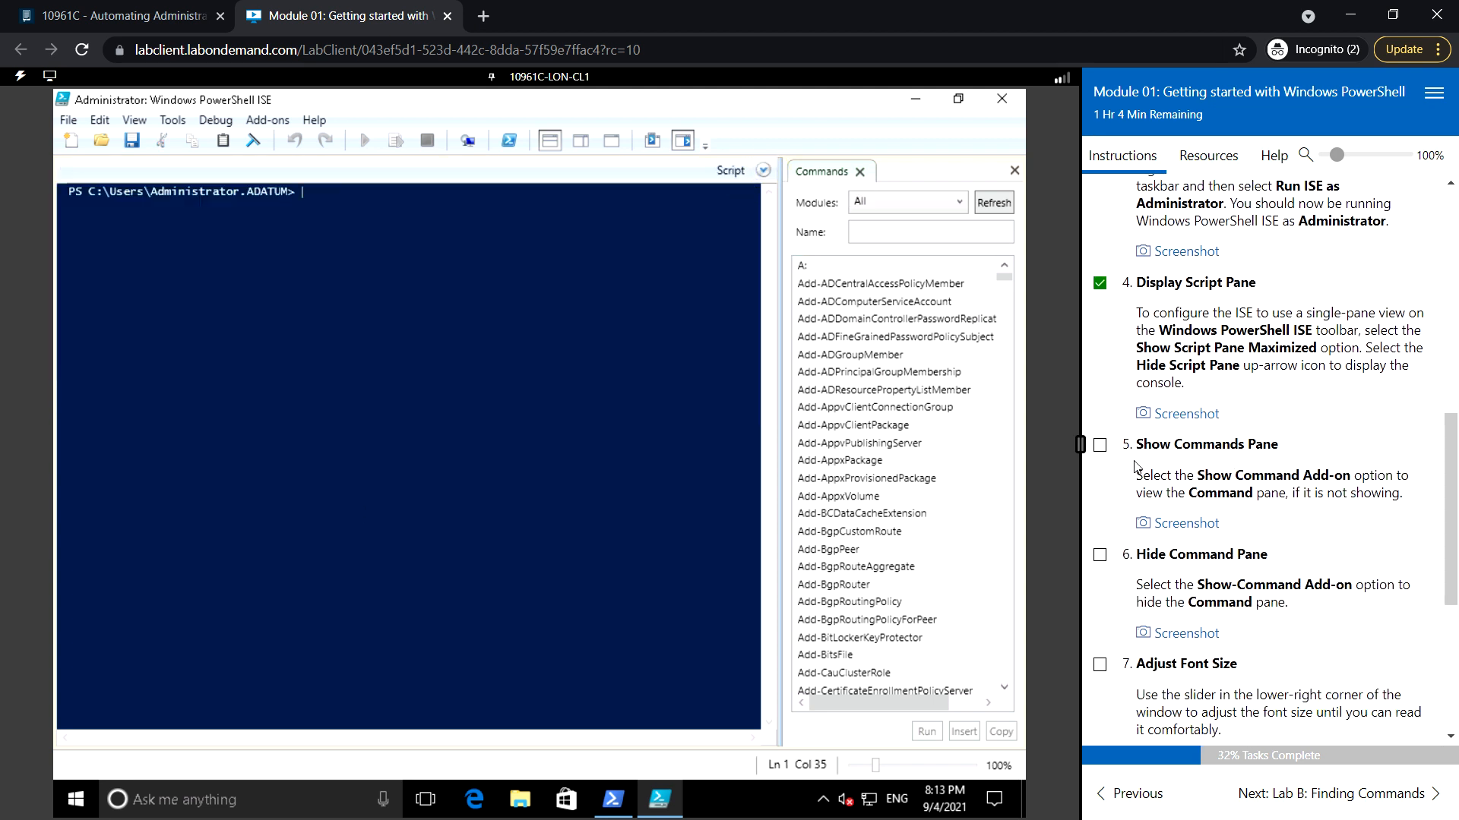
# Tick the Show Commands Pane step and verify Commands is checked under the Add-ons menu.
pyautogui.click(1099, 444)
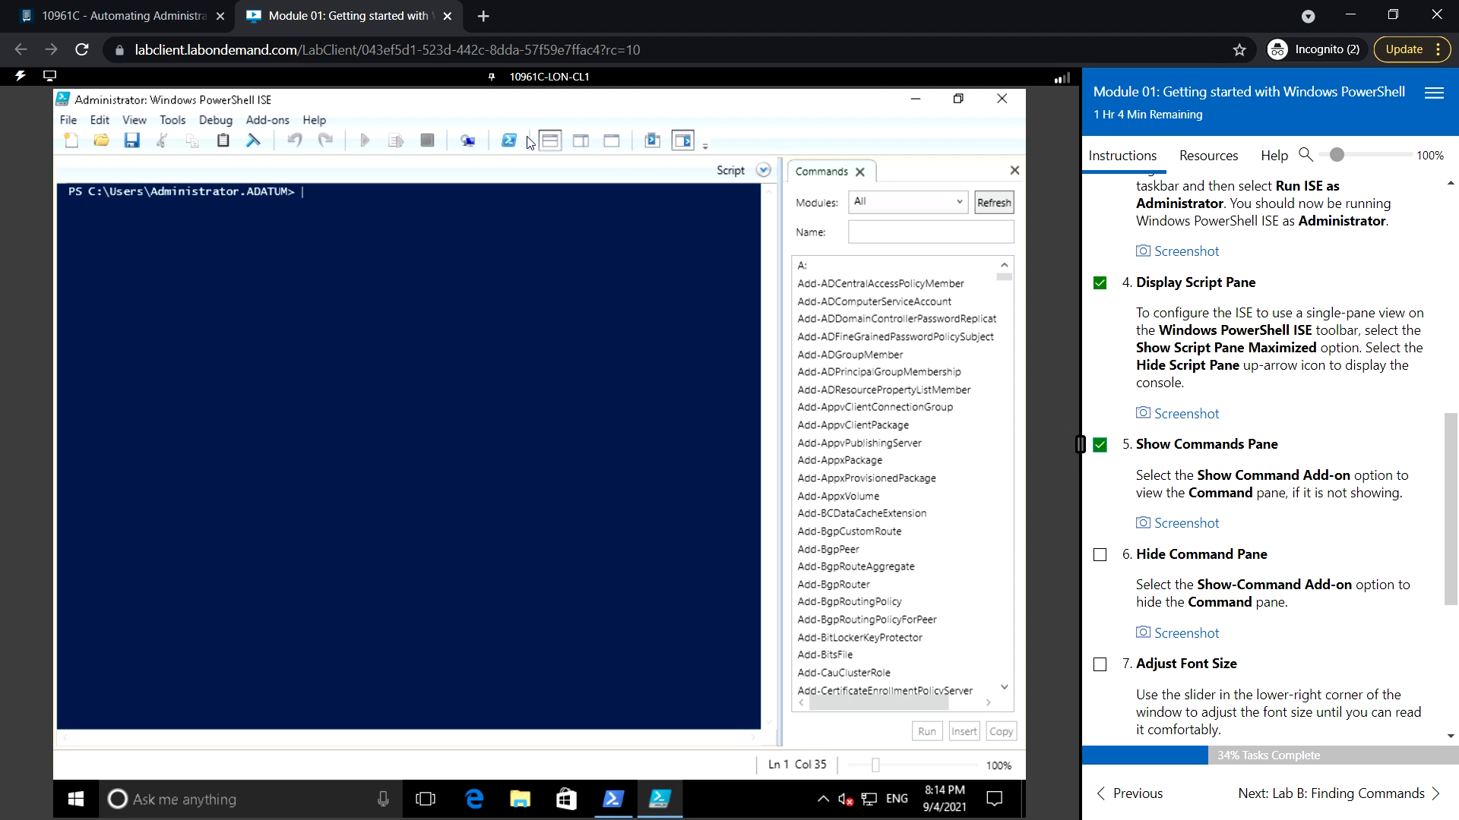
pyautogui.moveTo(266, 120)
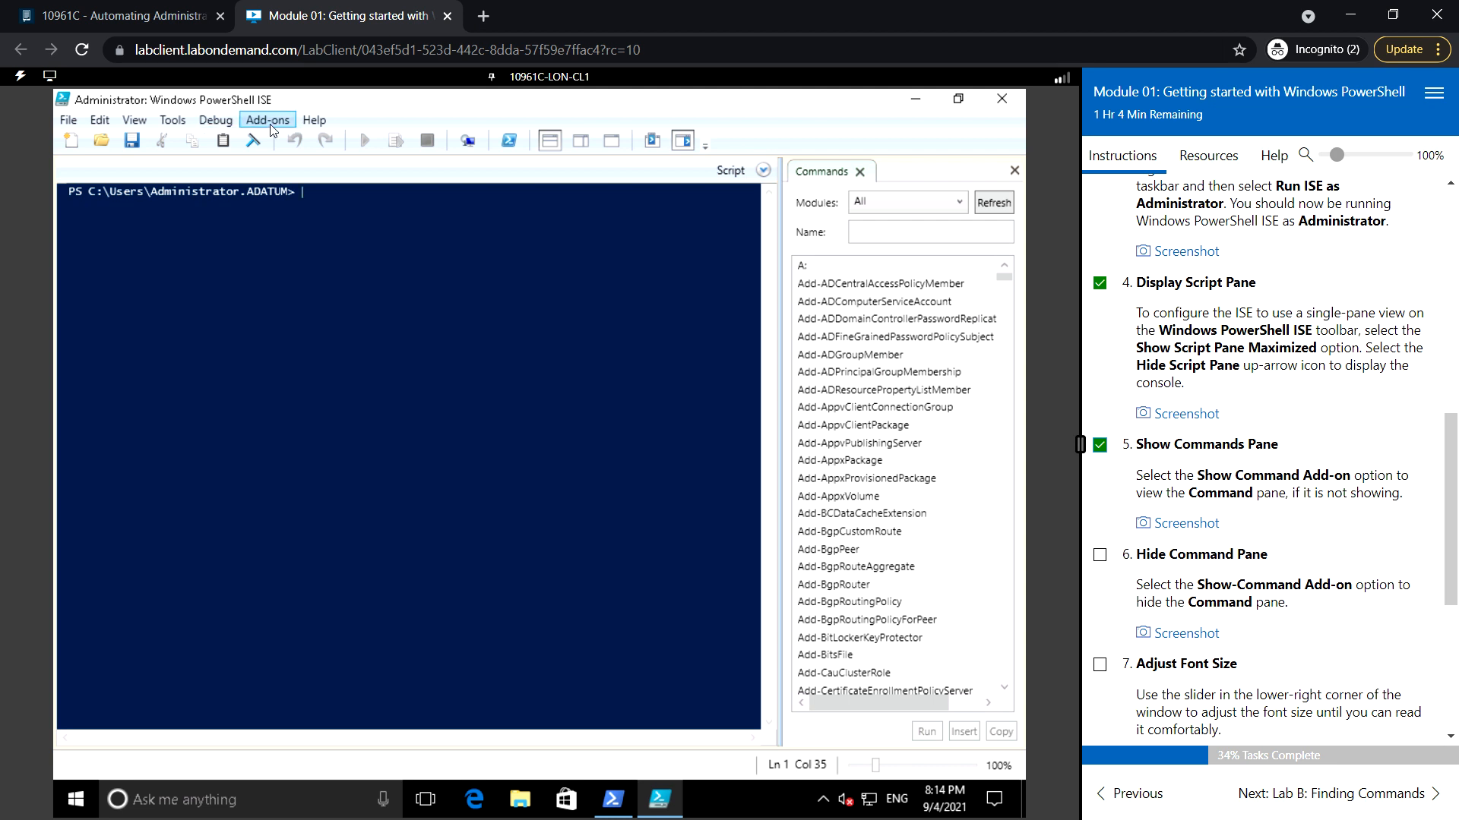
pyautogui.click(215, 119)
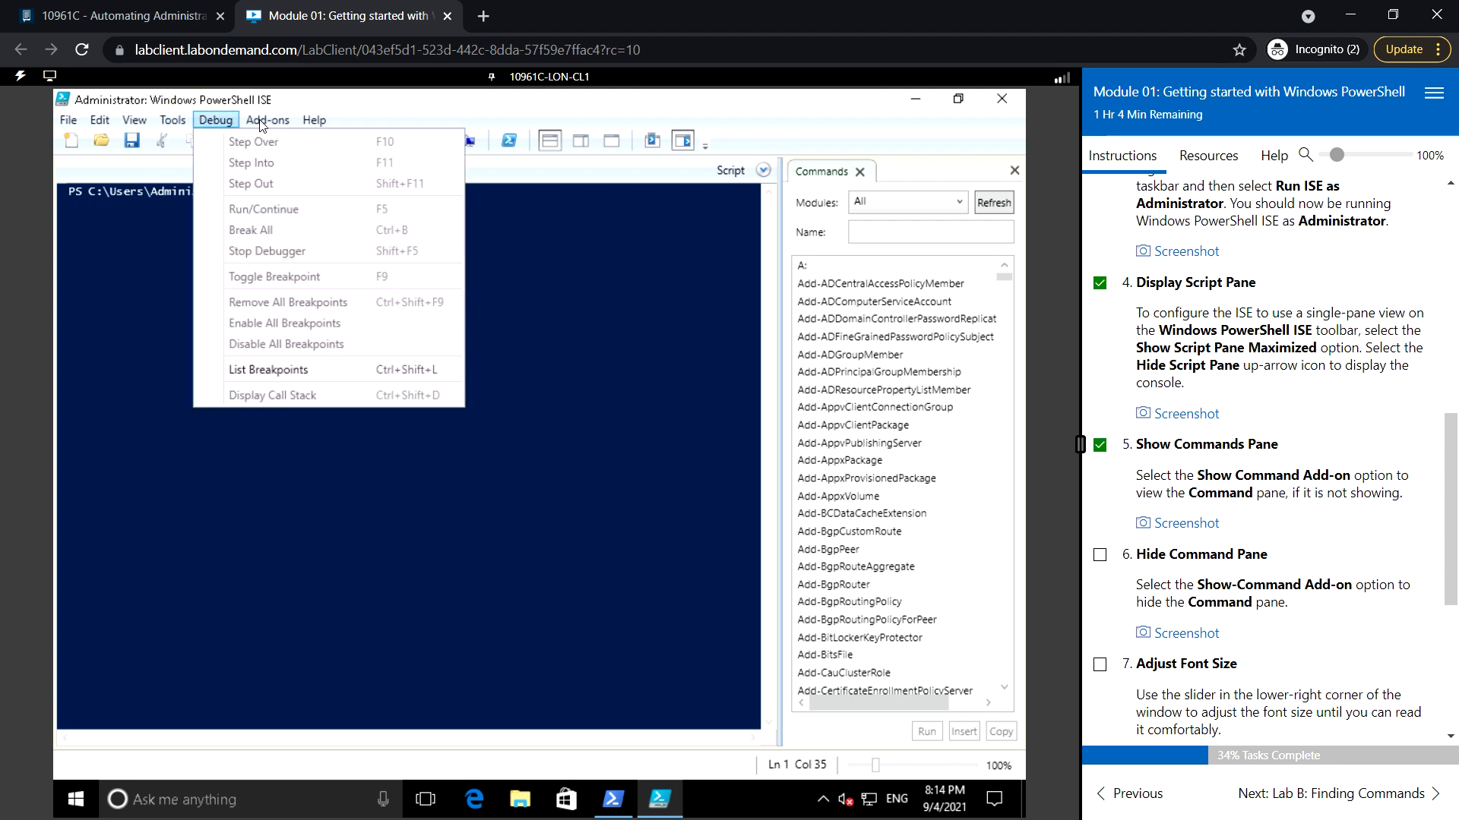
pyautogui.click(266, 119)
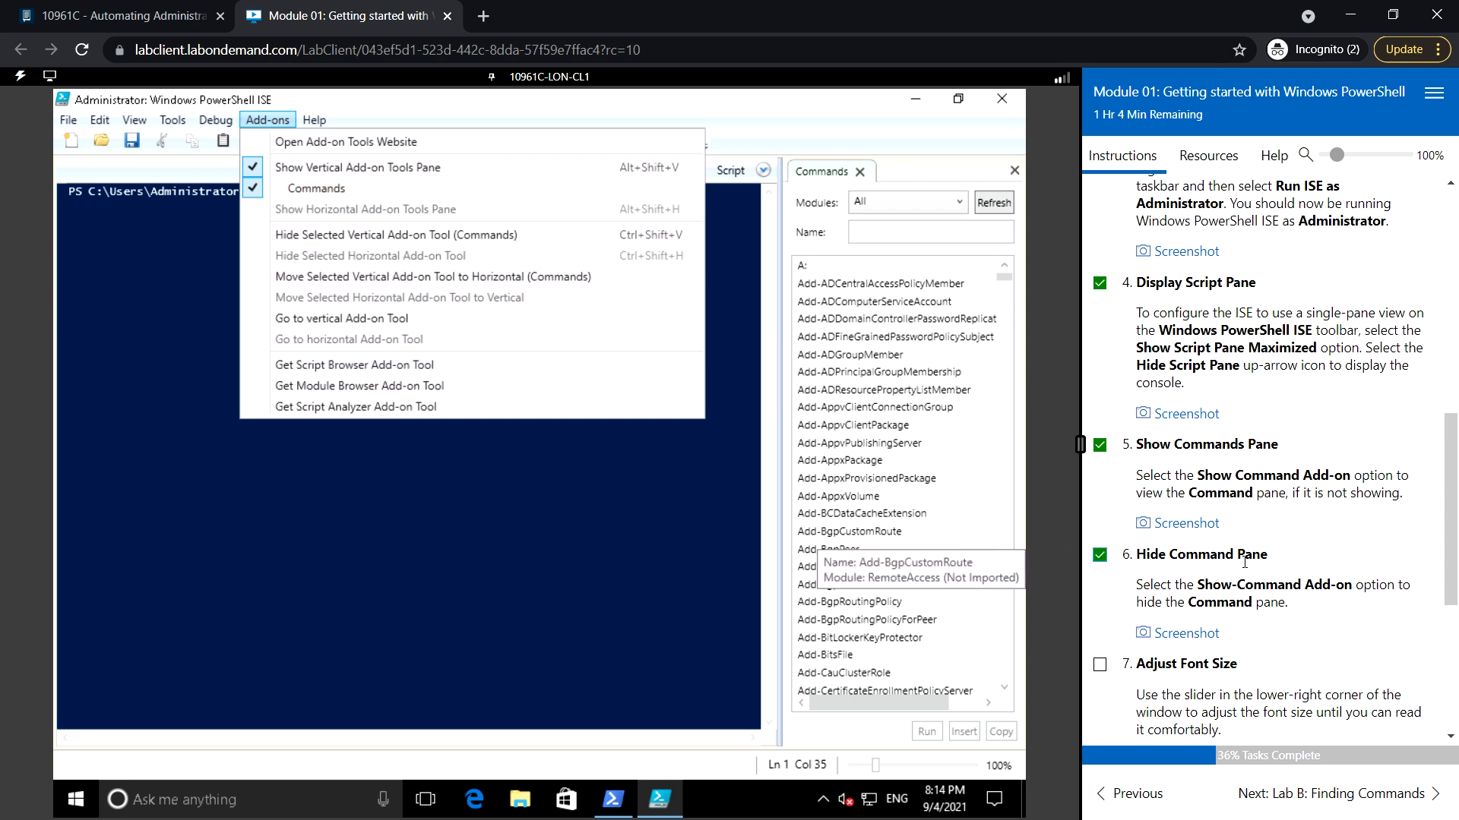
pyautogui.scroll(-3)
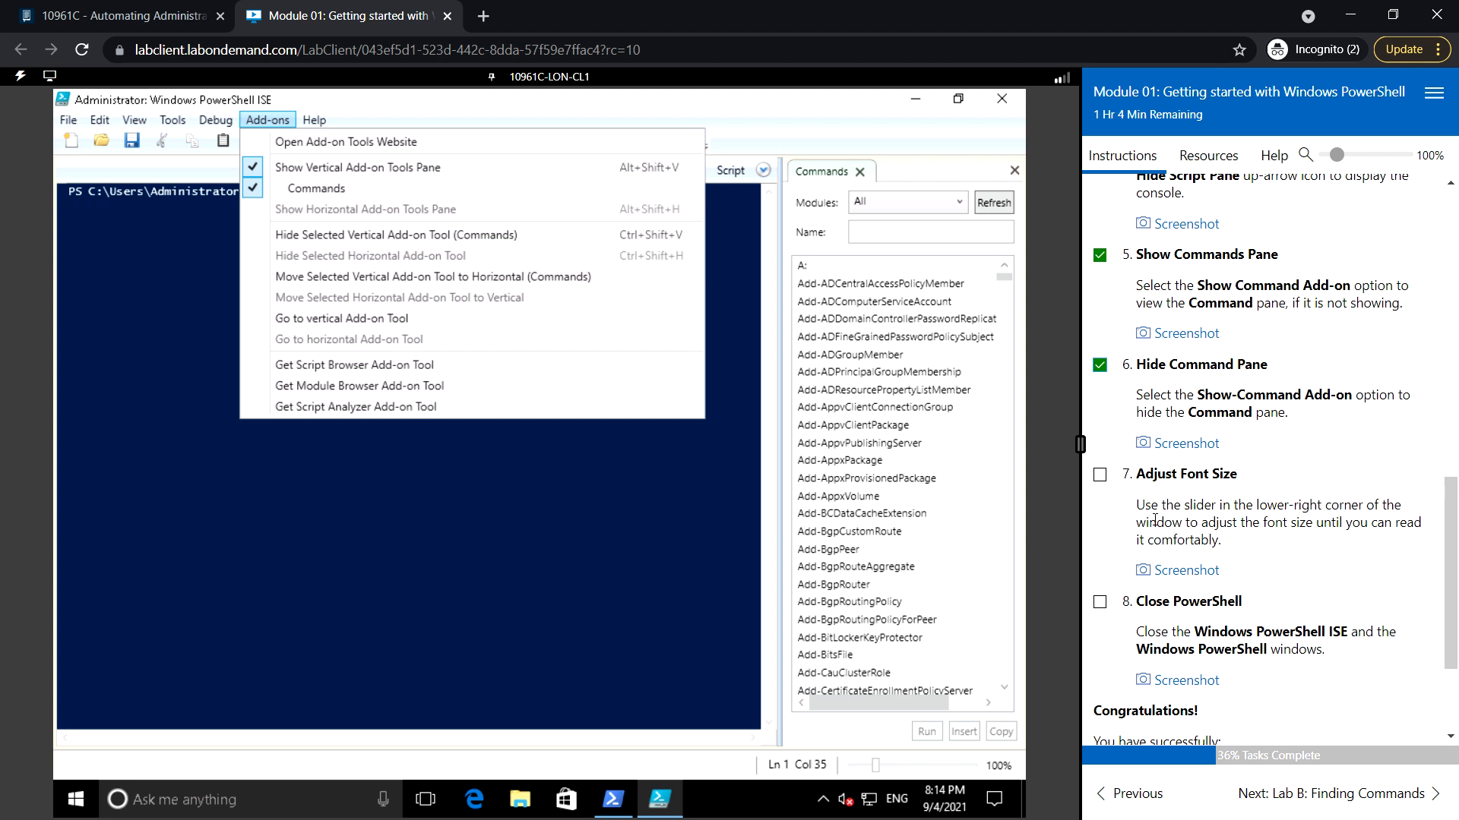
pyautogui.scroll(-3)
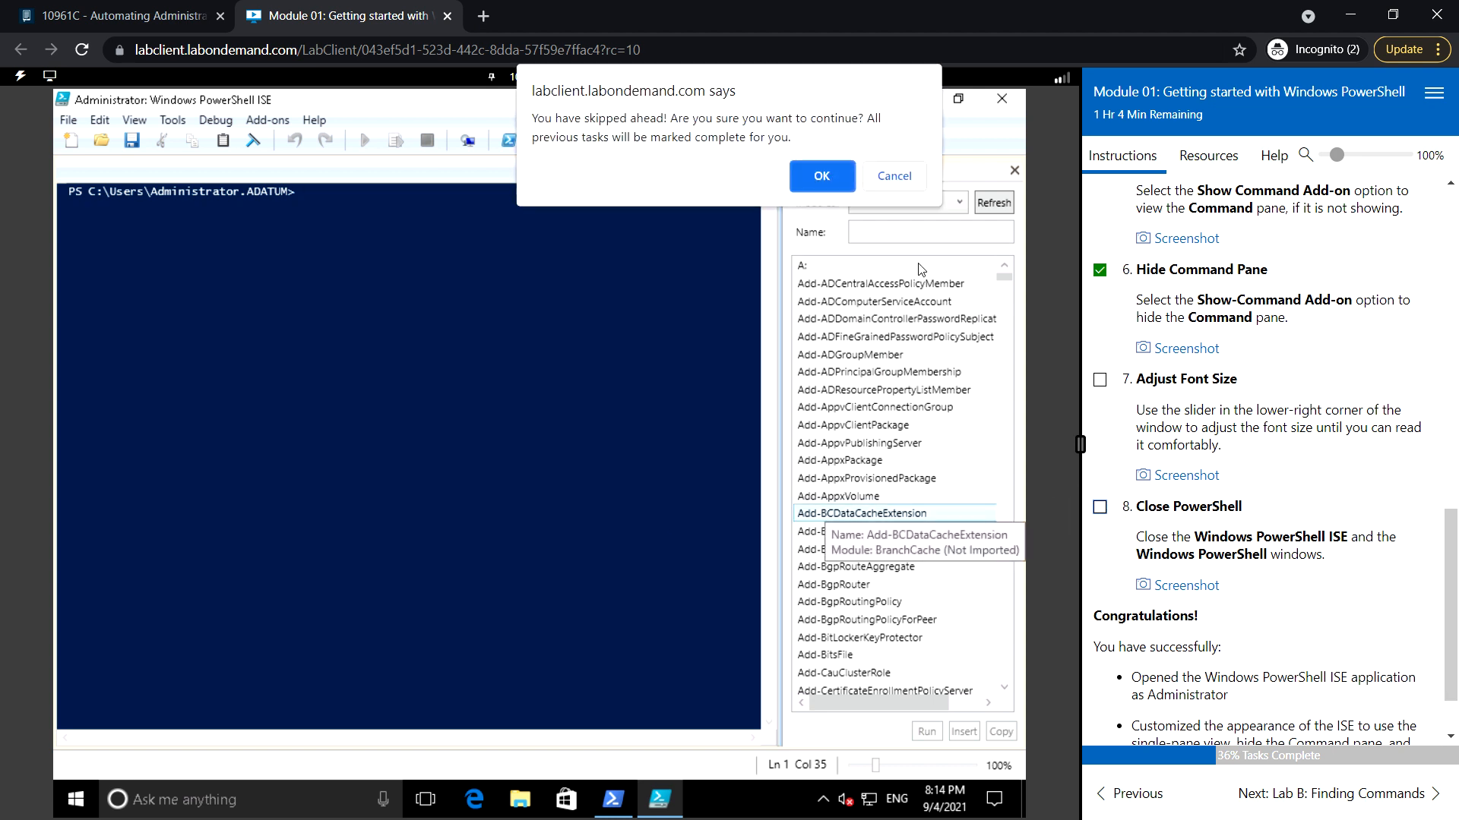
# Accept marking the skipped tasks complete and advance to Lab B: Finding Commands.
pyautogui.click(819, 176)
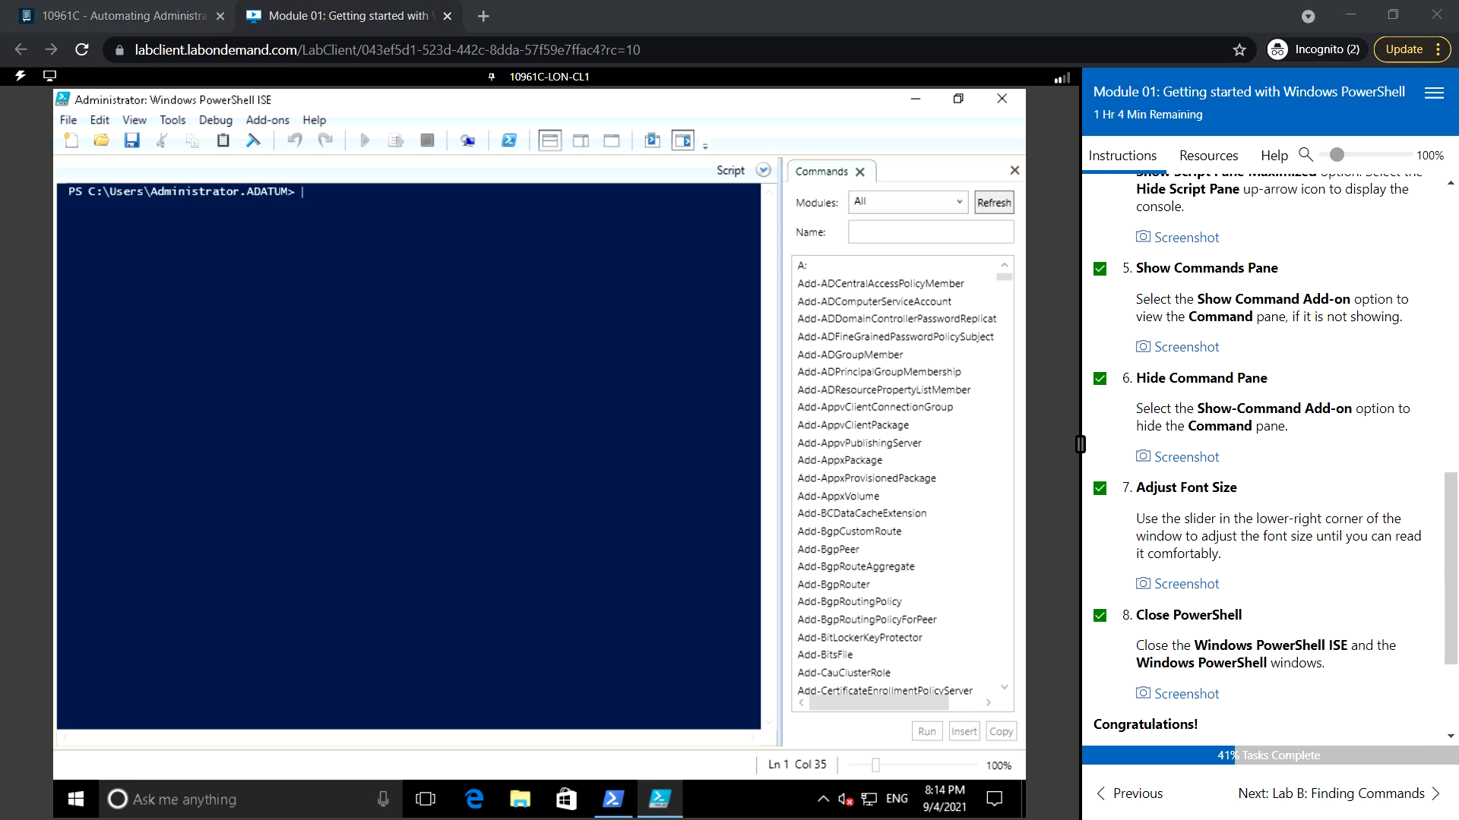
pyautogui.scroll(-3)
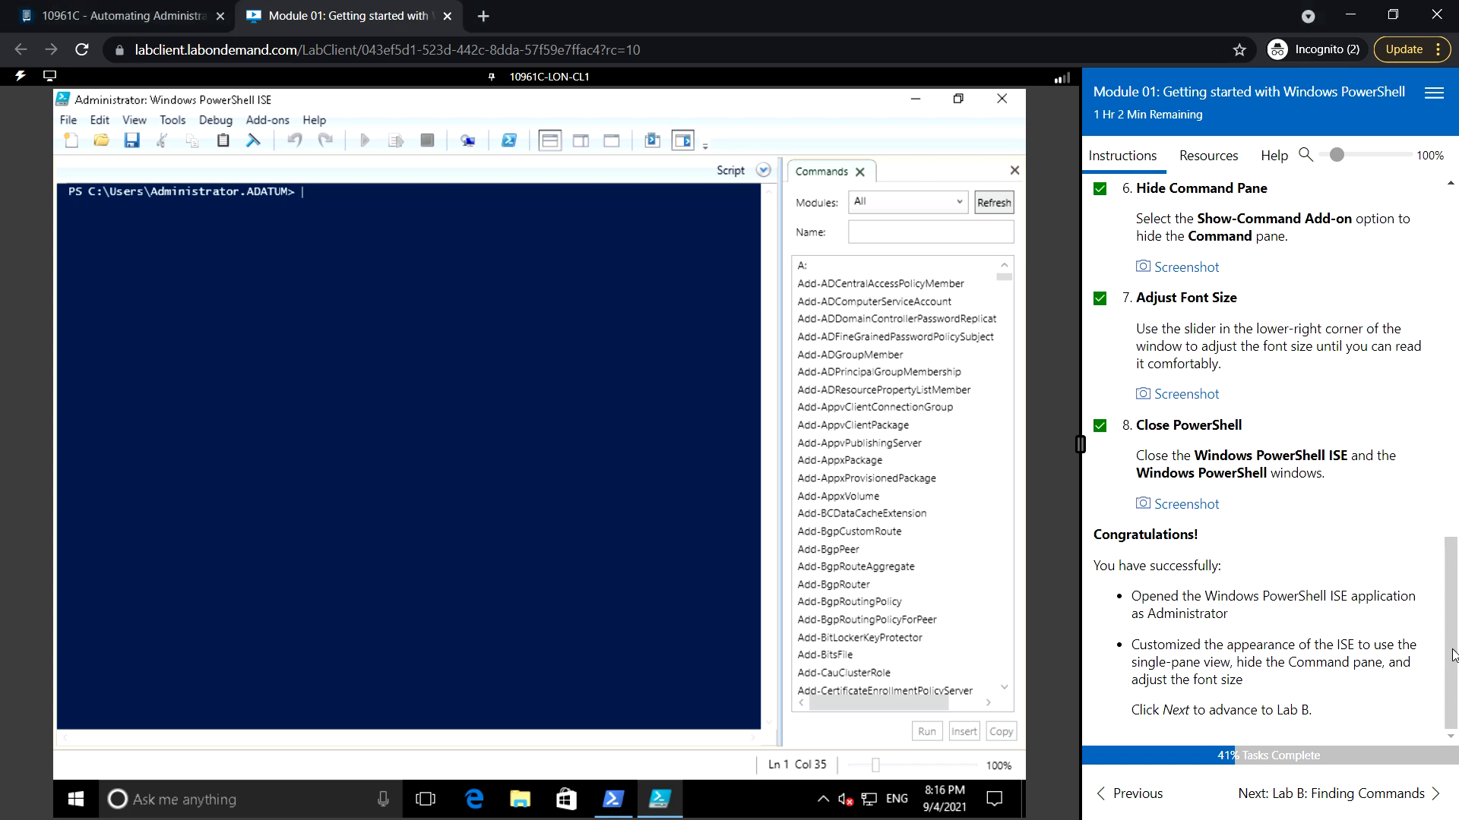
pyautogui.click(1370, 793)
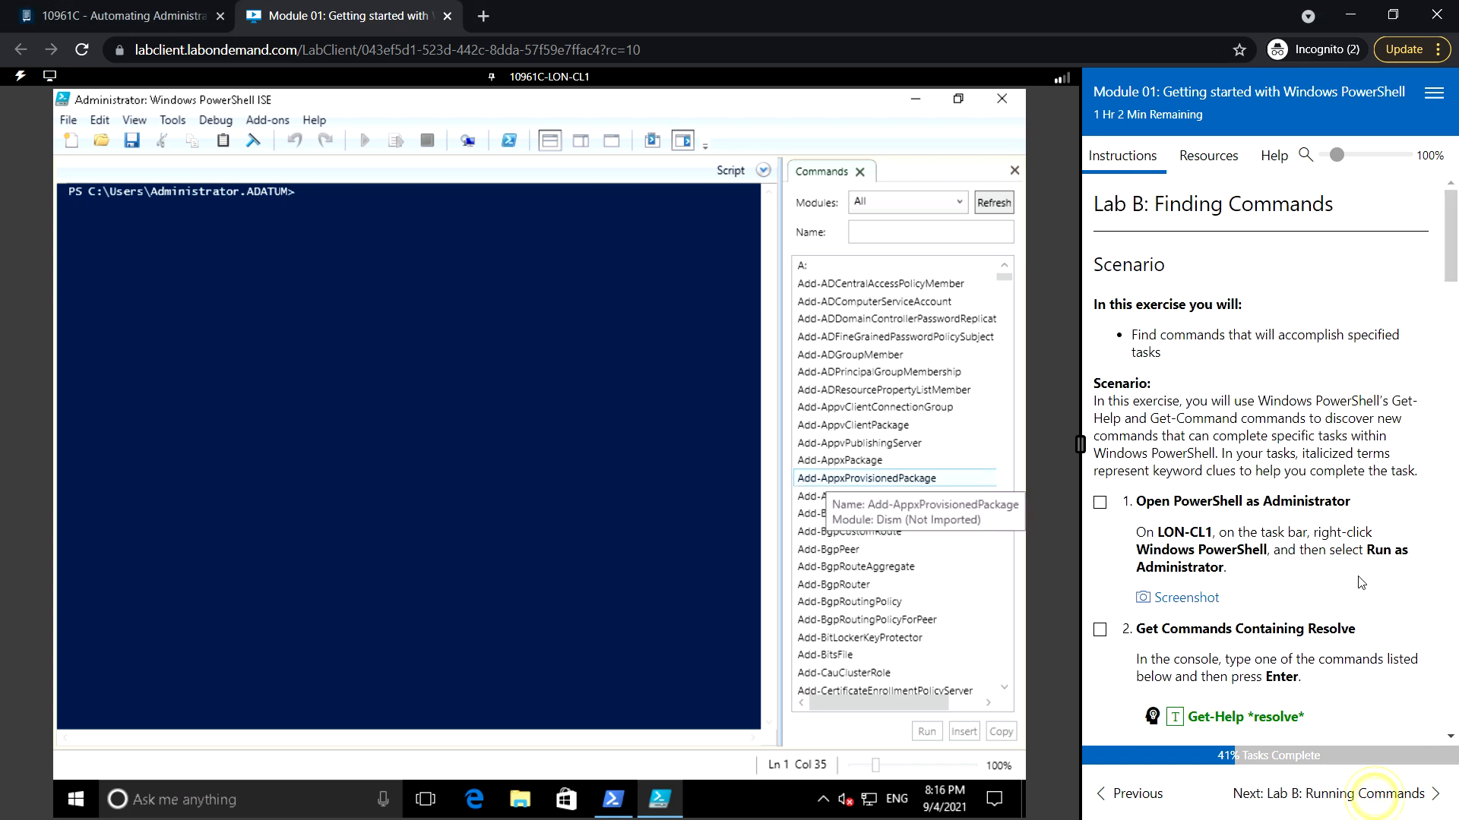
pyautogui.moveTo(1290, 595)
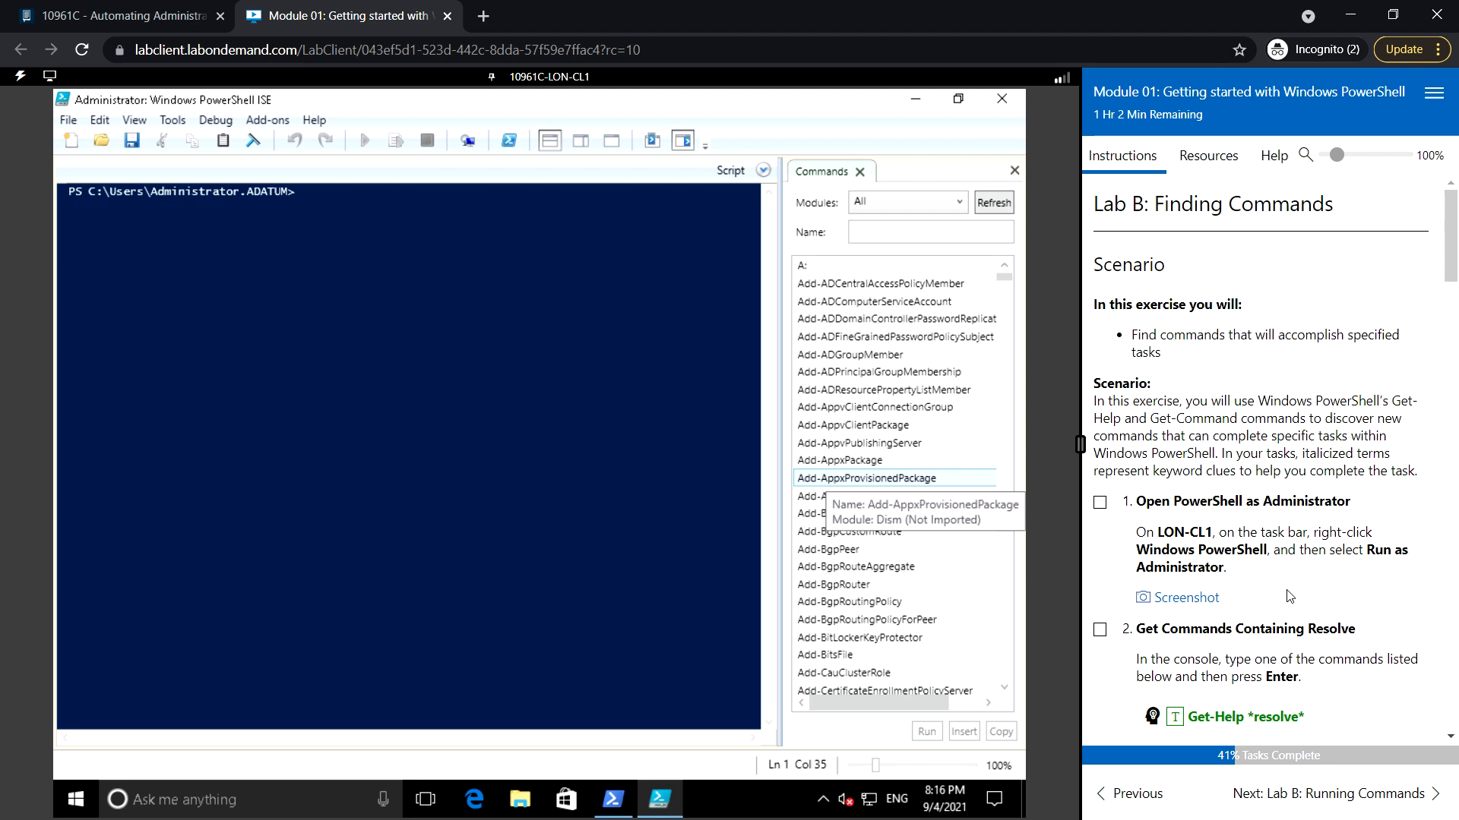